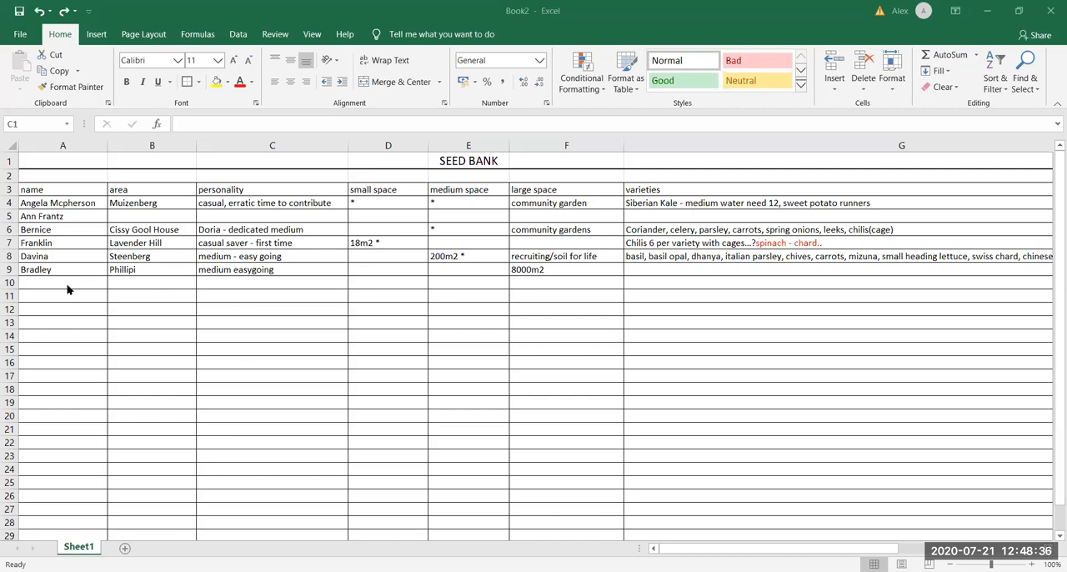
{"action": "left_click", "coordinate": [63, 282]}
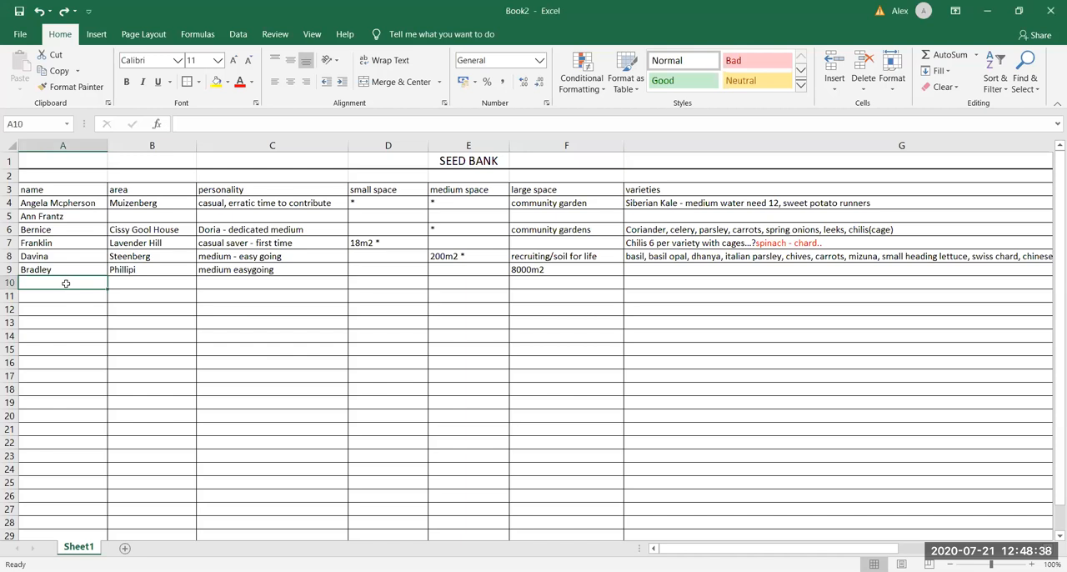
{"action": "type", "text": "Sandy Adams"}
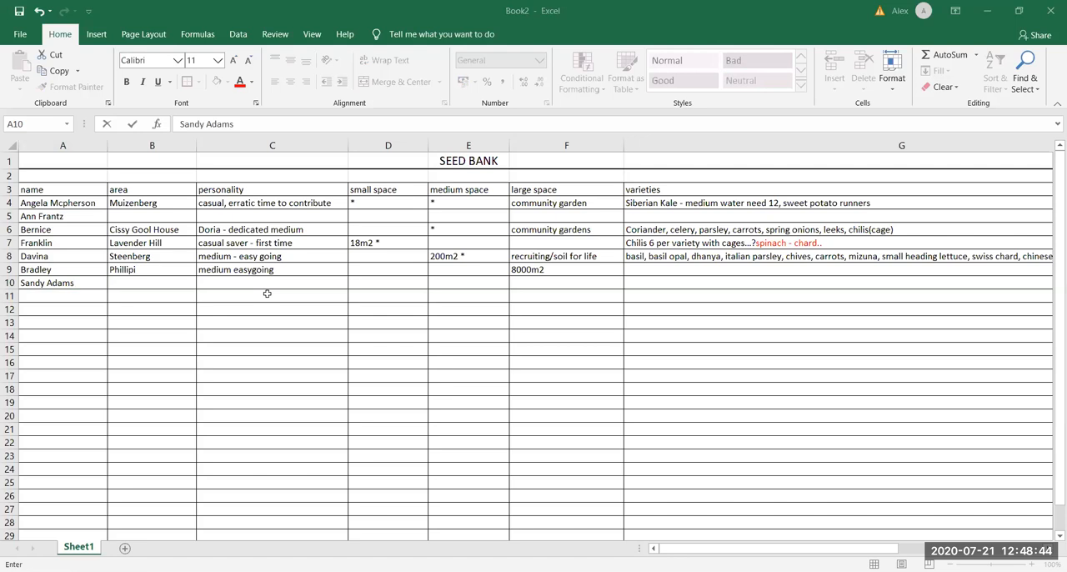
{"action": "mouse_move", "coordinate": [190, 315]}
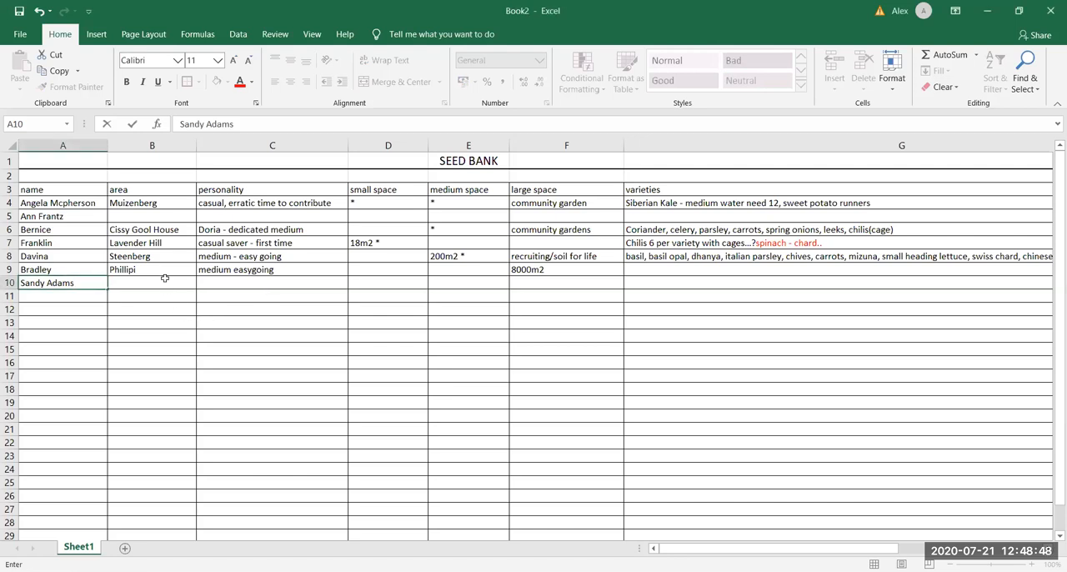
{"action": "type", "text": "Darling"}
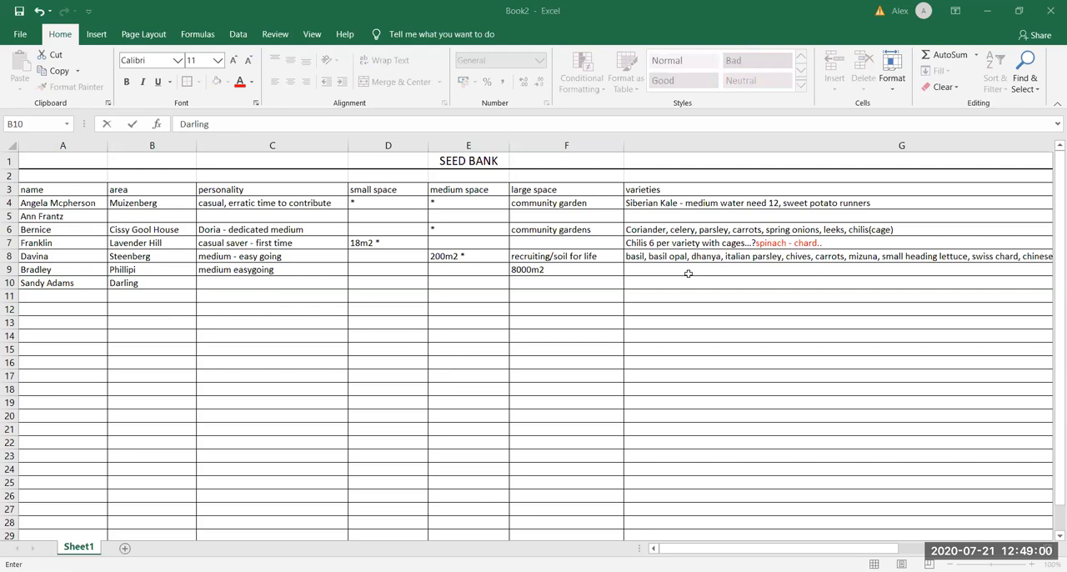
{"action": "mouse_move", "coordinate": [475, 234]}
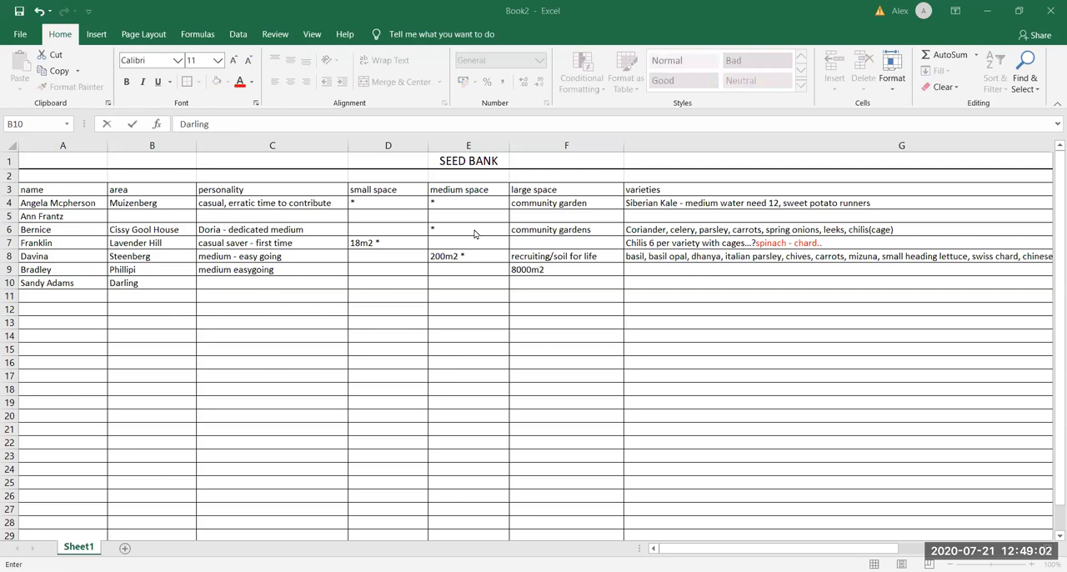
{"action": "mouse_move", "coordinate": [364, 284]}
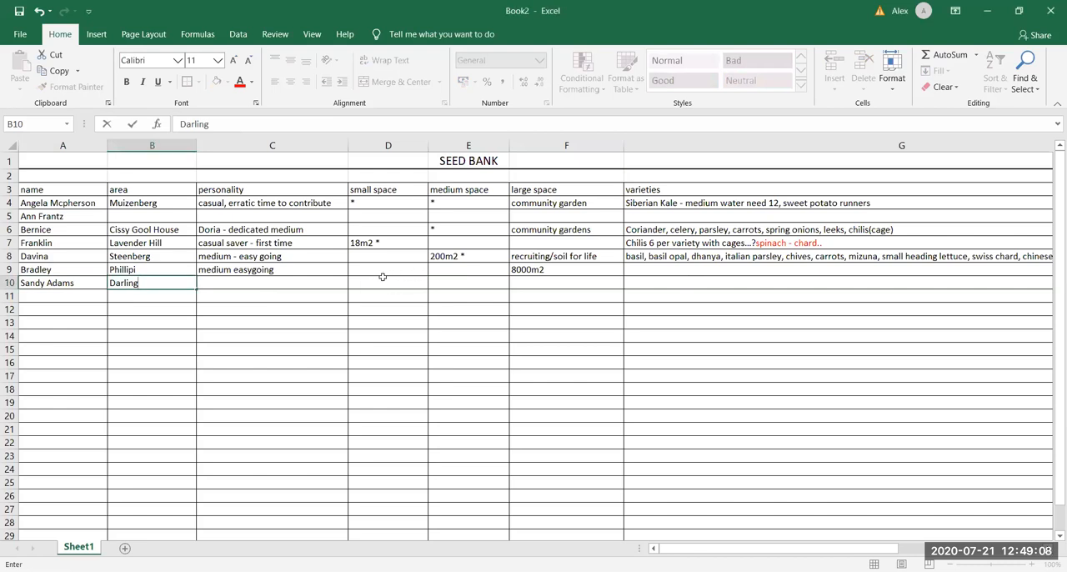
{"action": "type", "text": "7"}
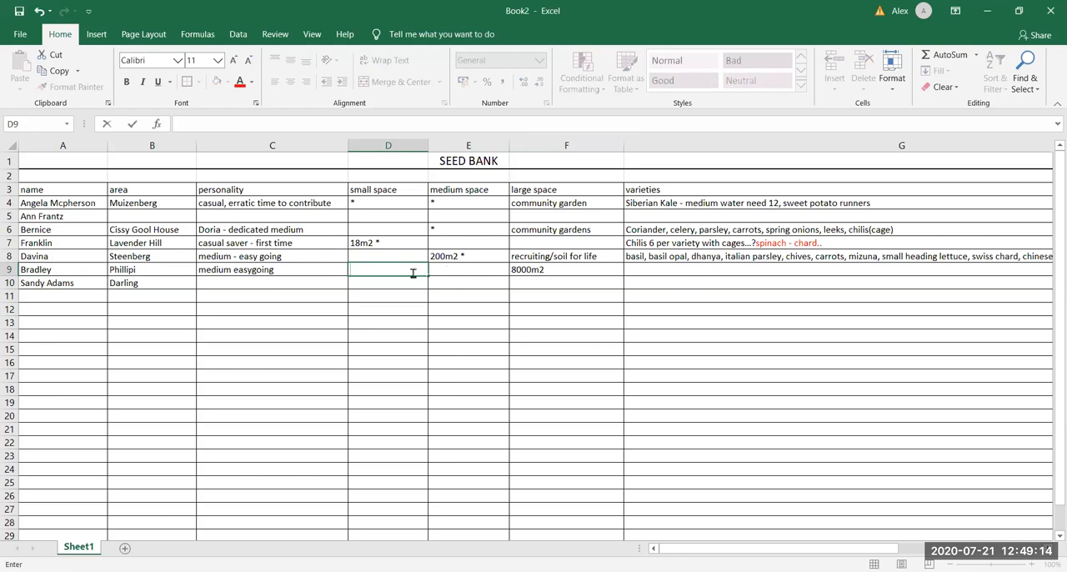
{"action": "type", "text": "72 m"}
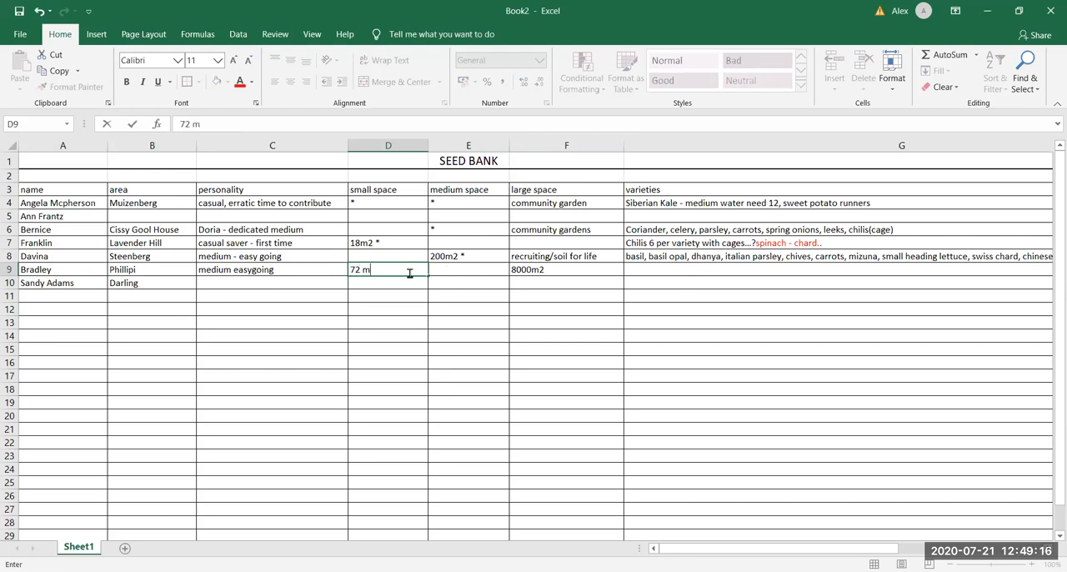
{"action": "type", "text": "2"}
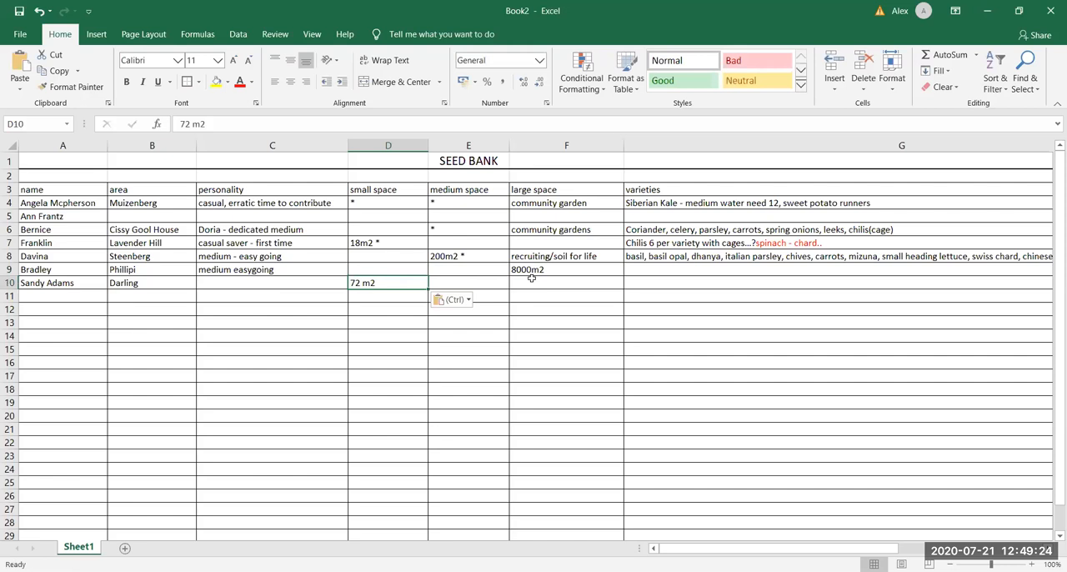
{"action": "left_click", "coordinate": [567, 284]}
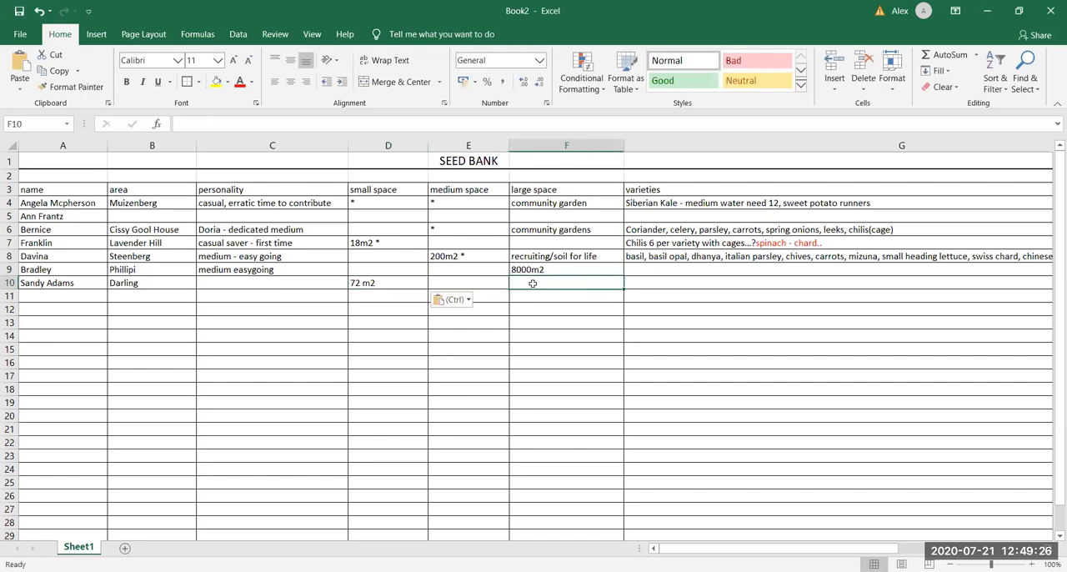
{"action": "type", "text": "200m2"}
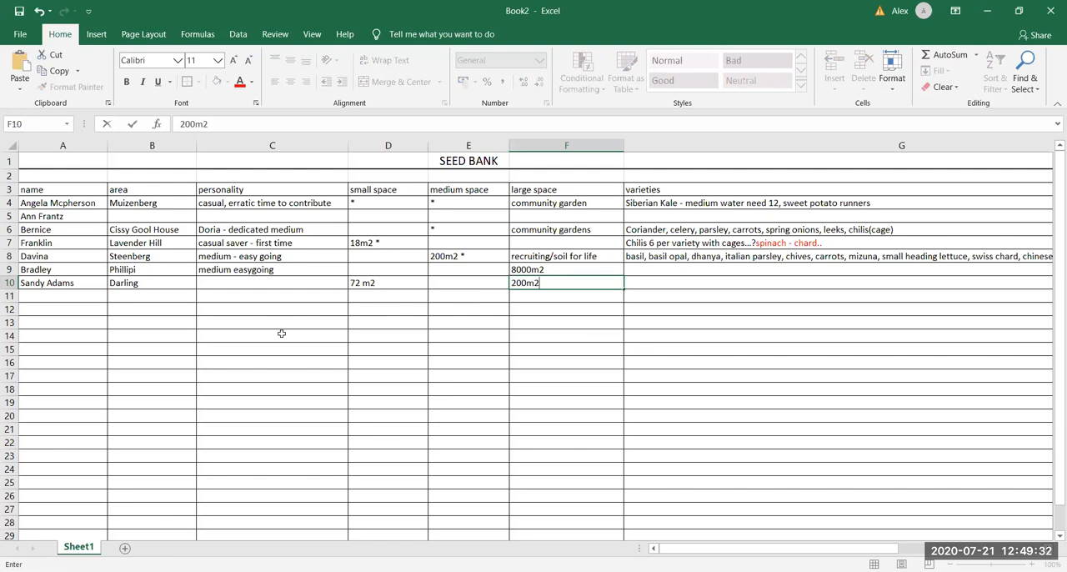
{"action": "mouse_move", "coordinate": [220, 287]}
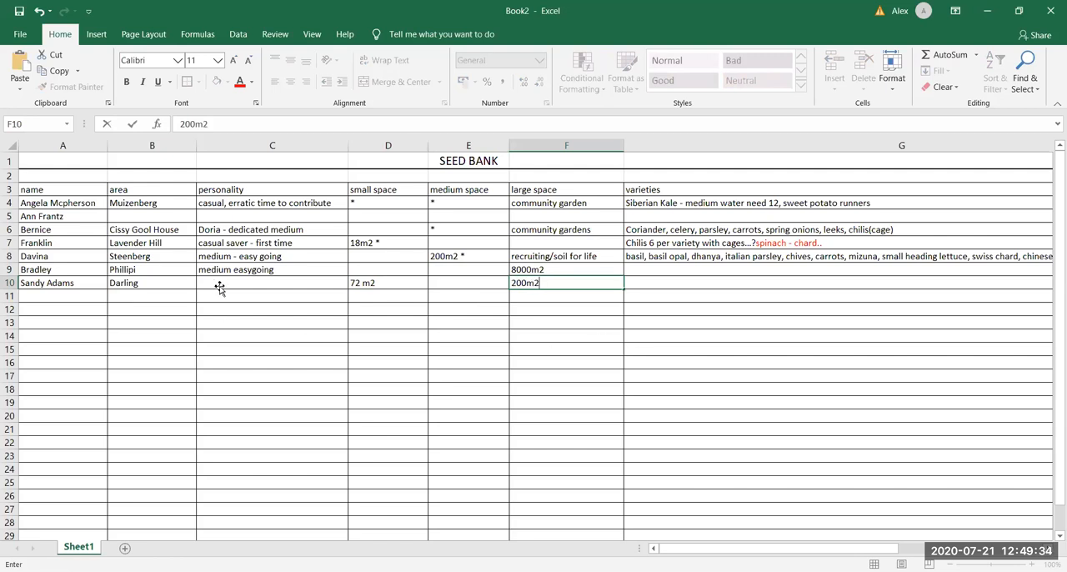
{"action": "left_click", "coordinate": [271, 284]}
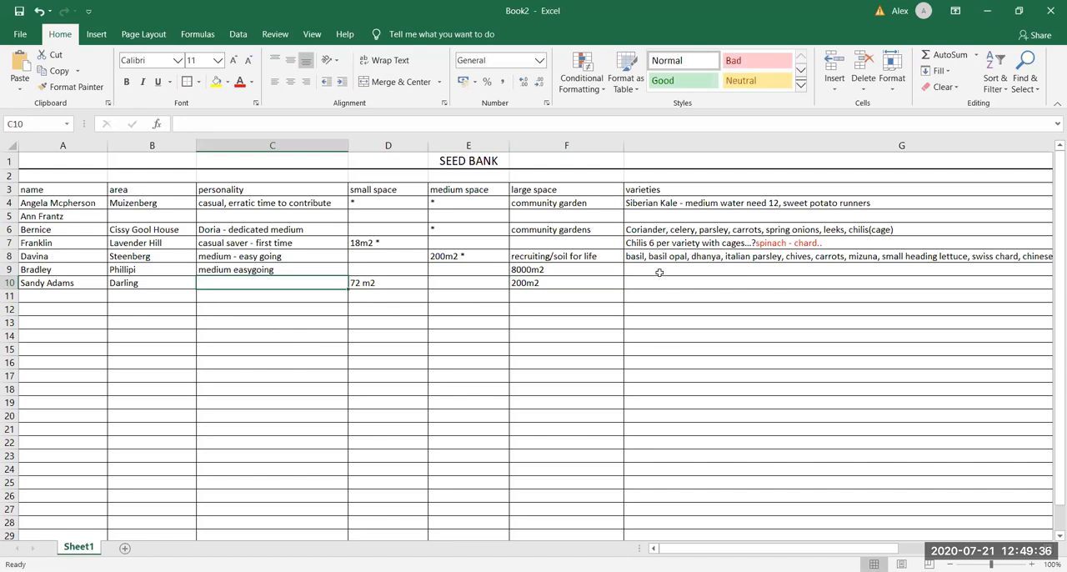
{"action": "mouse_move", "coordinate": [233, 152]}
{"action": "type", "text": " just starting"}
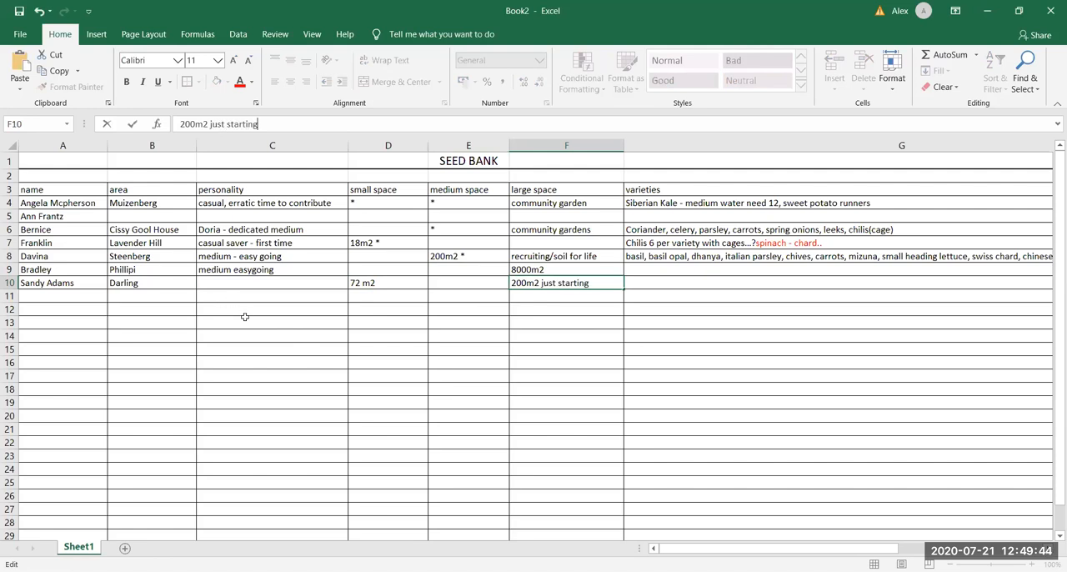
{"action": "left_click", "coordinate": [901, 283]}
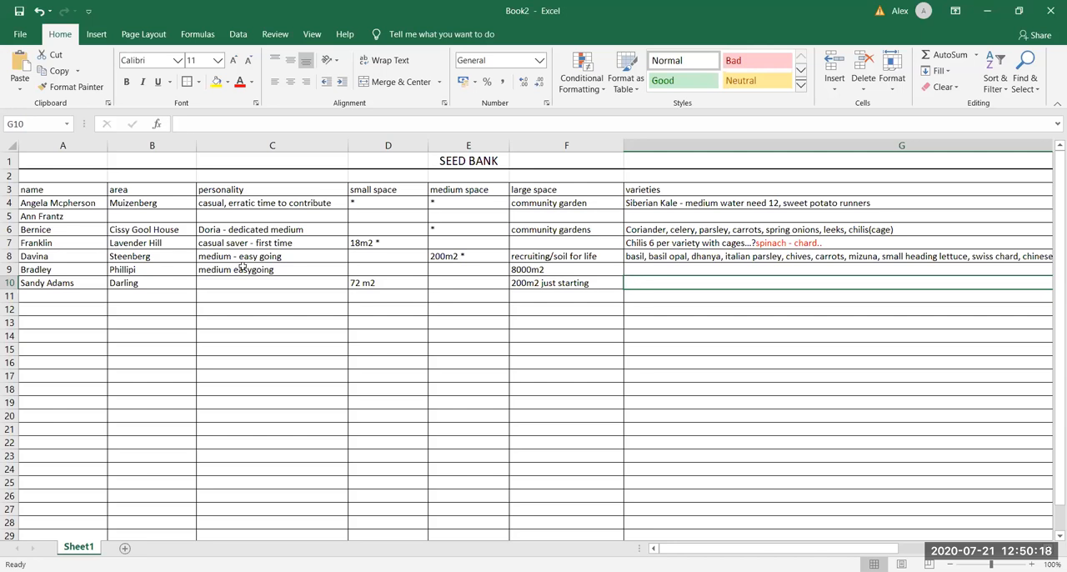
{"action": "left_click", "coordinate": [272, 284]}
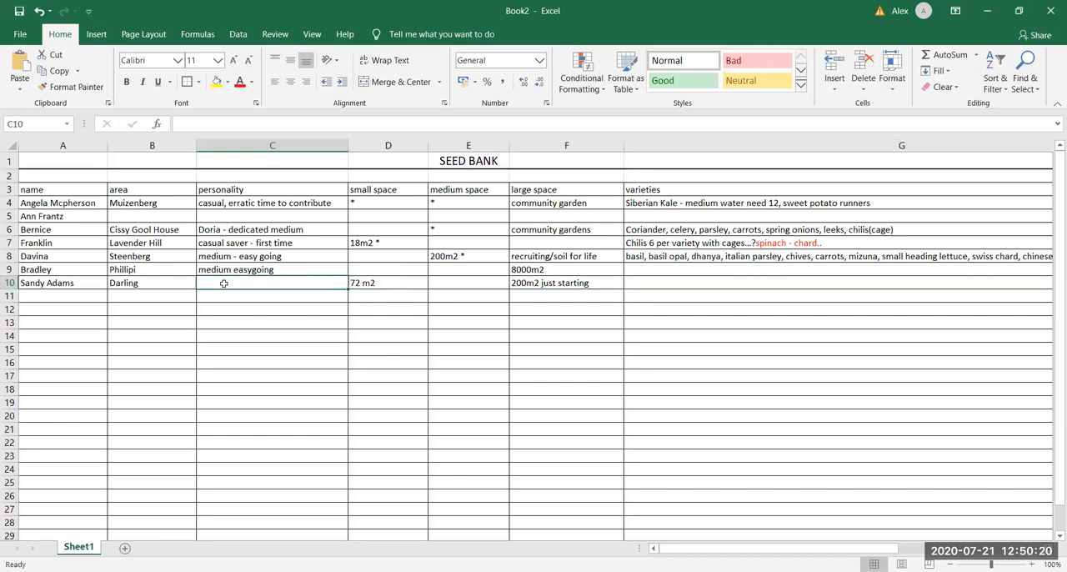
{"action": "type", "text": "medium casual"}
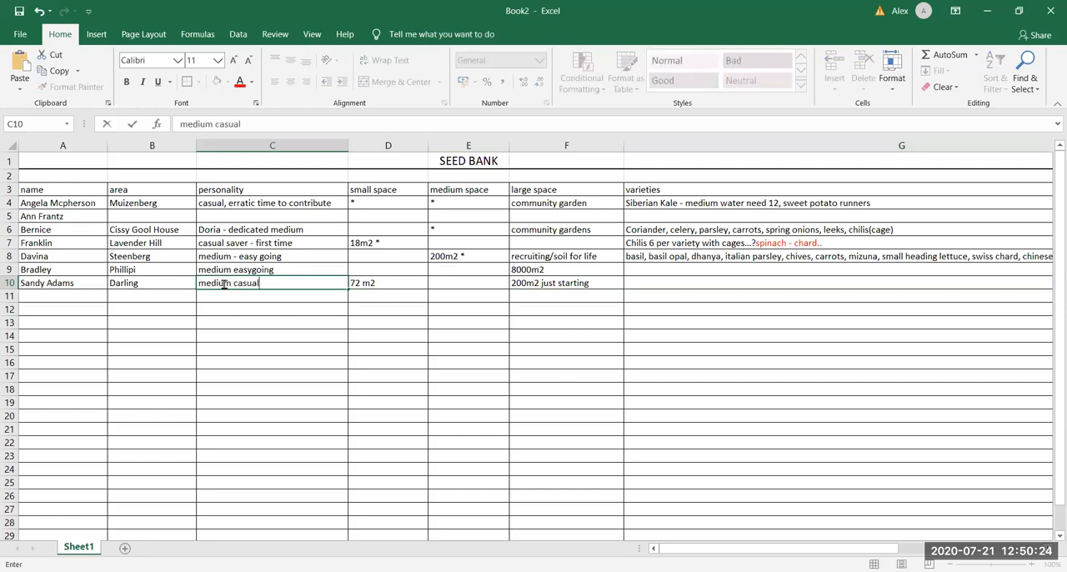
{"action": "mouse_move", "coordinate": [667, 283]}
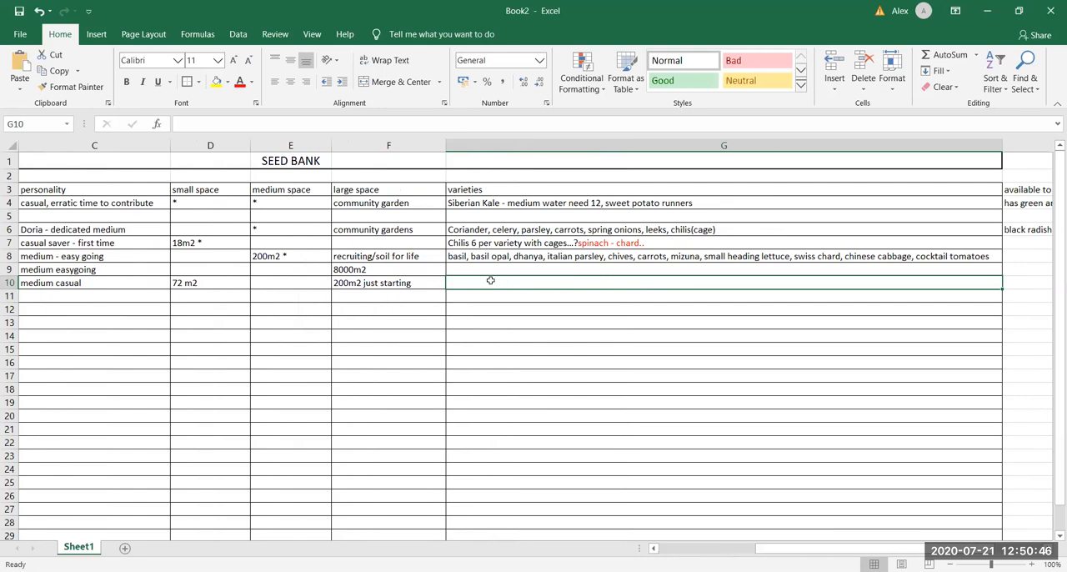
{"action": "type", "text": "tomatoes, carrots,"}
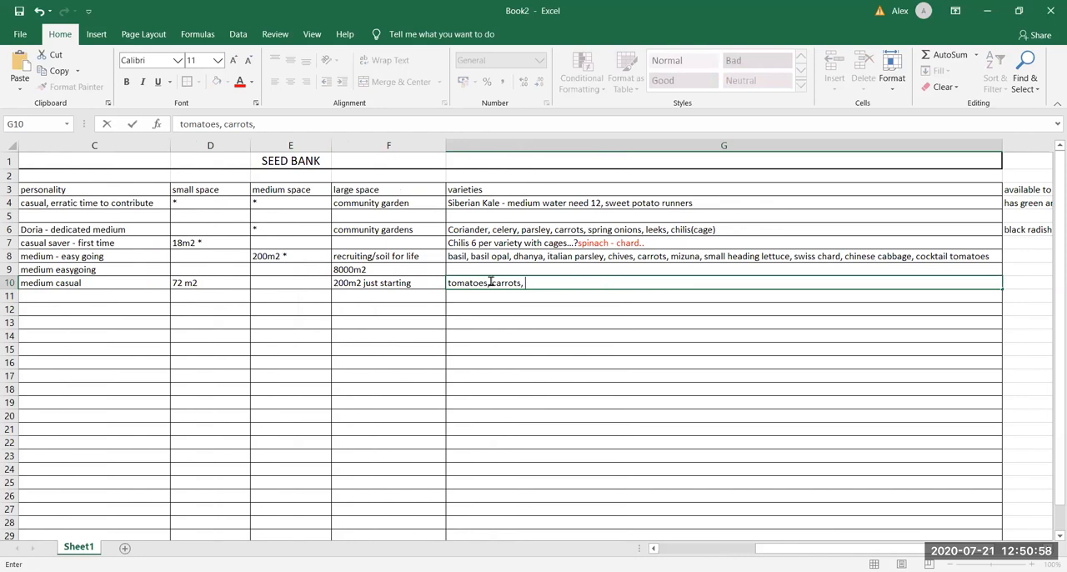
{"action": "type", "text": "char"}
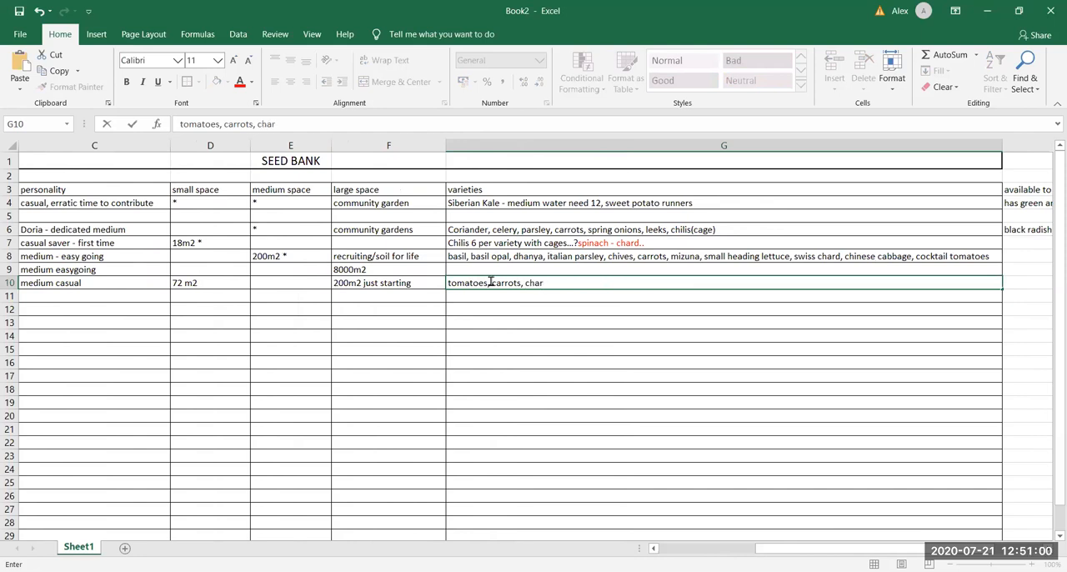
{"action": "key", "text": "Backspace"}
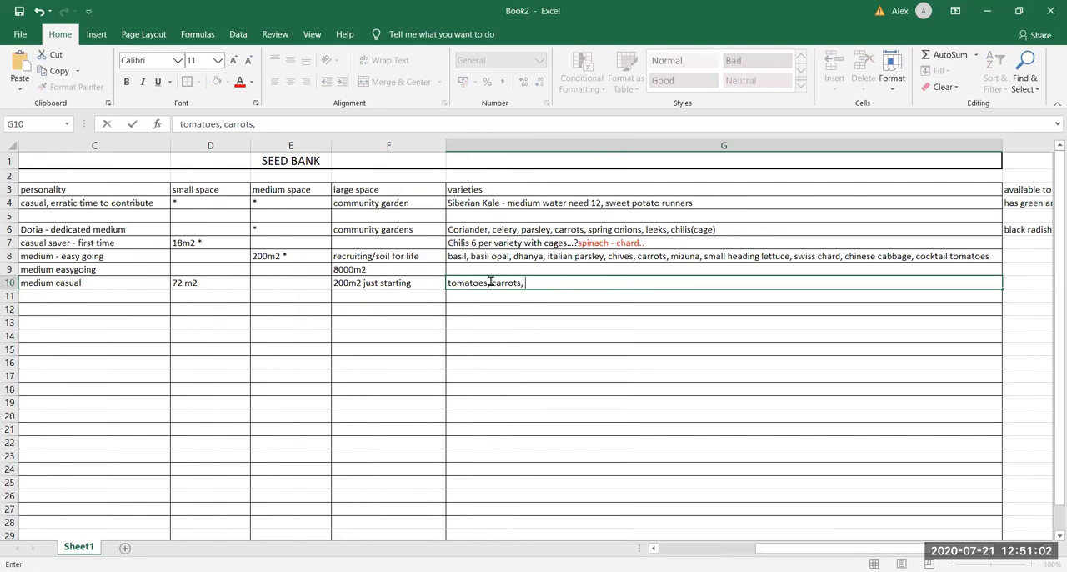
{"action": "type", "text": "red chard"}
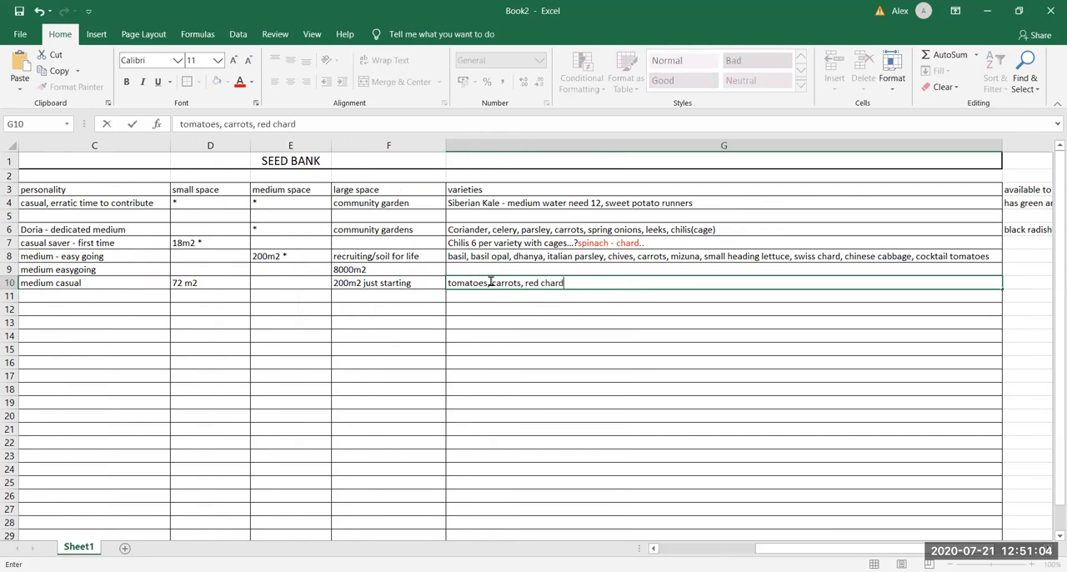
{"action": "type", "text": ","}
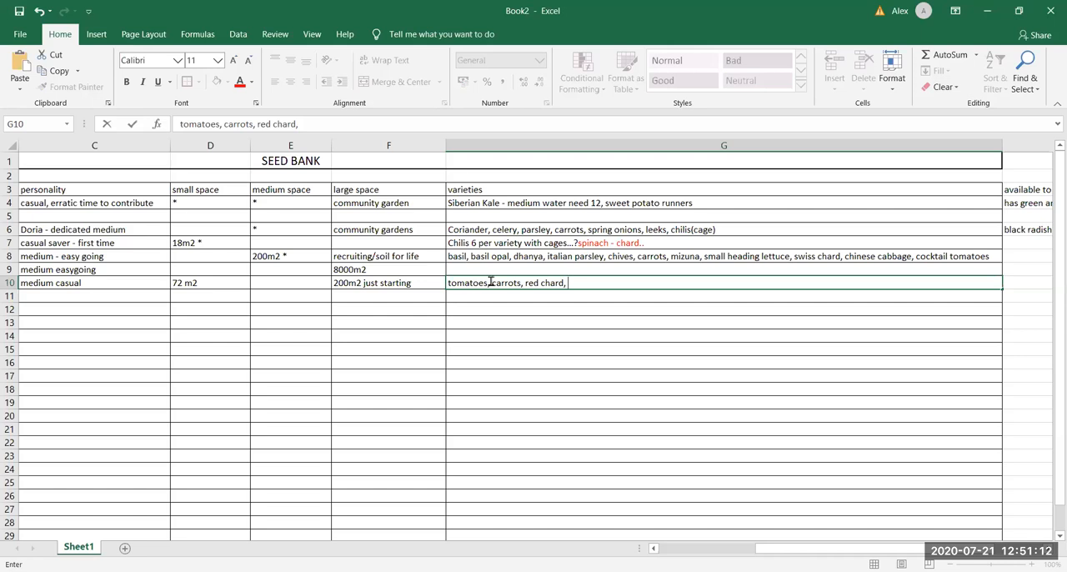
{"action": "mouse_move", "coordinate": [687, 325]}
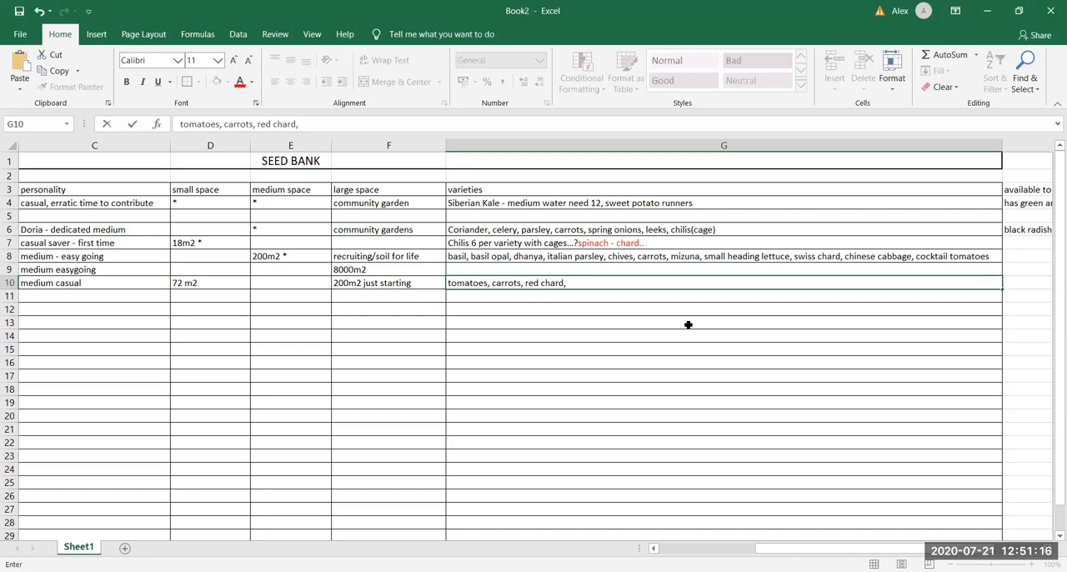
{"action": "type", "text": "peas"}
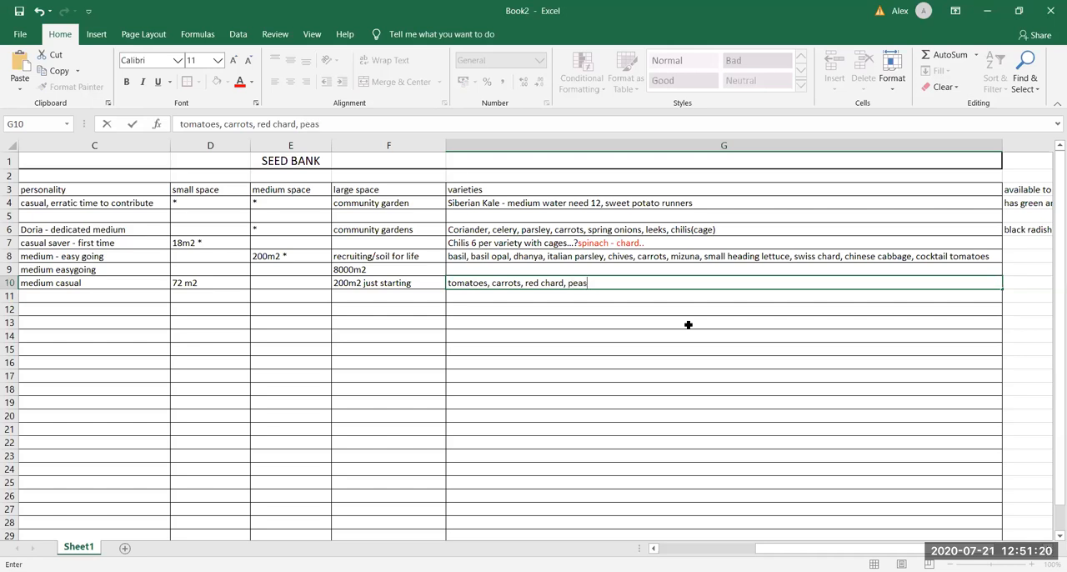
{"action": "type", "text": ","}
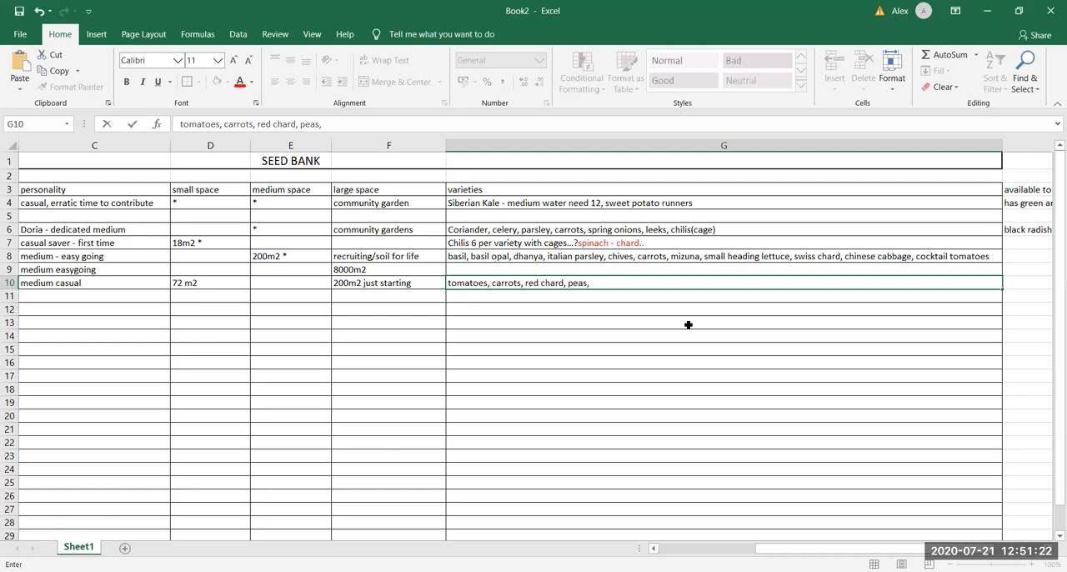
{"action": "left_click", "coordinate": [723, 230]}
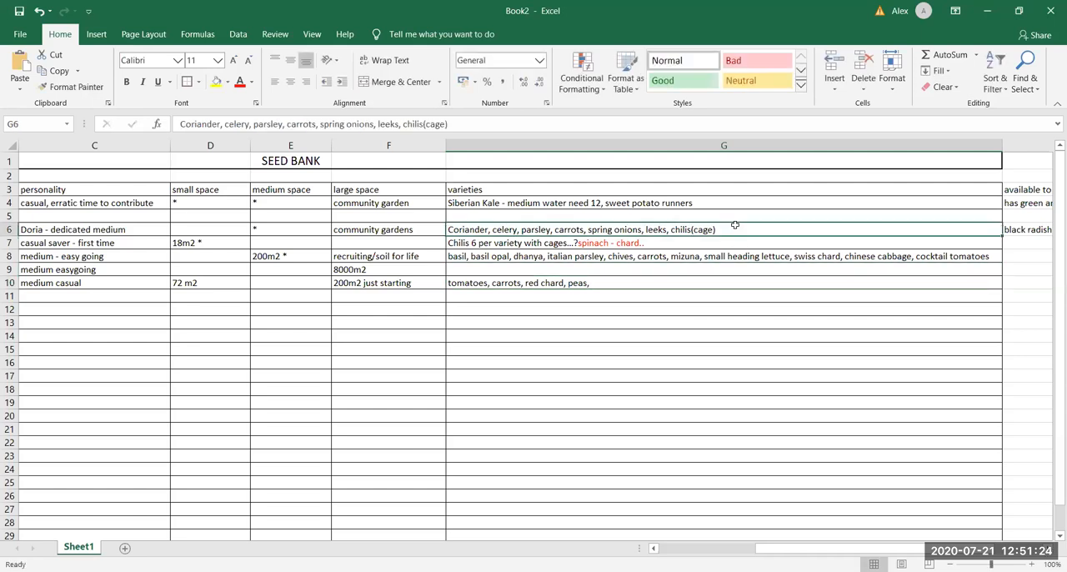
{"action": "mouse_move", "coordinate": [727, 230]}
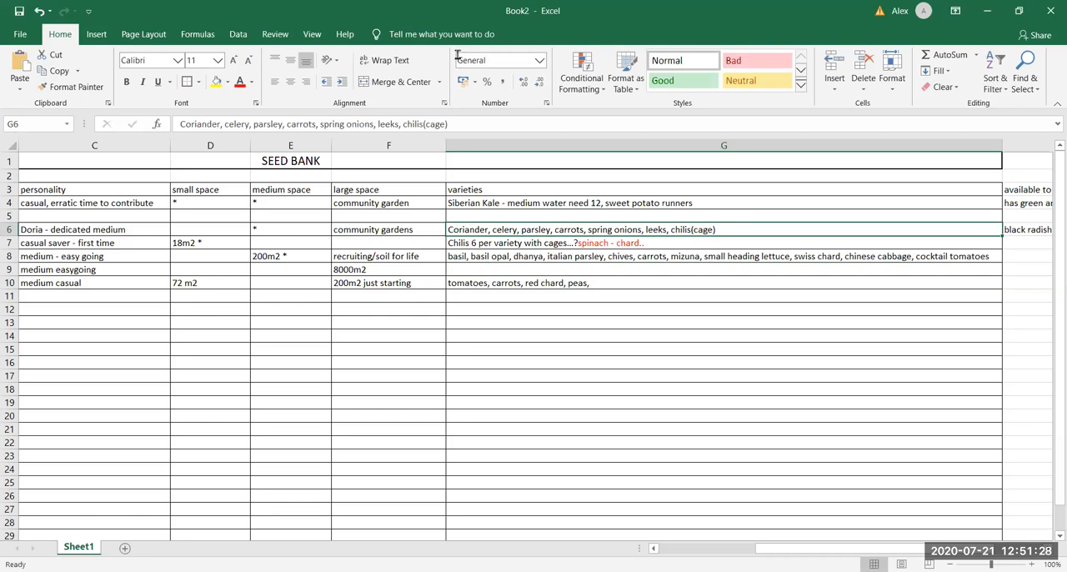
- Extend the varieties with broad beans and kale, fixing the trailing dots
{"action": "type", "text": ","}
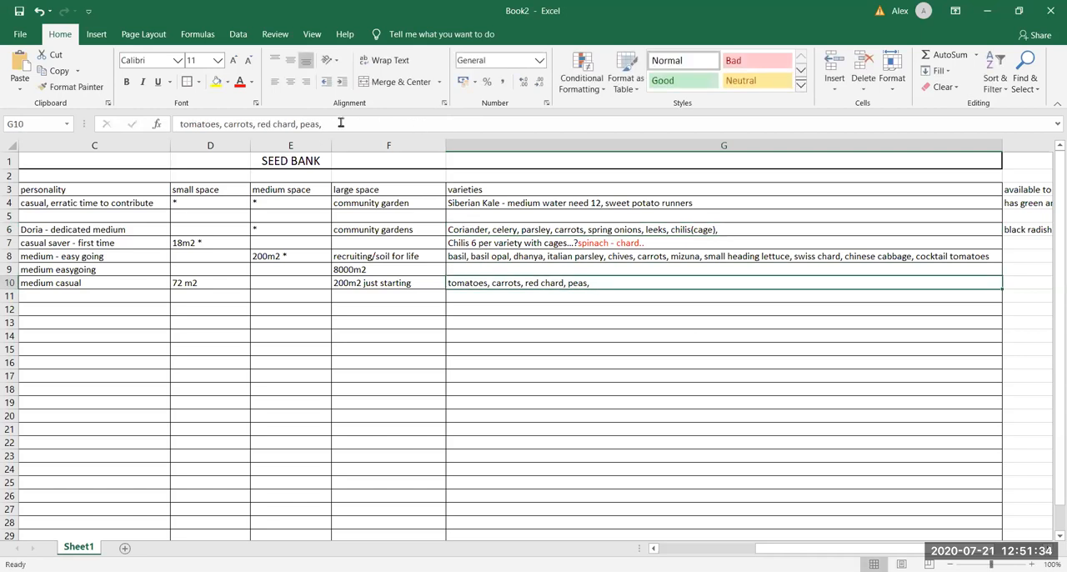
{"action": "type", "text": "broad beas"}
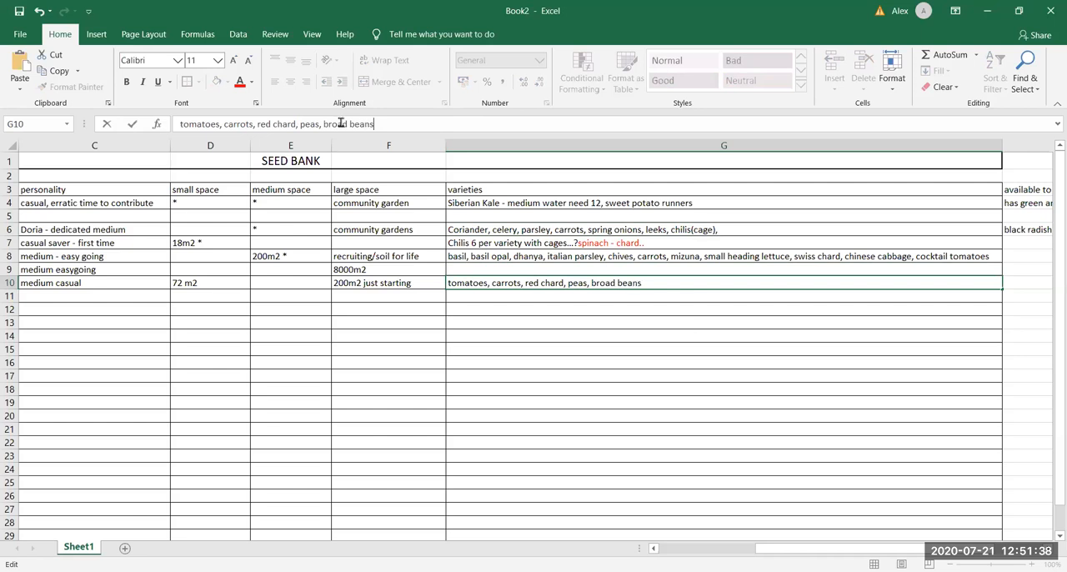
{"action": "type", "text": ","}
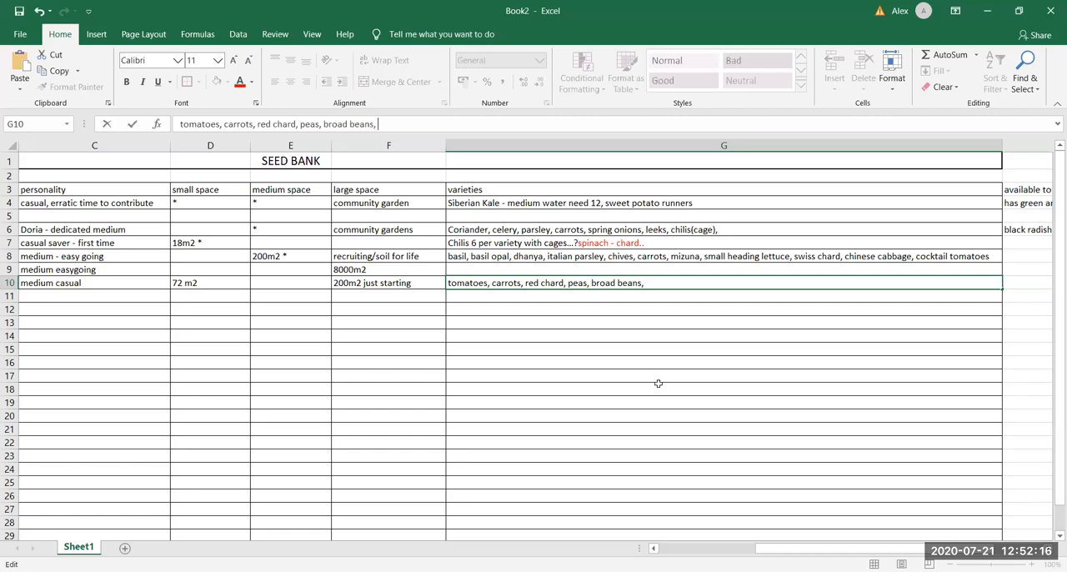
{"action": "mouse_move", "coordinate": [667, 287]}
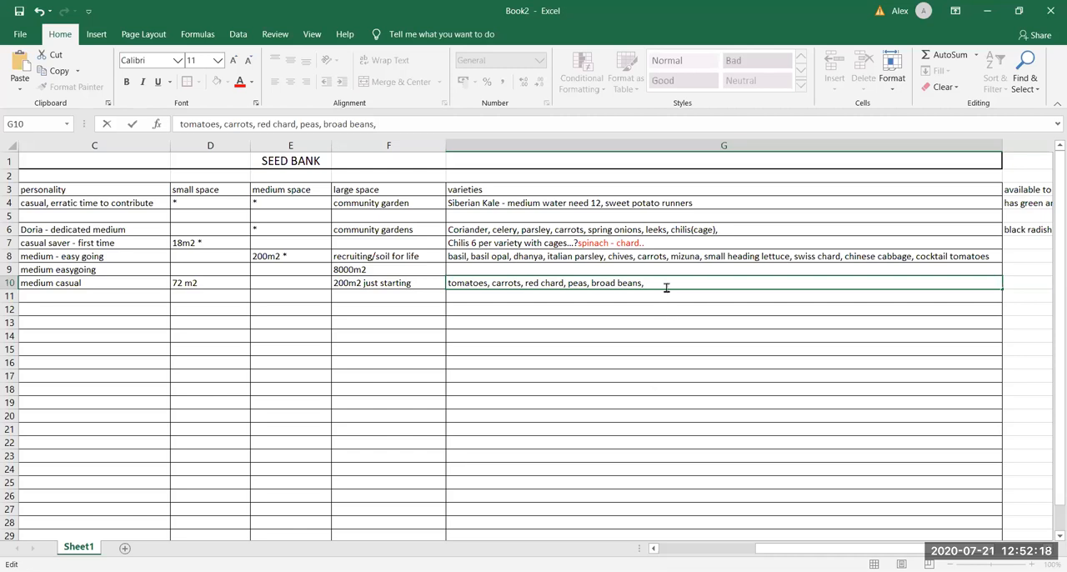
{"action": "type", "text": "kale"}
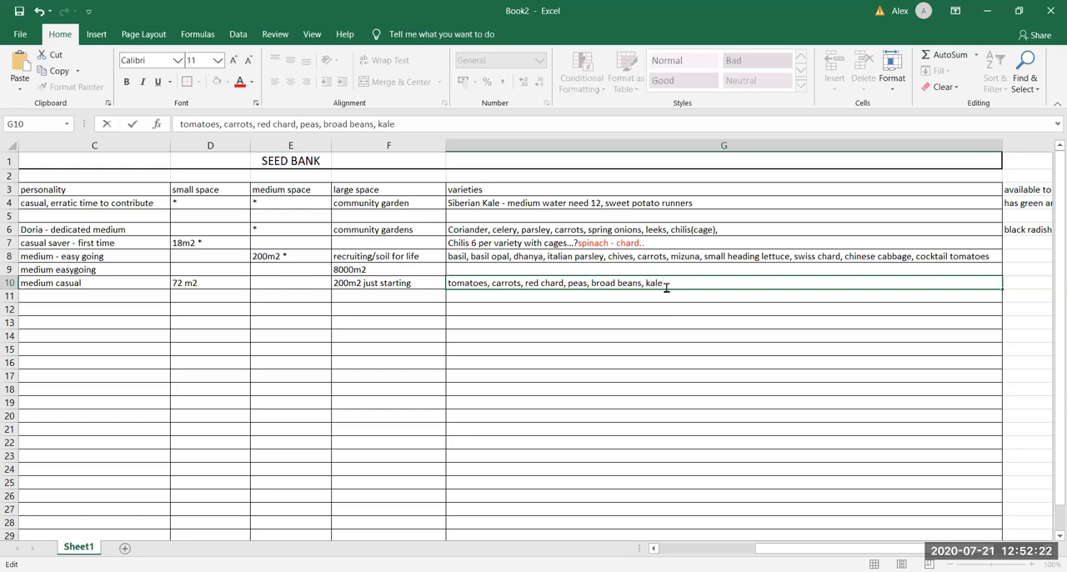
{"action": "type", "text": "..."}
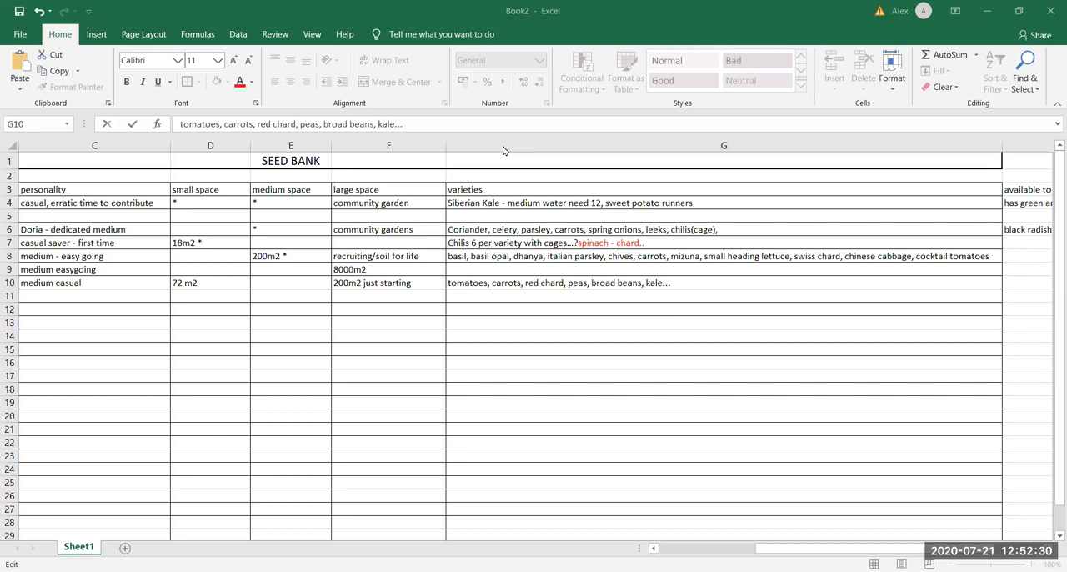
{"action": "mouse_move", "coordinate": [704, 305]}
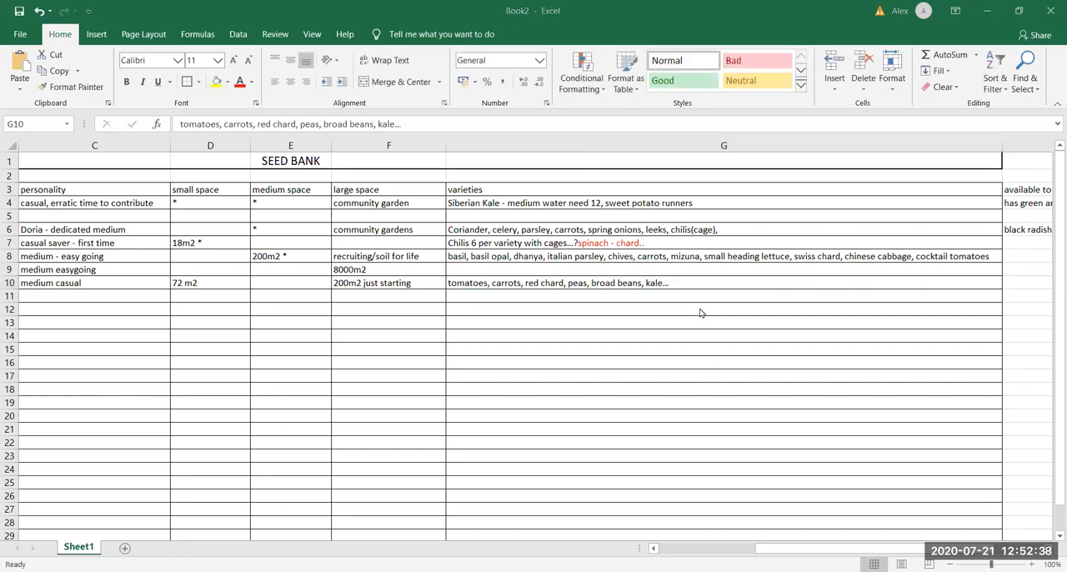
{"action": "left_click", "coordinate": [692, 282]}
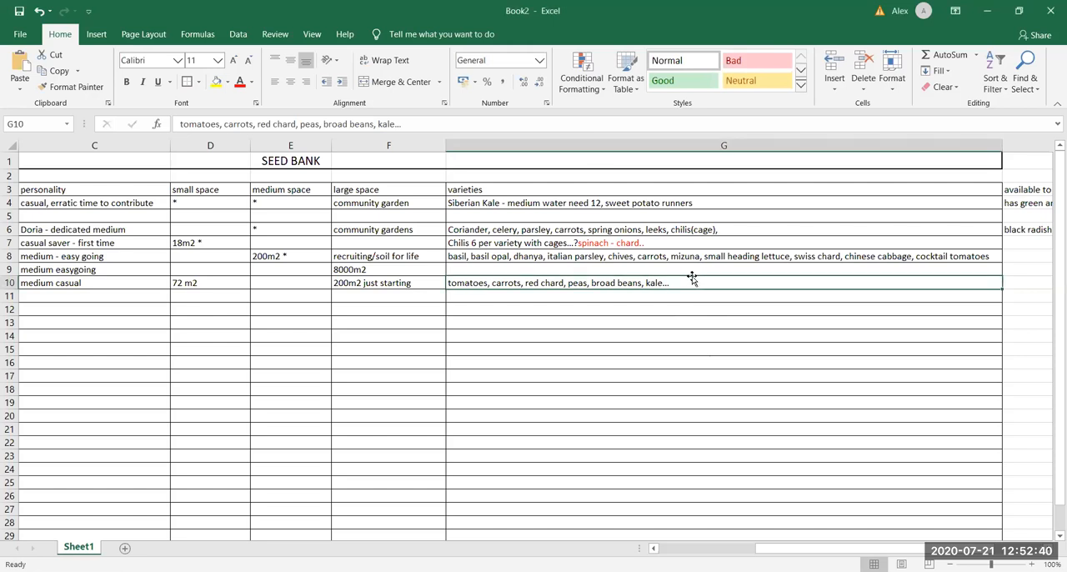
{"action": "mouse_move", "coordinate": [690, 280]}
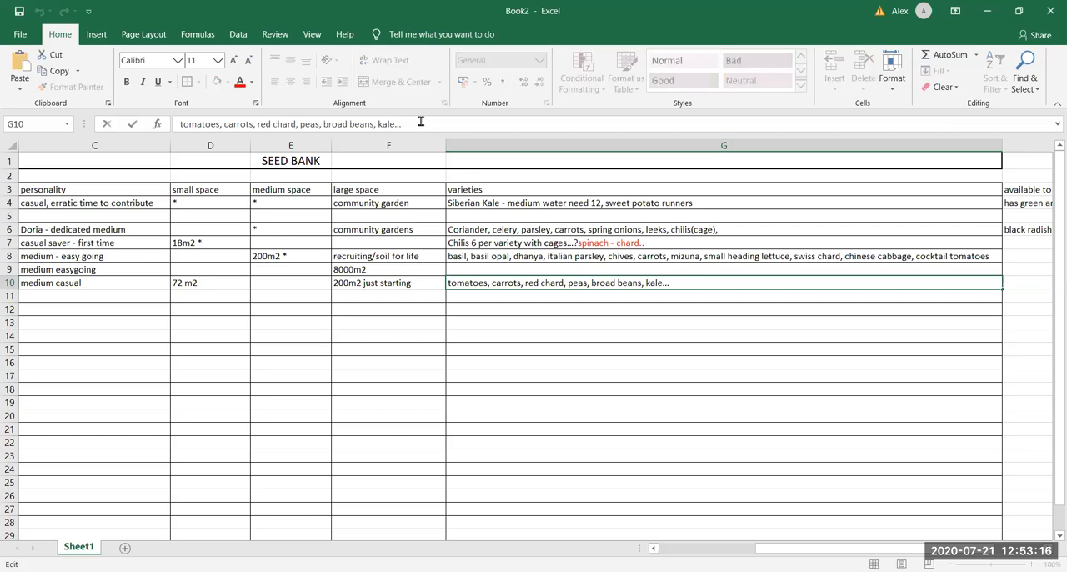
{"action": "key", "text": "Backspace"}
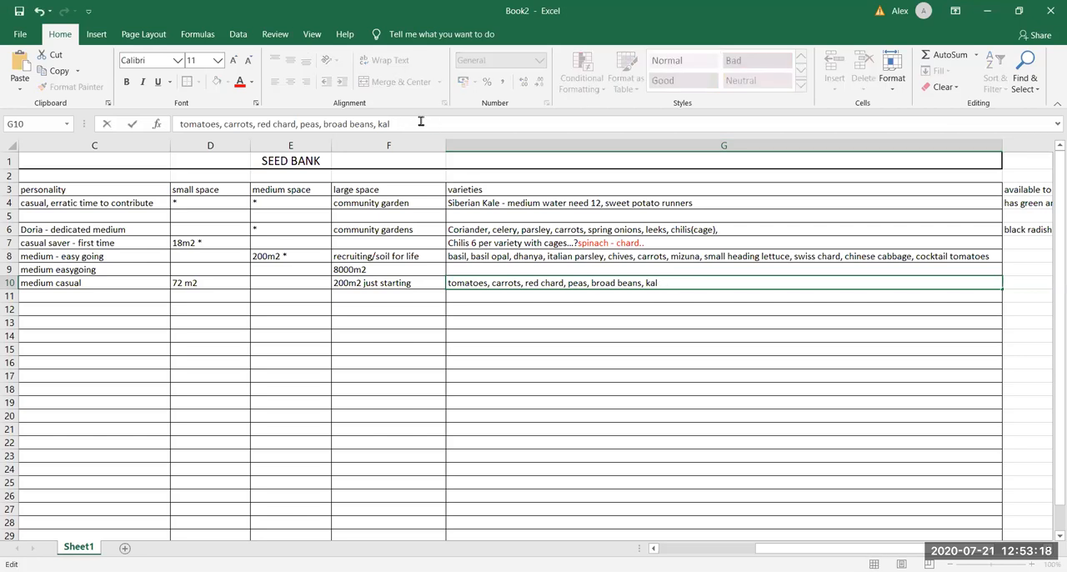
{"action": "type", "text": "e"}
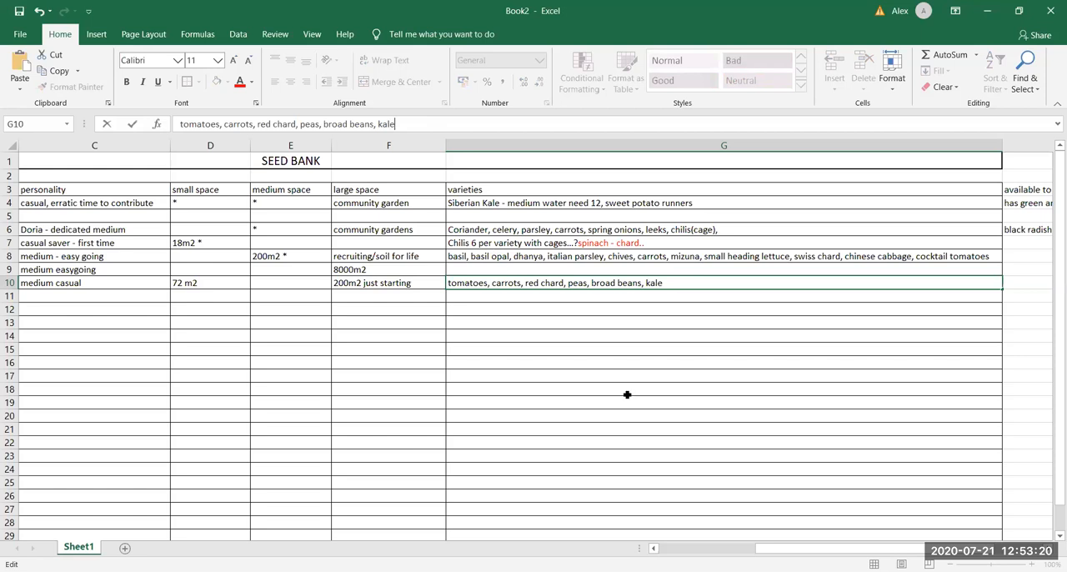
{"action": "mouse_move", "coordinate": [180, 382]}
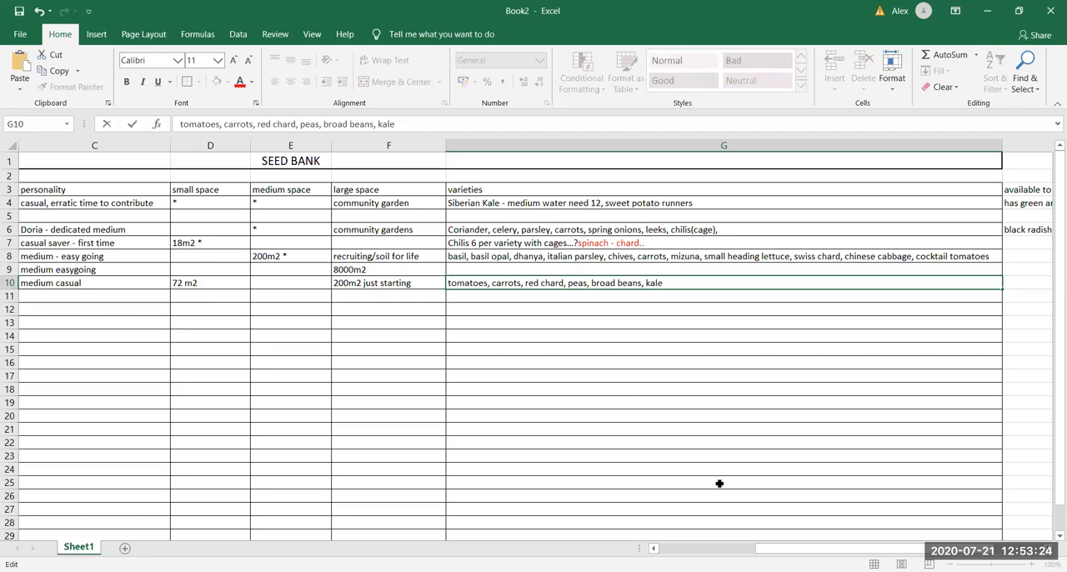
{"action": "mouse_move", "coordinate": [371, 327]}
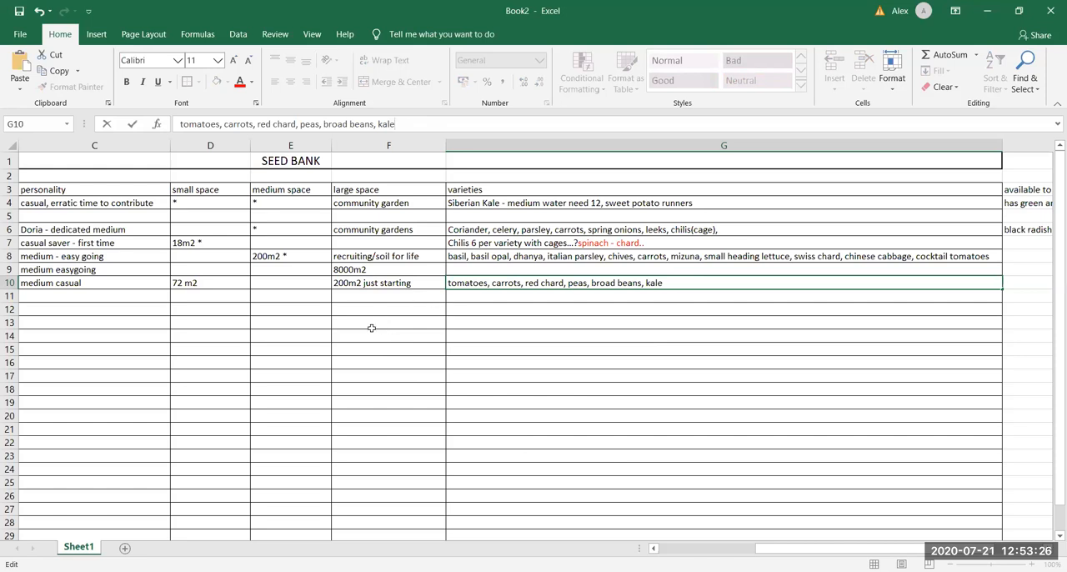
{"action": "mouse_move", "coordinate": [627, 497]}
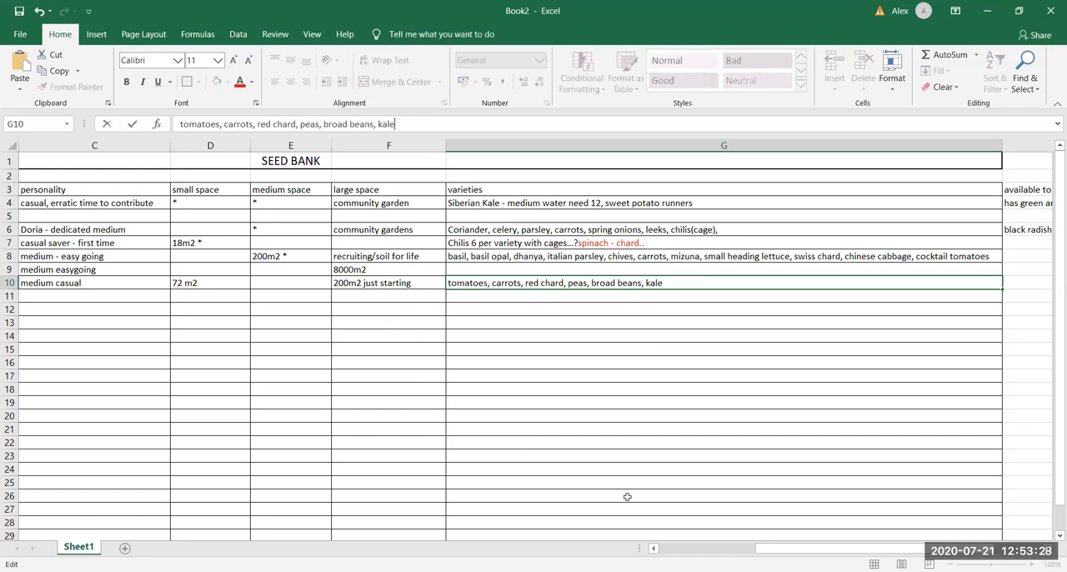
{"action": "mouse_move", "coordinate": [692, 387]}
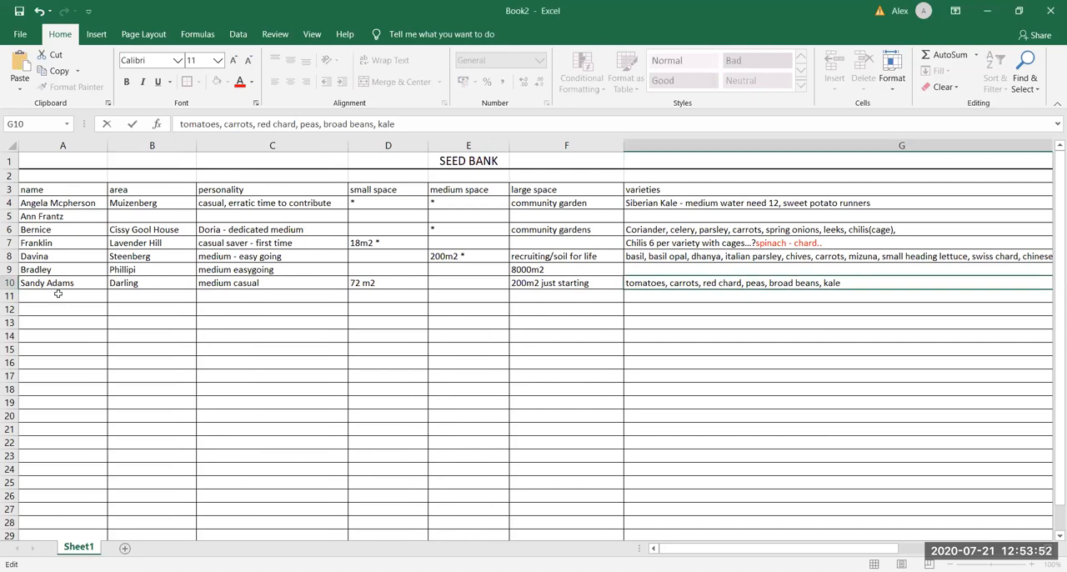
- Enter the new grower's name Kariema in row 11
{"action": "type", "text": "Kariema"}
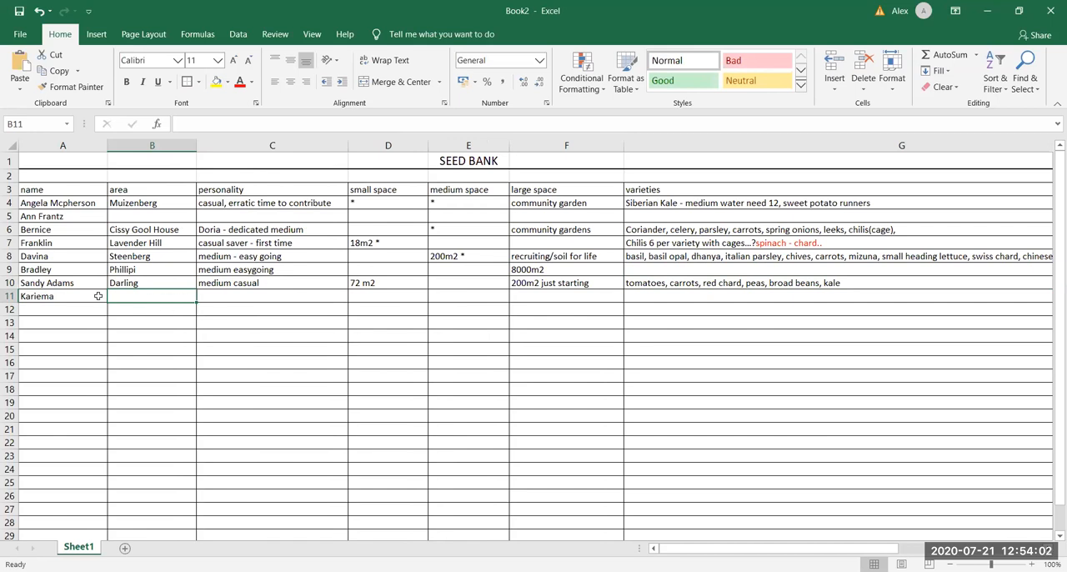
{"action": "mouse_move", "coordinate": [720, 227]}
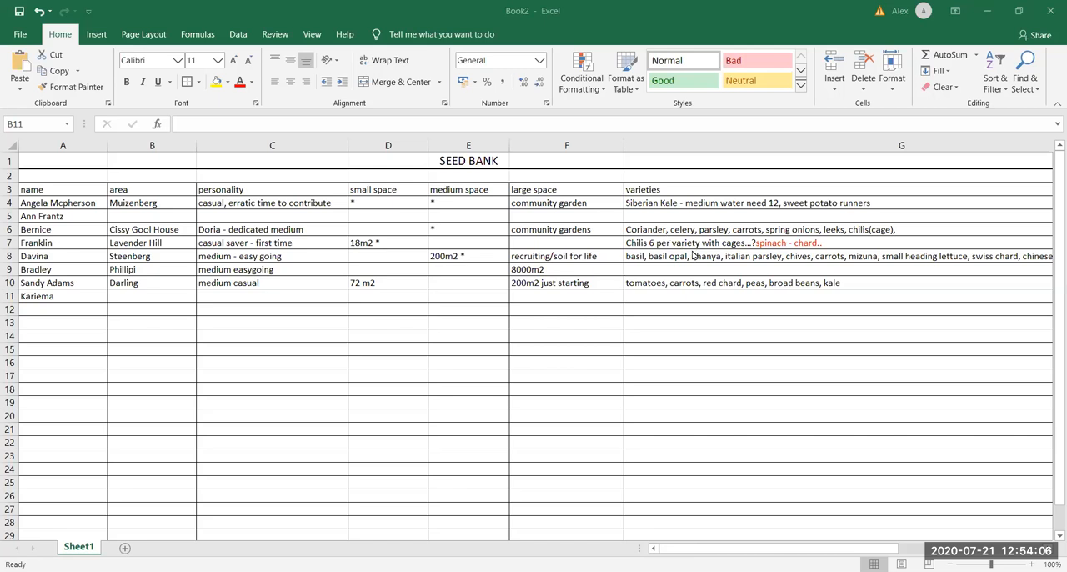
{"action": "mouse_move", "coordinate": [694, 287]}
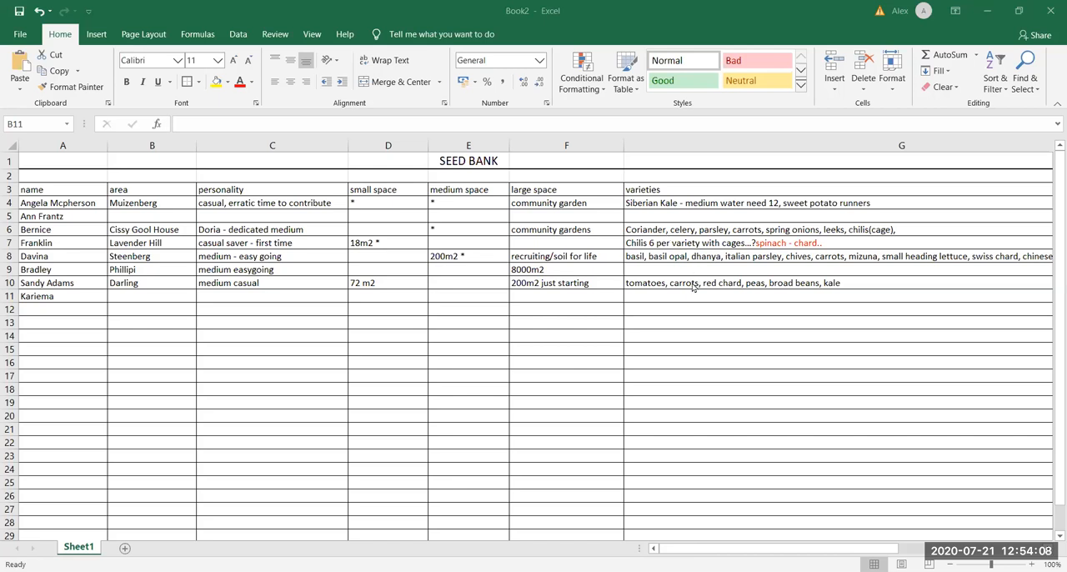
{"action": "mouse_move", "coordinate": [44, 295]}
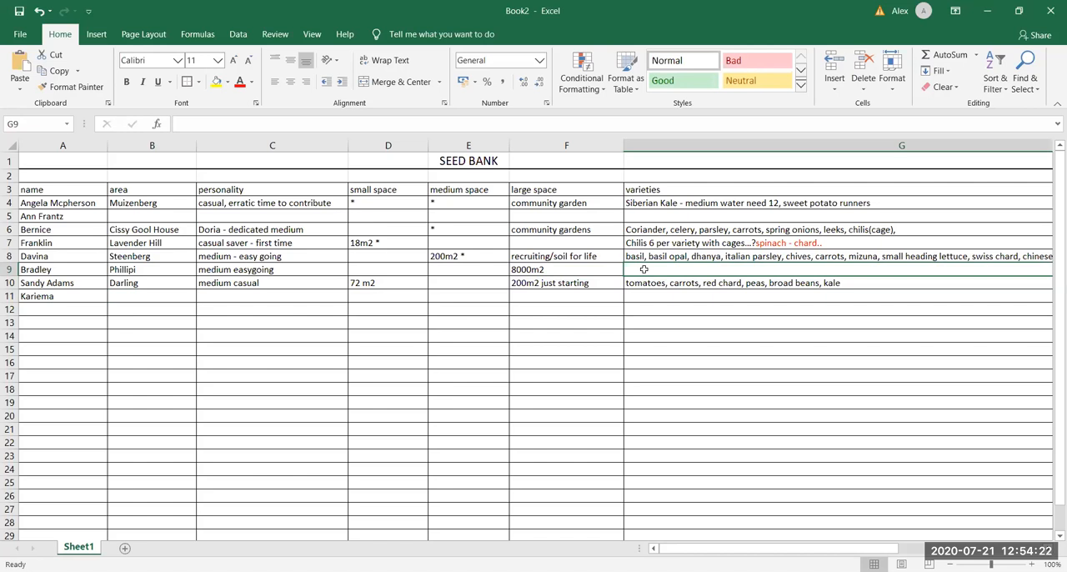
- Fill G9 with Maize (minimum 200 plants), sunflower, vegetable plant companions
{"action": "type", "text": "M"}
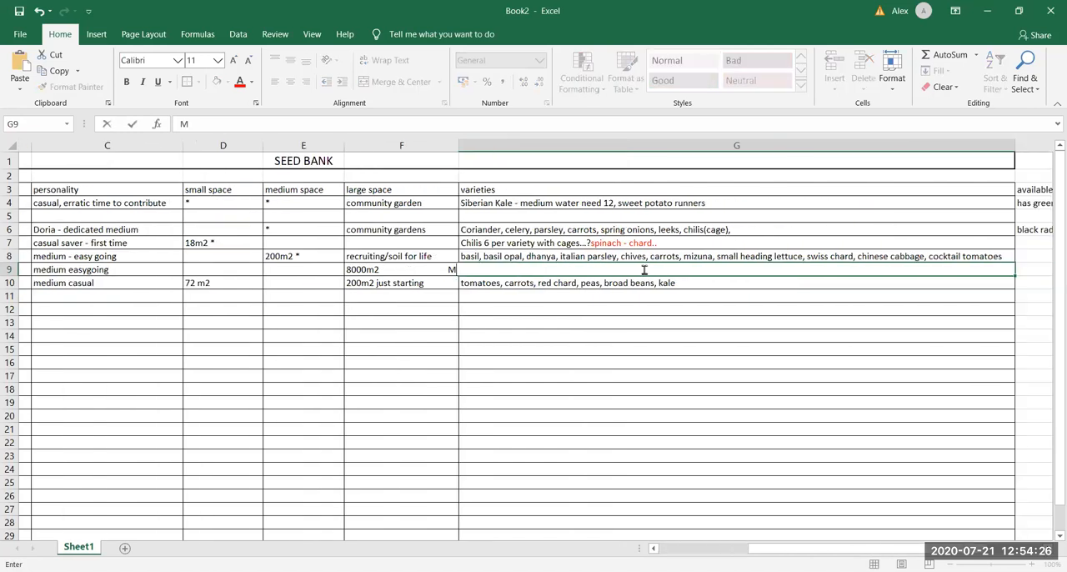
{"action": "type", "text": "aize,"}
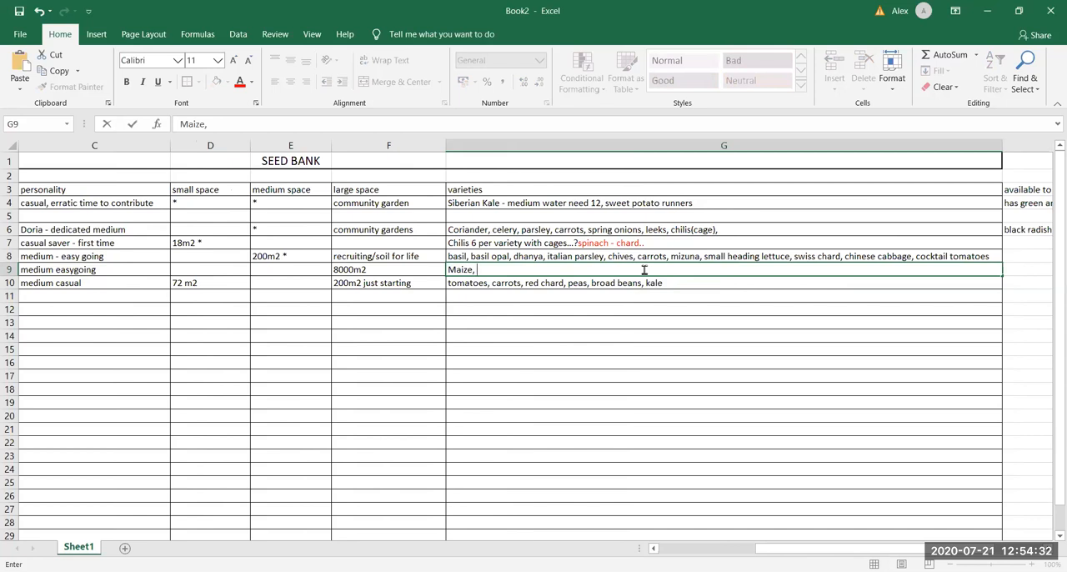
{"action": "key", "text": "Backspace"}
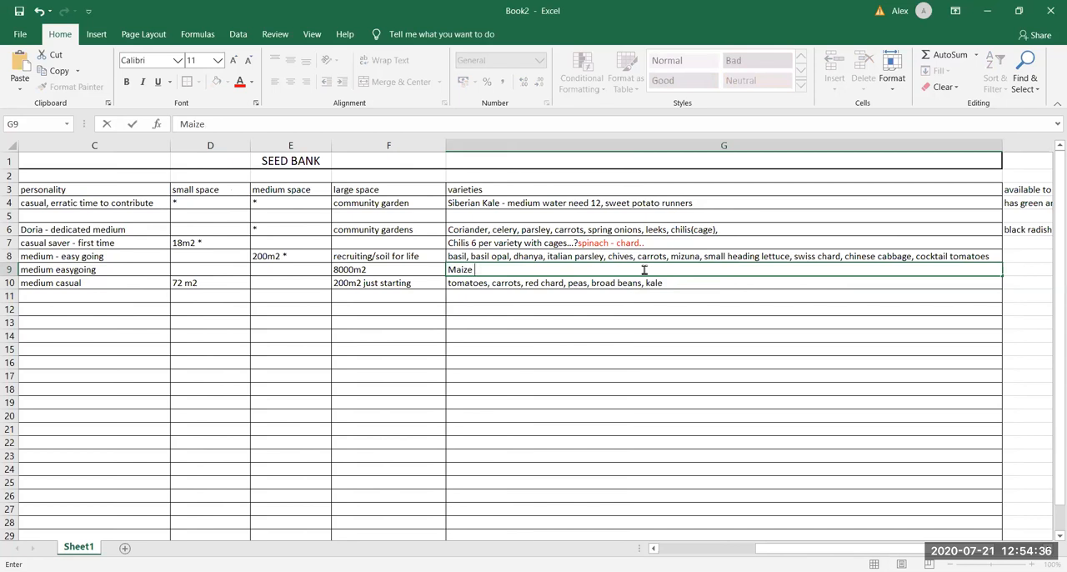
{"action": "type", "text": "(min"}
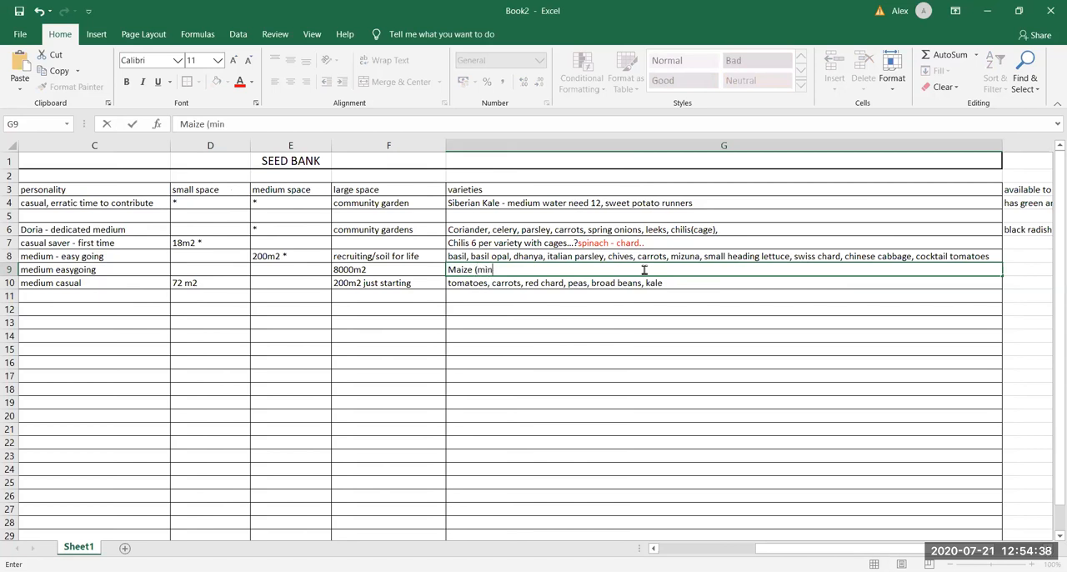
{"action": "type", "text": "imum 200 plants"}
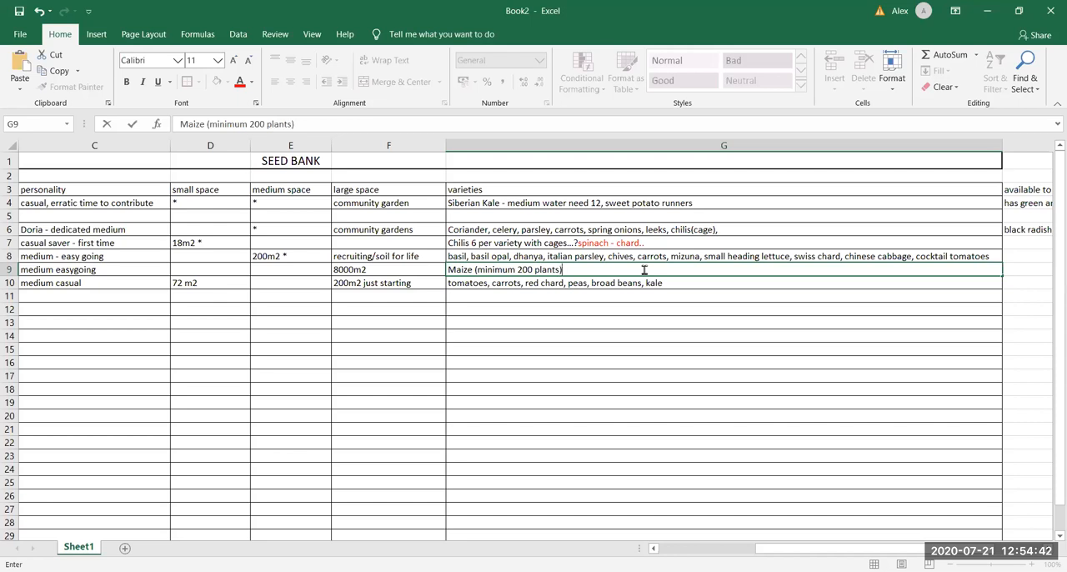
{"action": "type", "text": ", sunflower"}
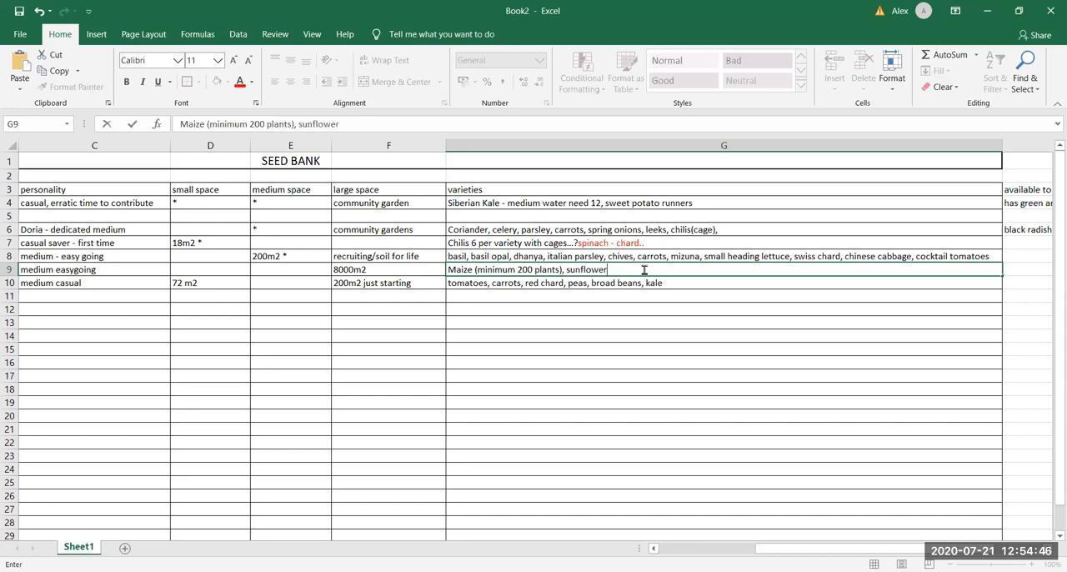
{"action": "type", "text": ","}
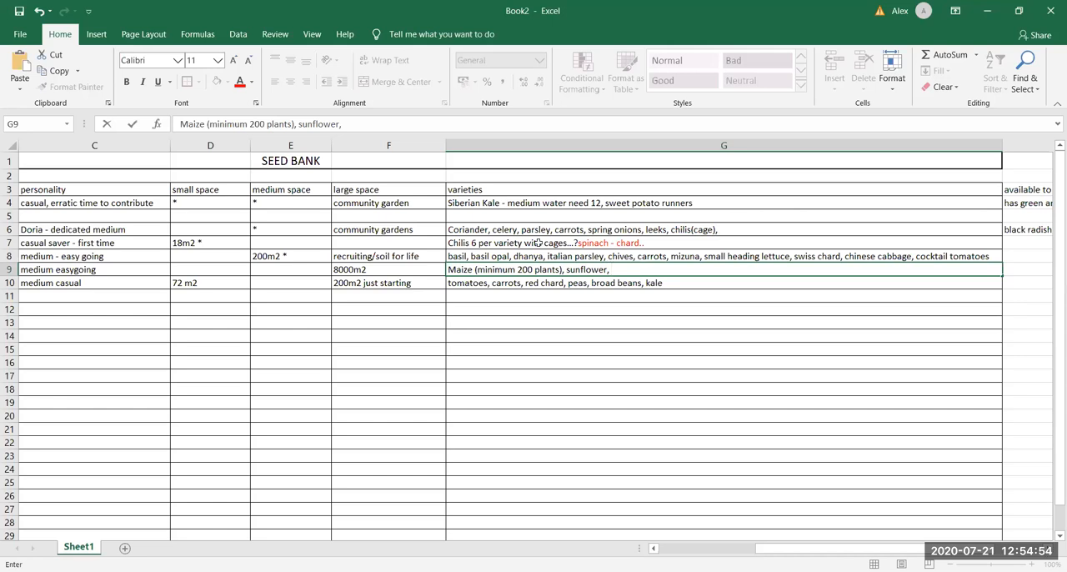
{"action": "type", "text": "vegetable"}
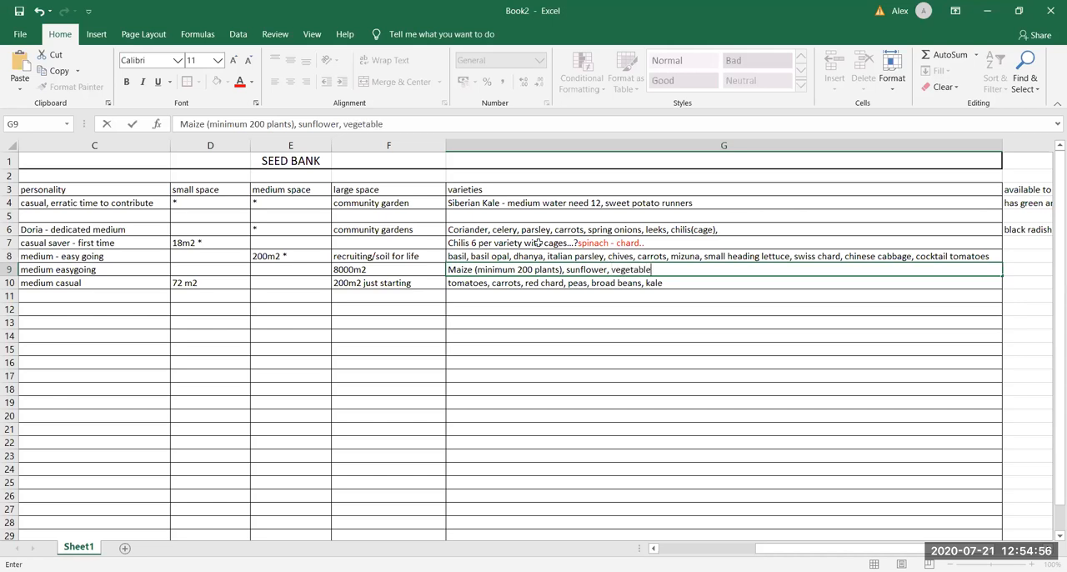
{"action": "type", "text": "p"}
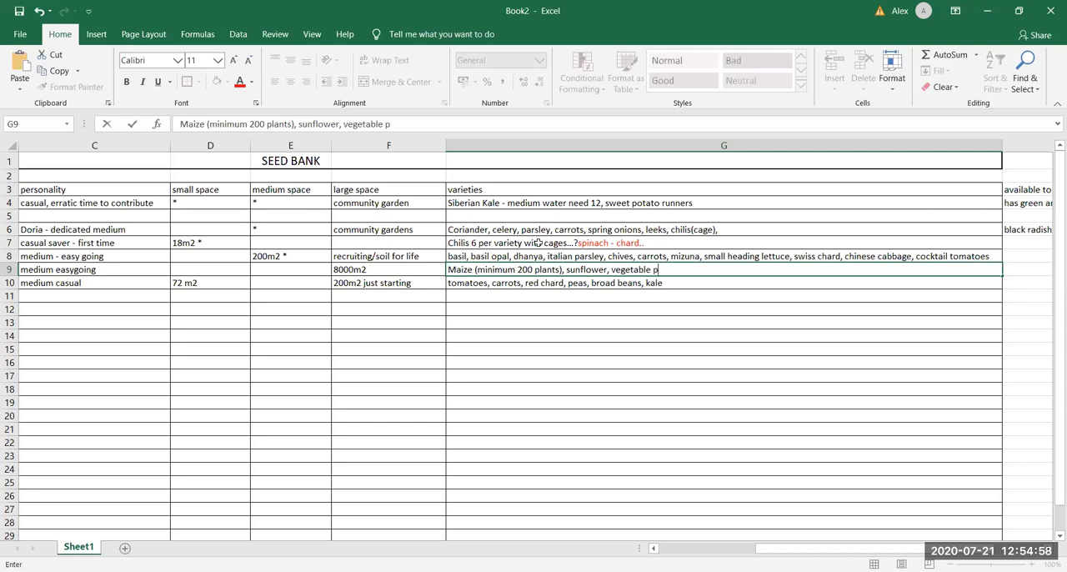
{"action": "type", "text": "lant companion"}
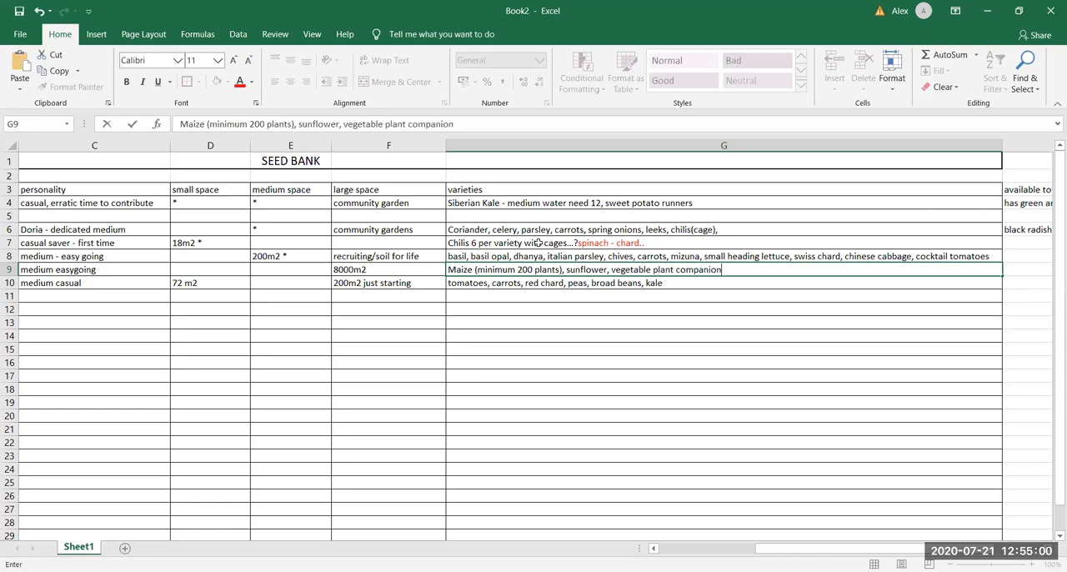
{"action": "type", "text": "s"}
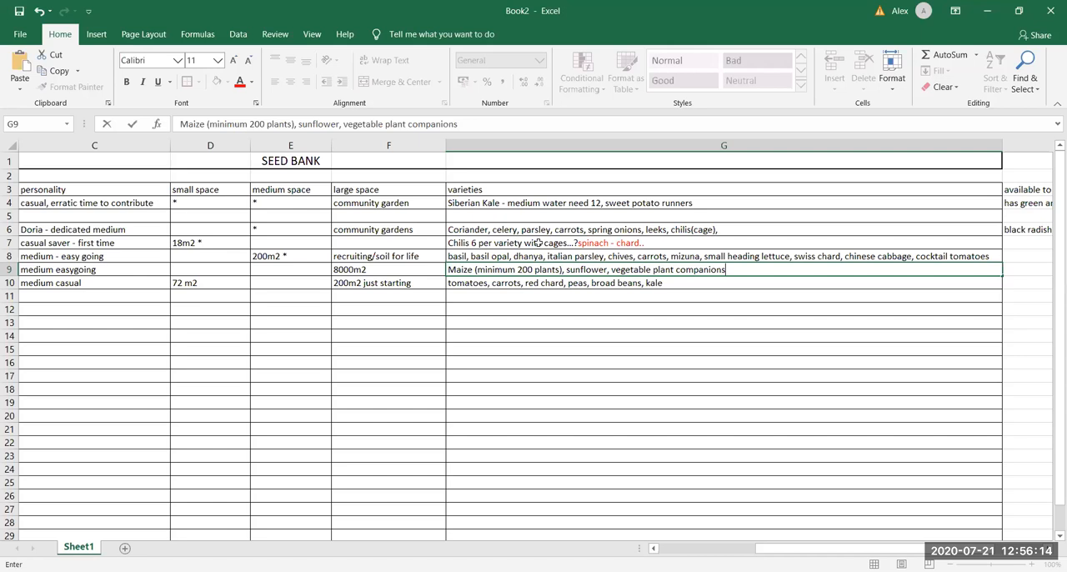
{"action": "mouse_move", "coordinate": [213, 273]}
{"action": "type", "text": " community gdns"}
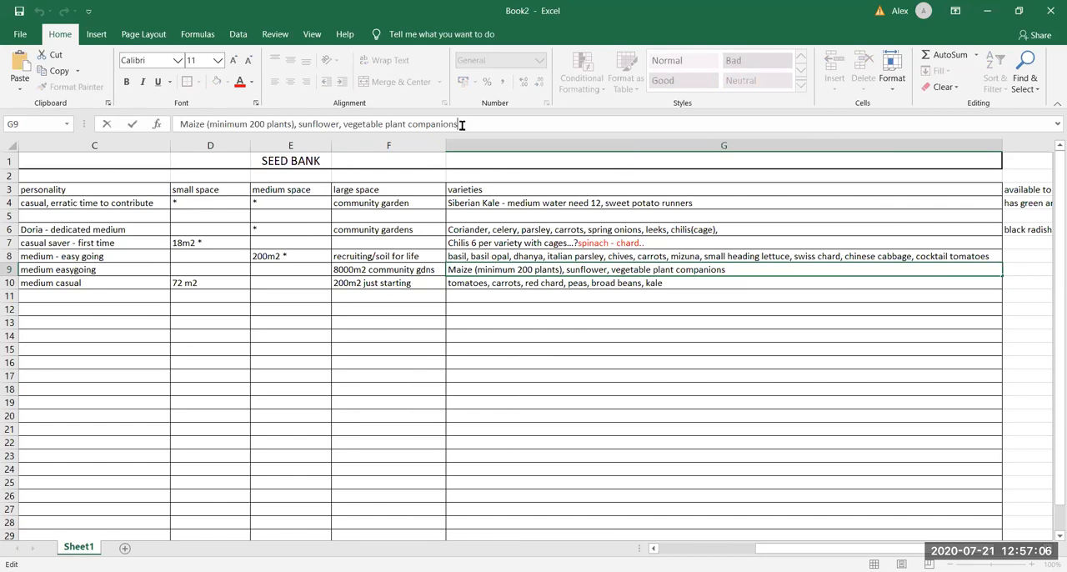
{"action": "mouse_move", "coordinate": [801, 275]}
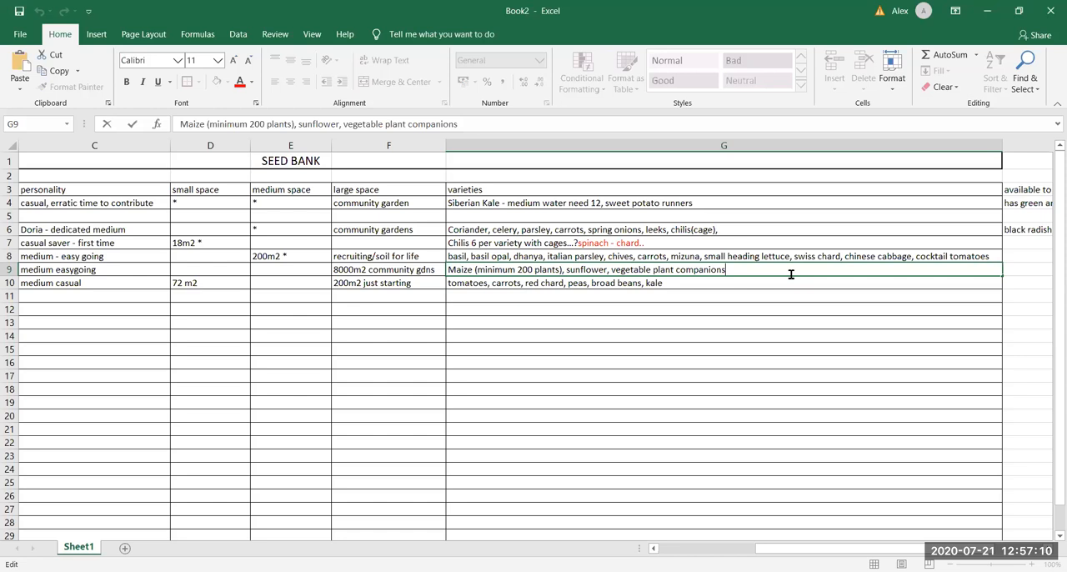
- Add a trailing comma after vegetable plant companions in G9
{"action": "type", "text": ","}
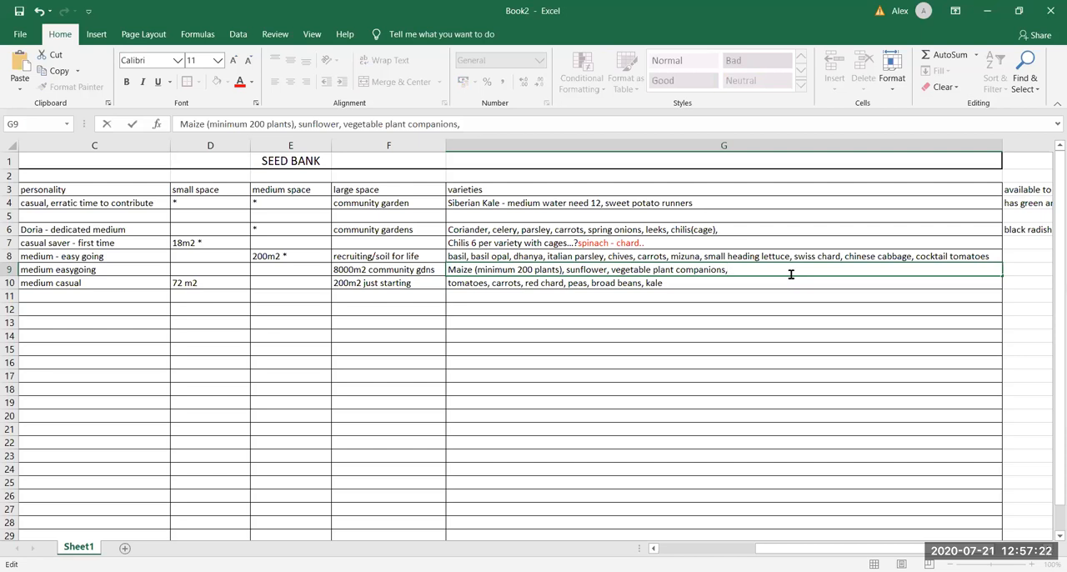
{"action": "mouse_move", "coordinate": [510, 40]}
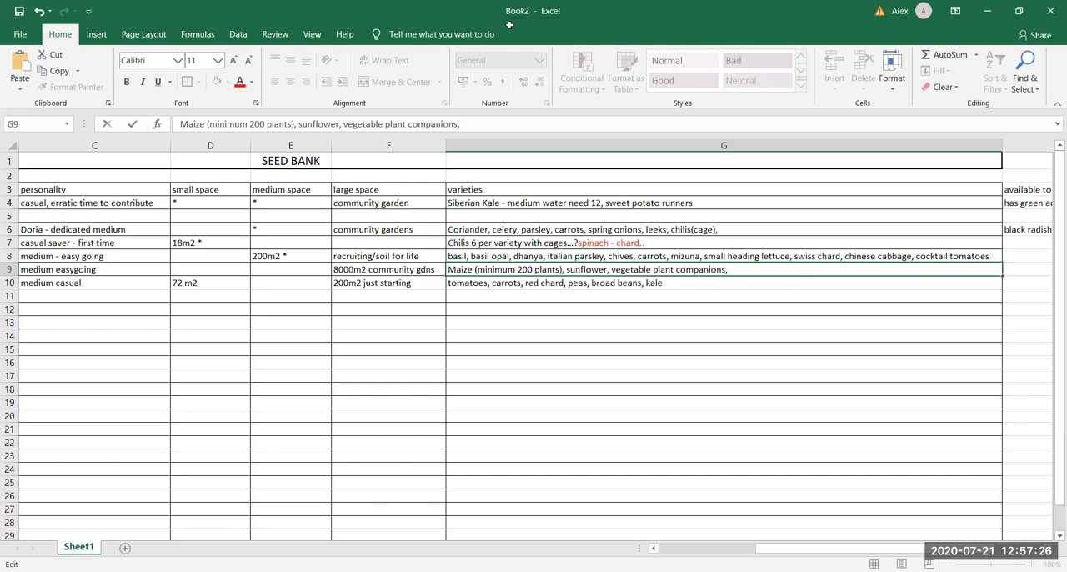
{"action": "mouse_move", "coordinate": [477, 433]}
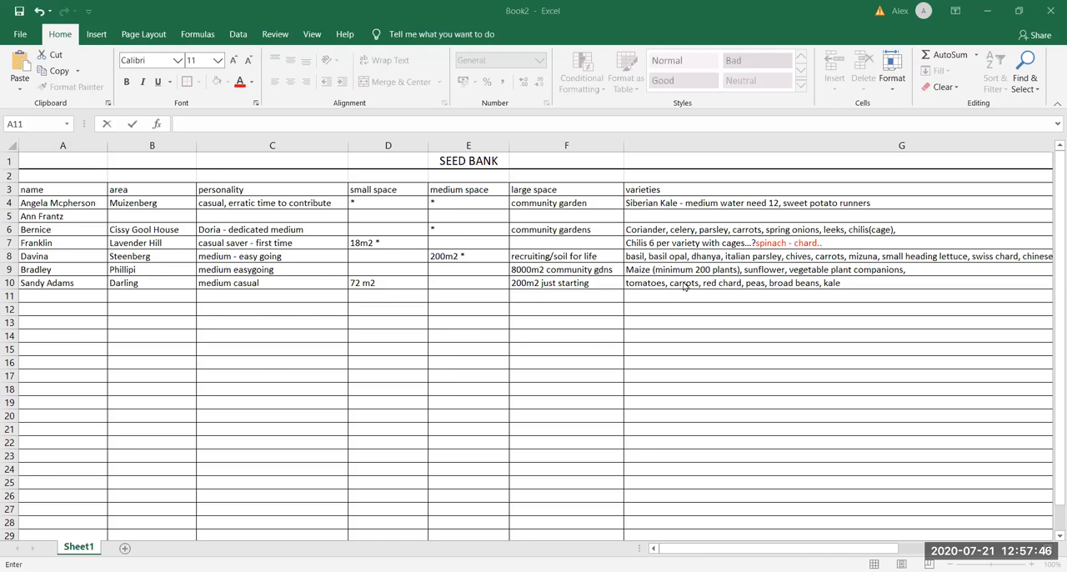
{"action": "mouse_move", "coordinate": [682, 287]}
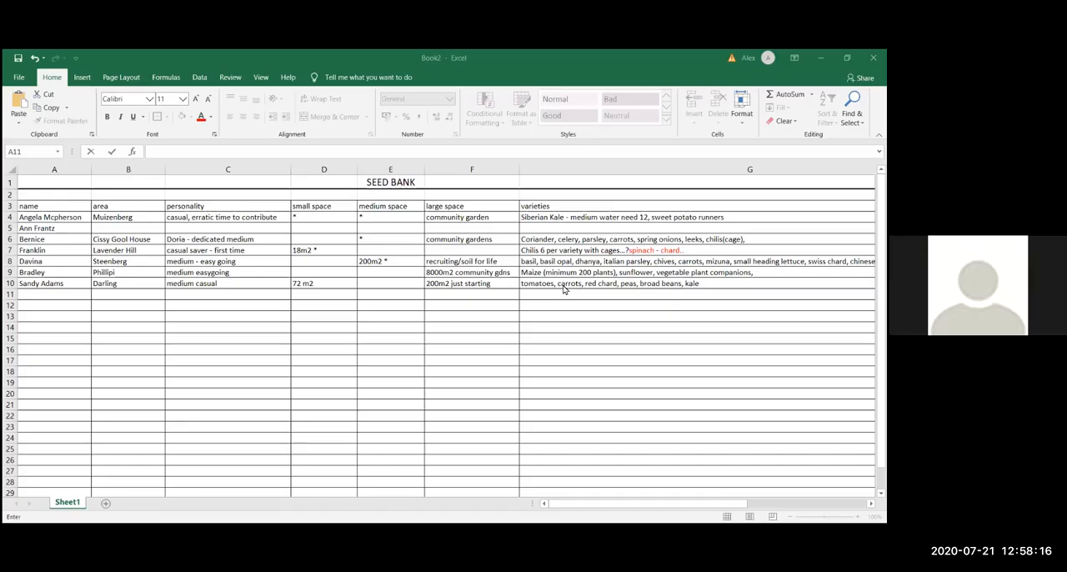
{"action": "mouse_move", "coordinate": [490, 414]}
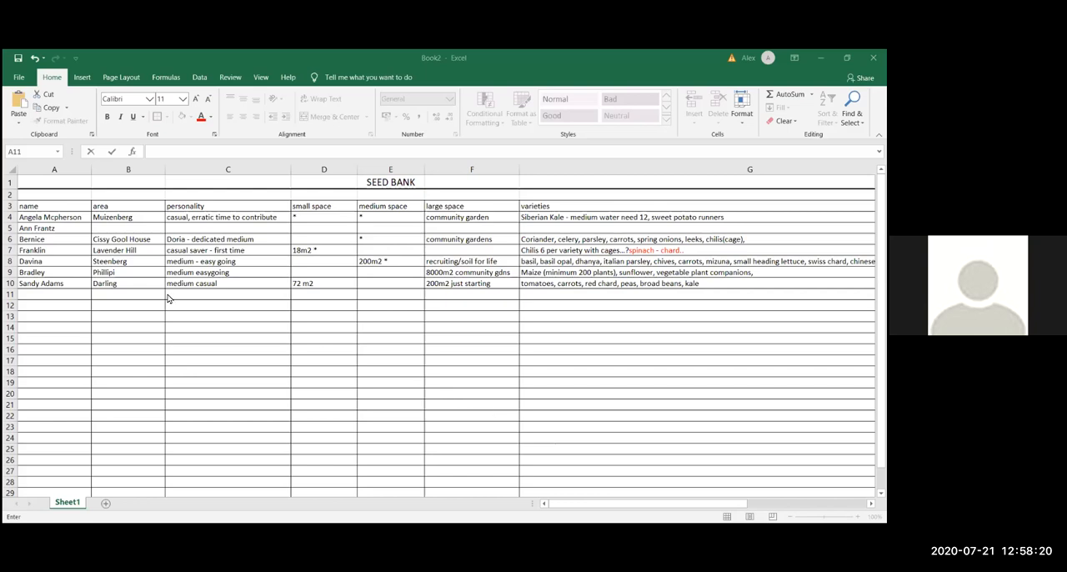
- Add a row 11 grower with area Mowbray/Site B and a 400m2 large space
{"action": "left_click", "coordinate": [53, 293]}
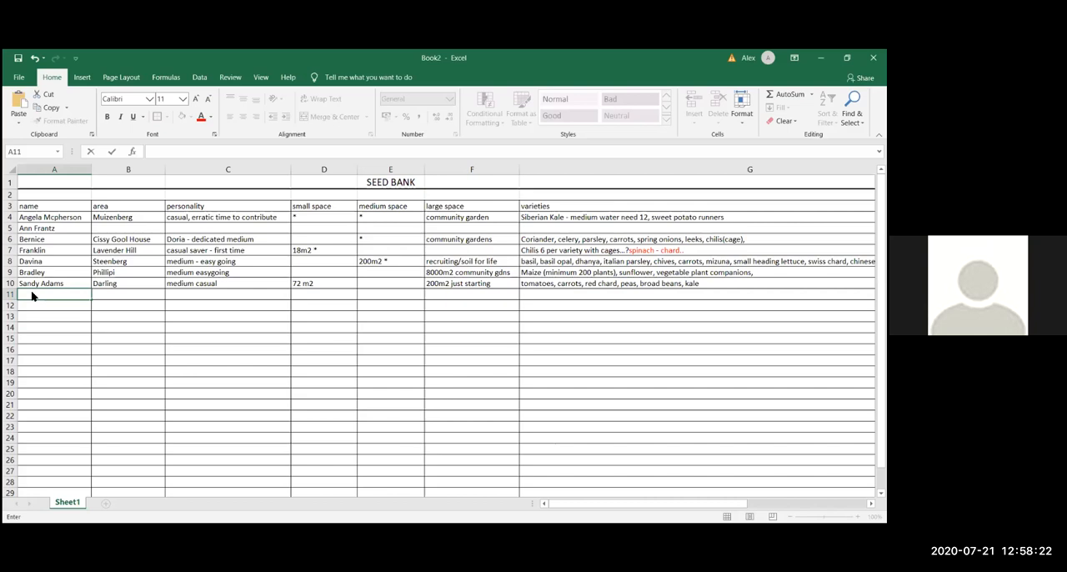
{"action": "type", "text": "Ri"}
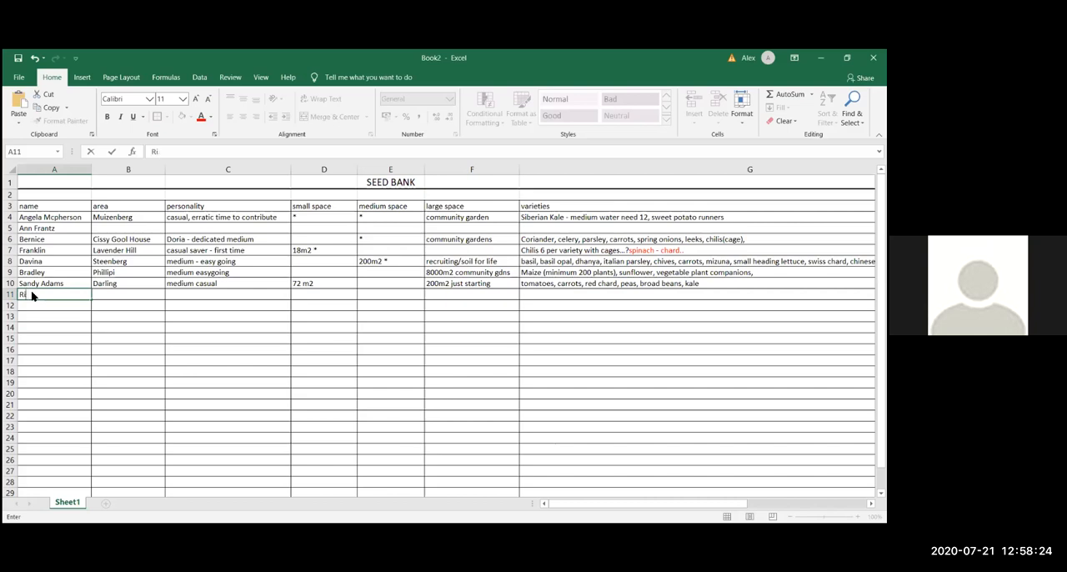
{"action": "type", "text": "Mowbray"}
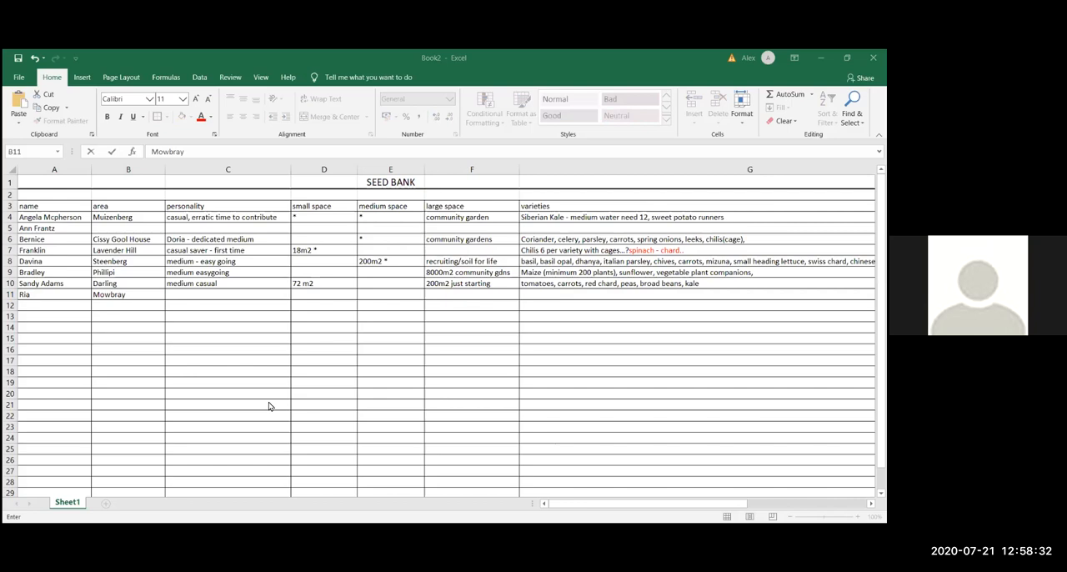
{"action": "mouse_move", "coordinate": [110, 313]}
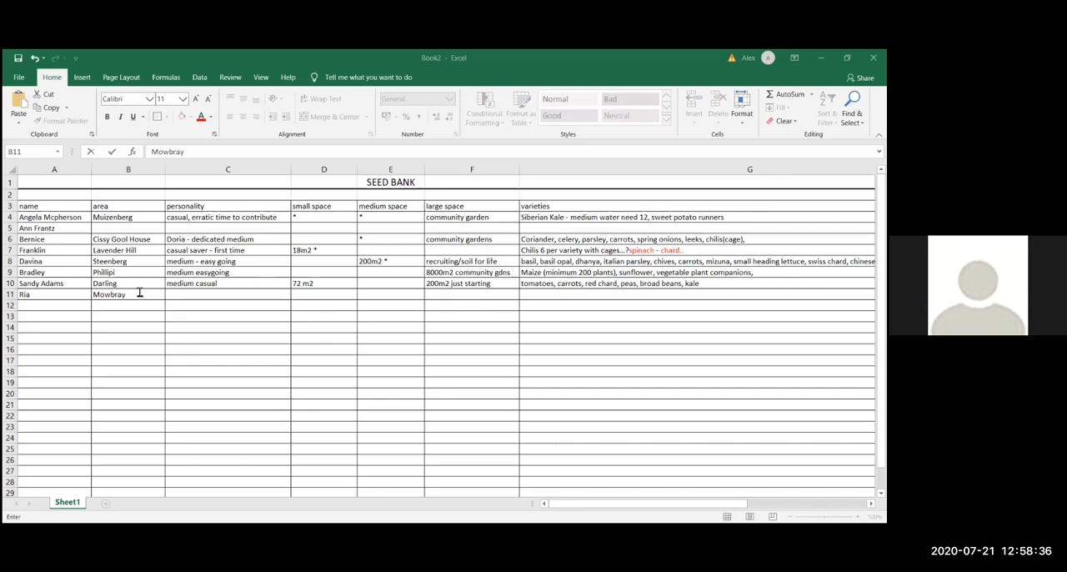
{"action": "type", "text": "/Site"}
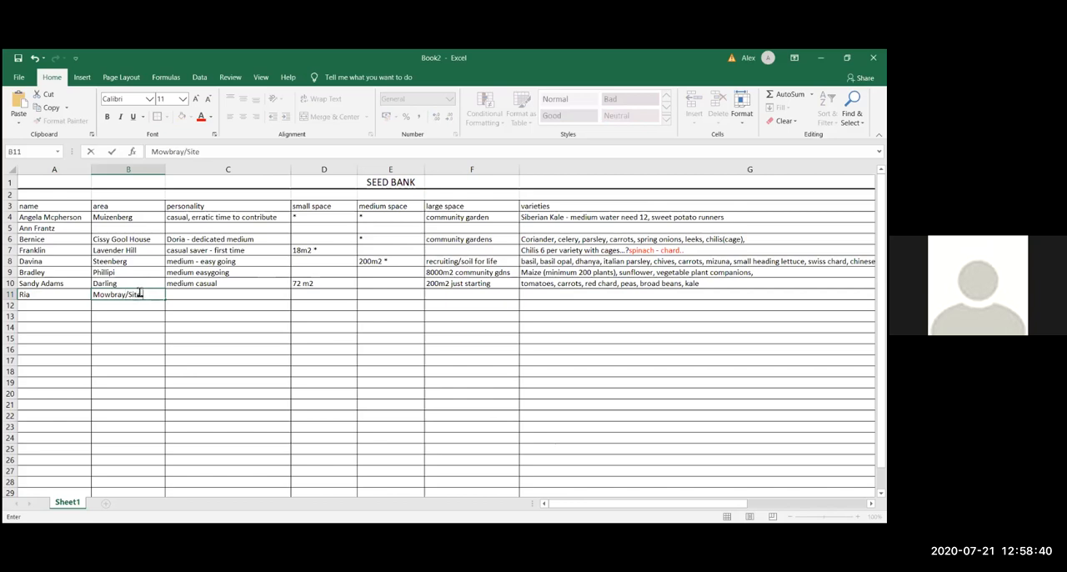
{"action": "type", "text": "B"}
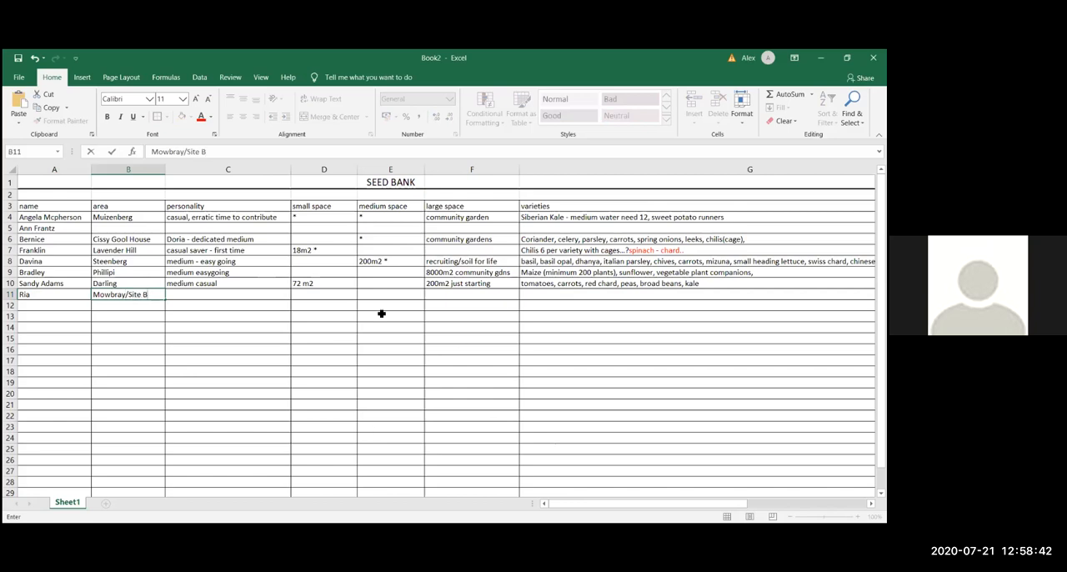
{"action": "mouse_move", "coordinate": [707, 324]}
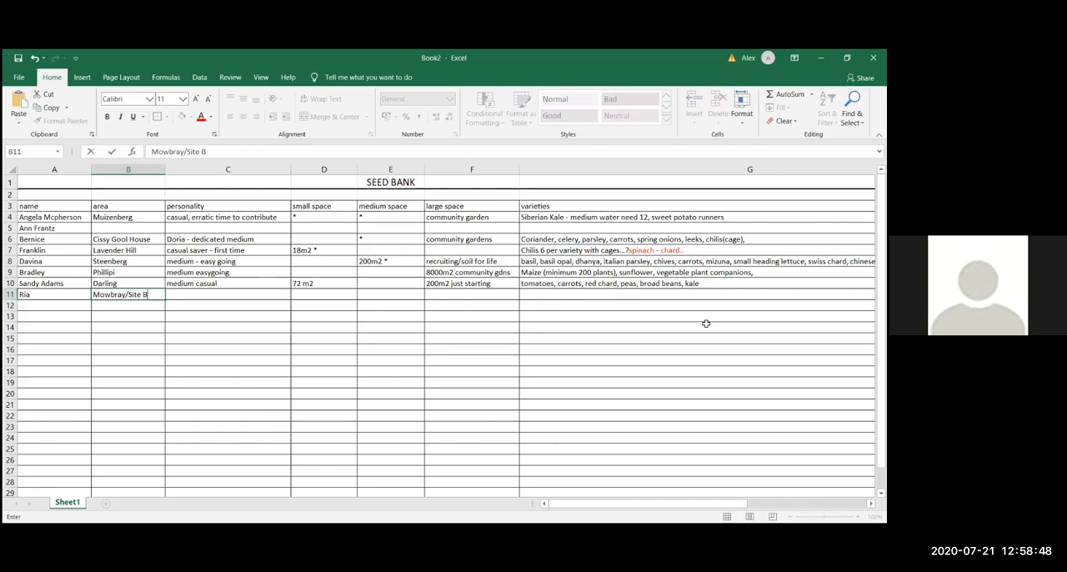
{"action": "mouse_move", "coordinate": [333, 304]}
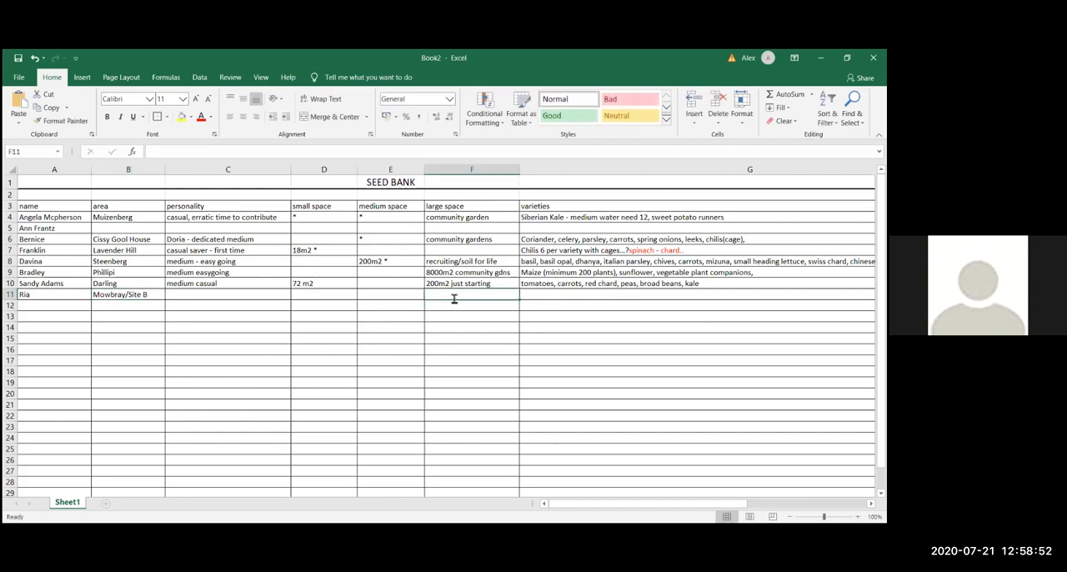
{"action": "type", "text": "400m2"}
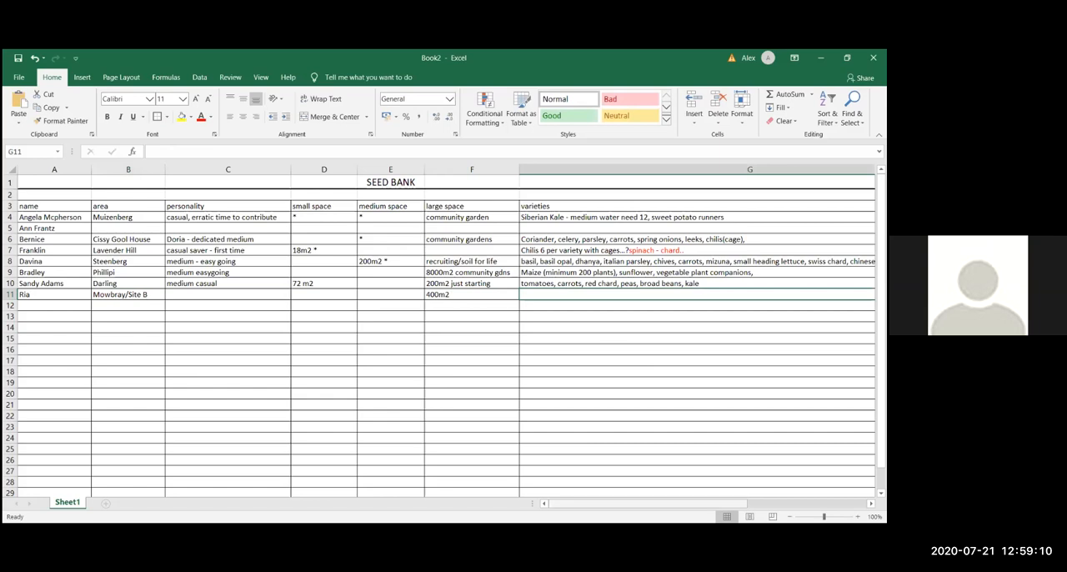
- Enter 'market garden!! Tomatoes,' as row 11 varieties and start 'tomatoes to share' in H11
{"action": "scroll", "scroll_direction": "right", "scroll_amount": 3}
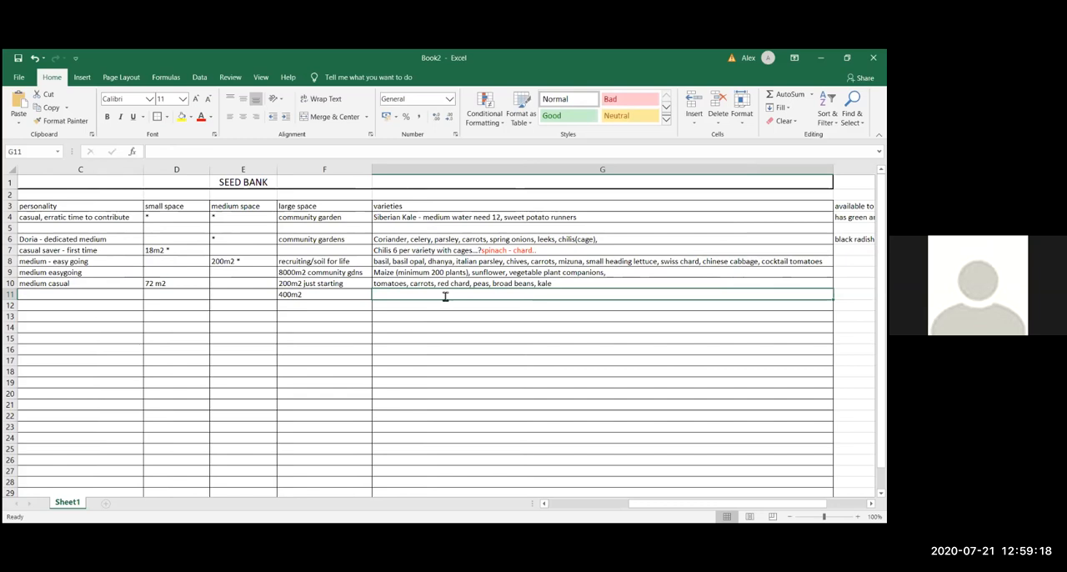
{"action": "type", "text": "market garden"}
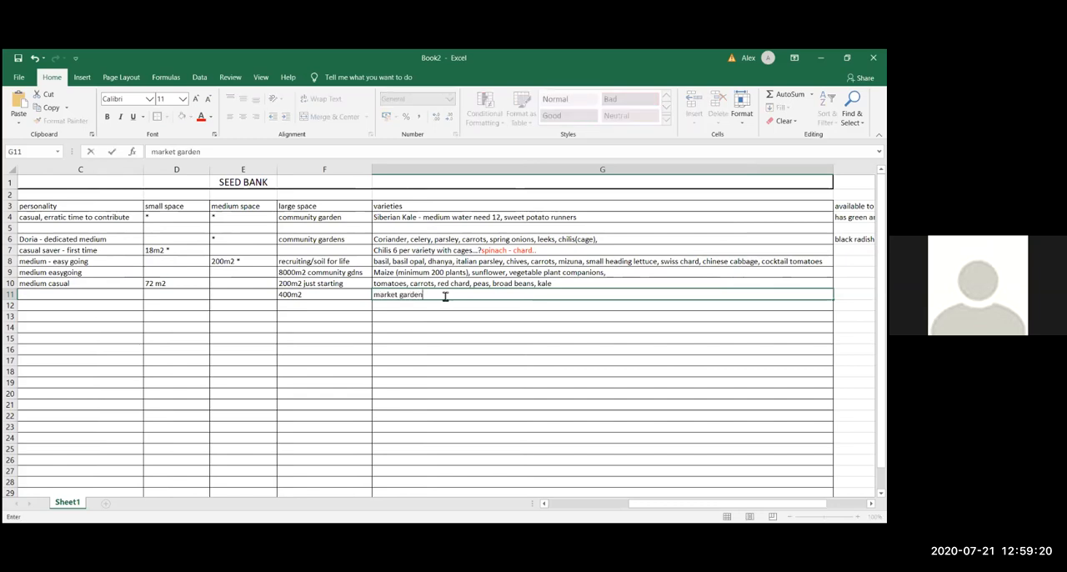
{"action": "type", "text": "!!"}
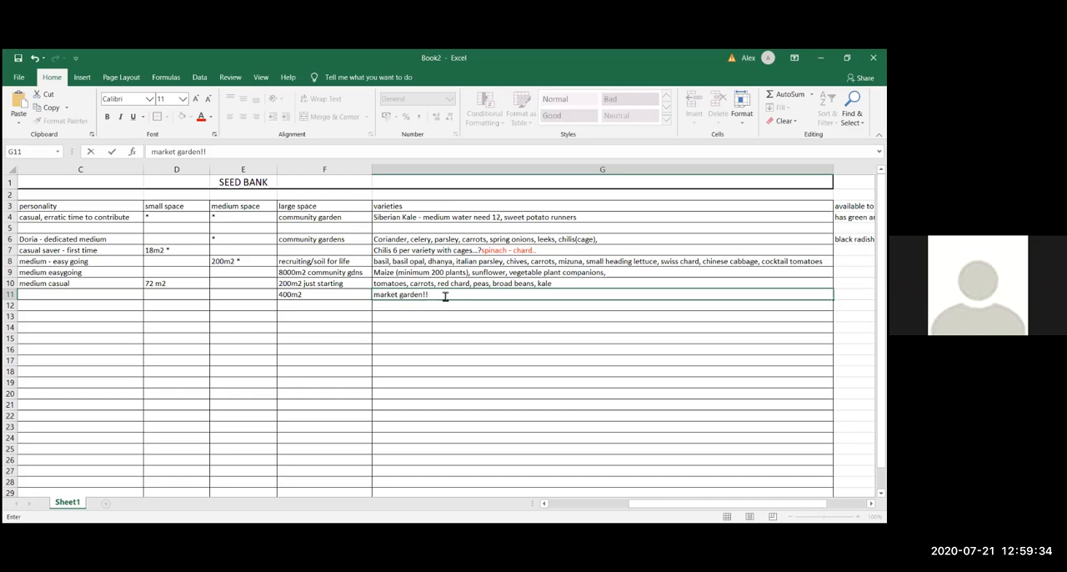
{"action": "type", "text": "toma"}
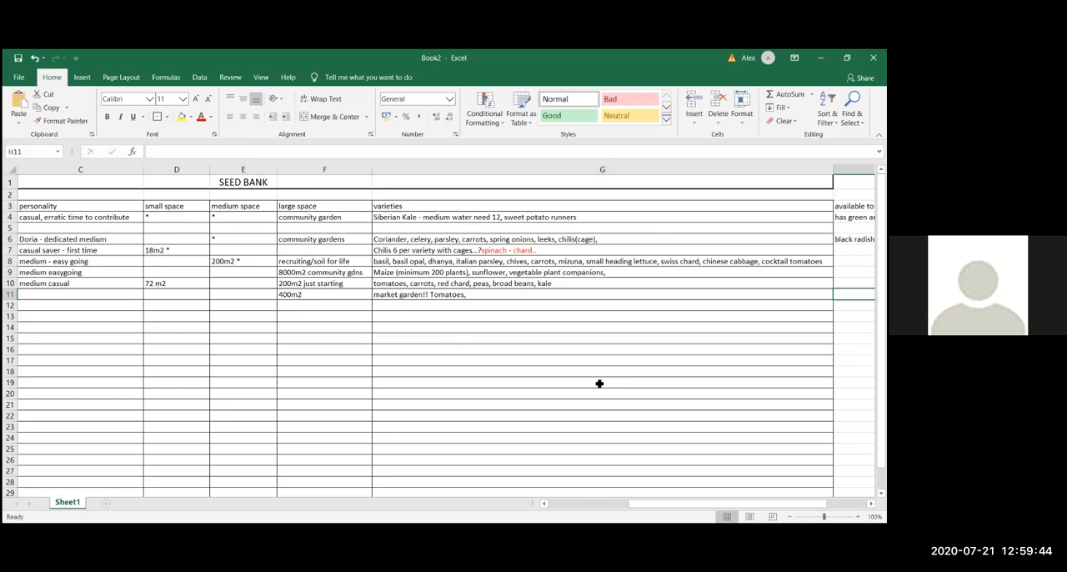
{"action": "type", "text": "tomatoes to share"}
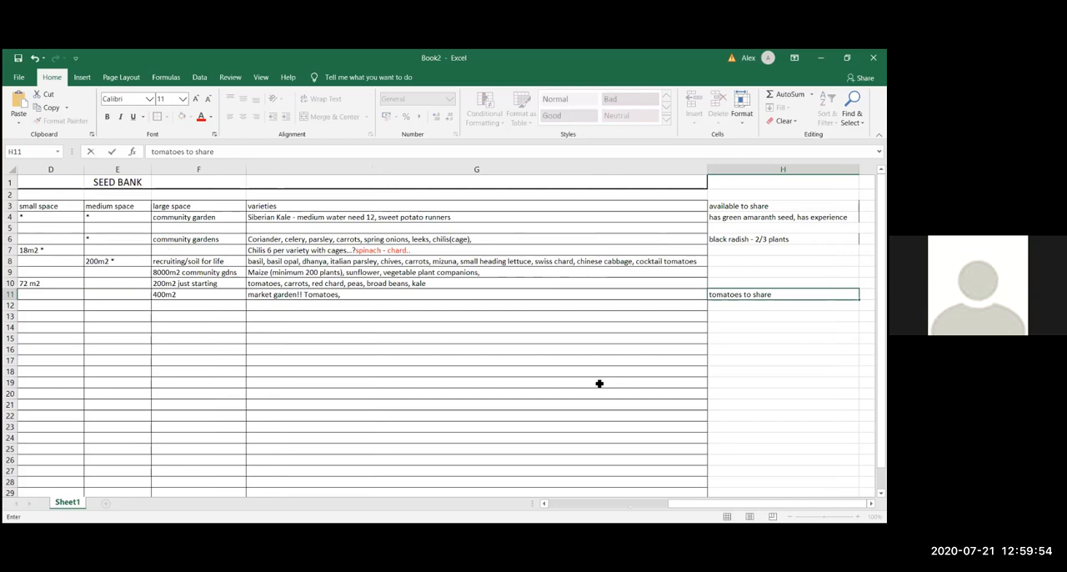
- Complete H11 as 'tomatoes to share, sunflower, red amaranth, BB,' and select column H
{"action": "type", "text": ", sunflower, red"}
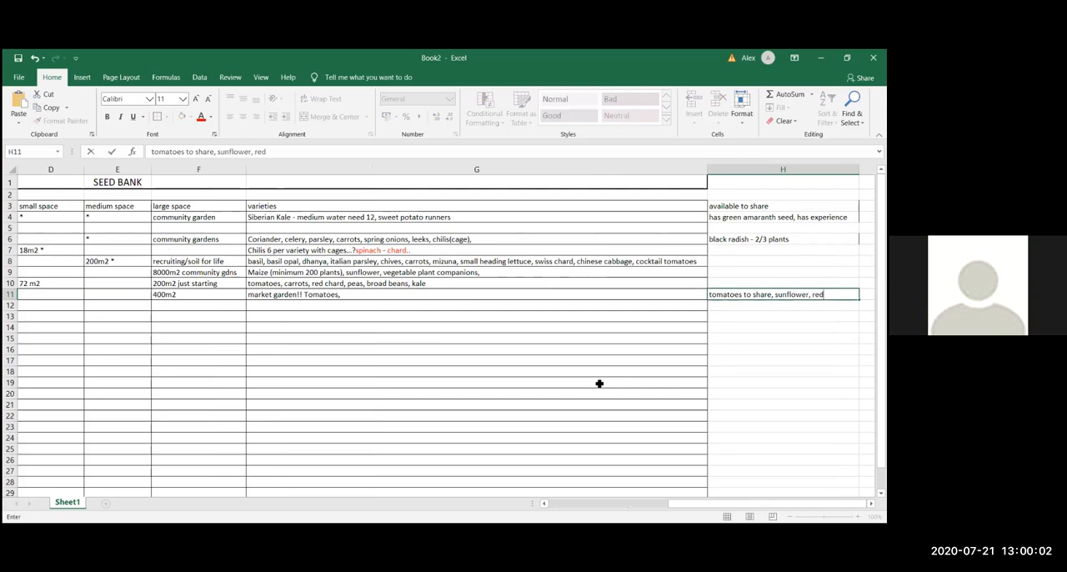
{"action": "type", "text": "amaranth"}
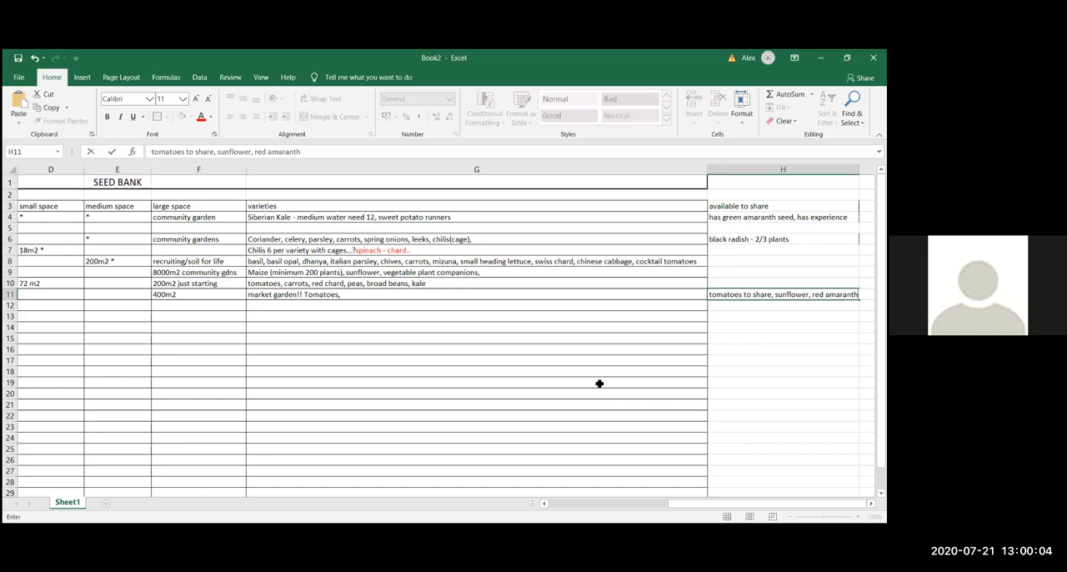
{"action": "type", "text": ","}
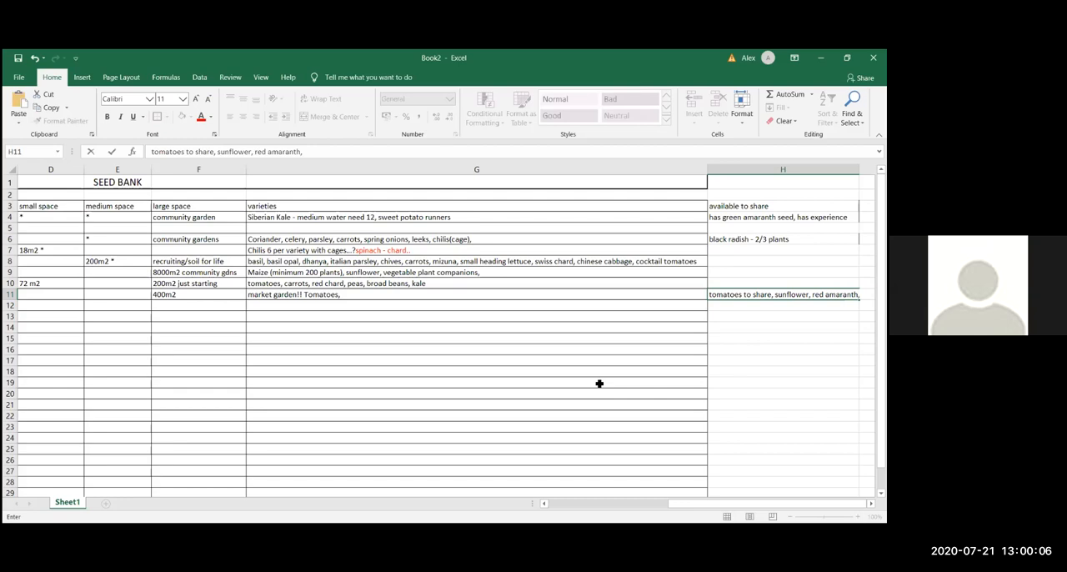
{"action": "mouse_move", "coordinate": [514, 333]}
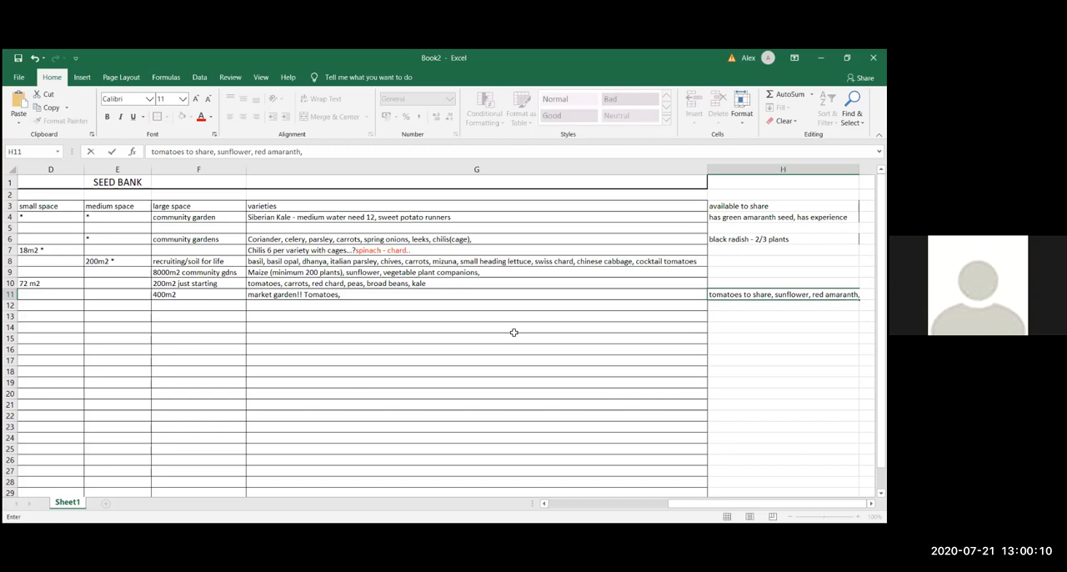
{"action": "type", "text": "BB"}
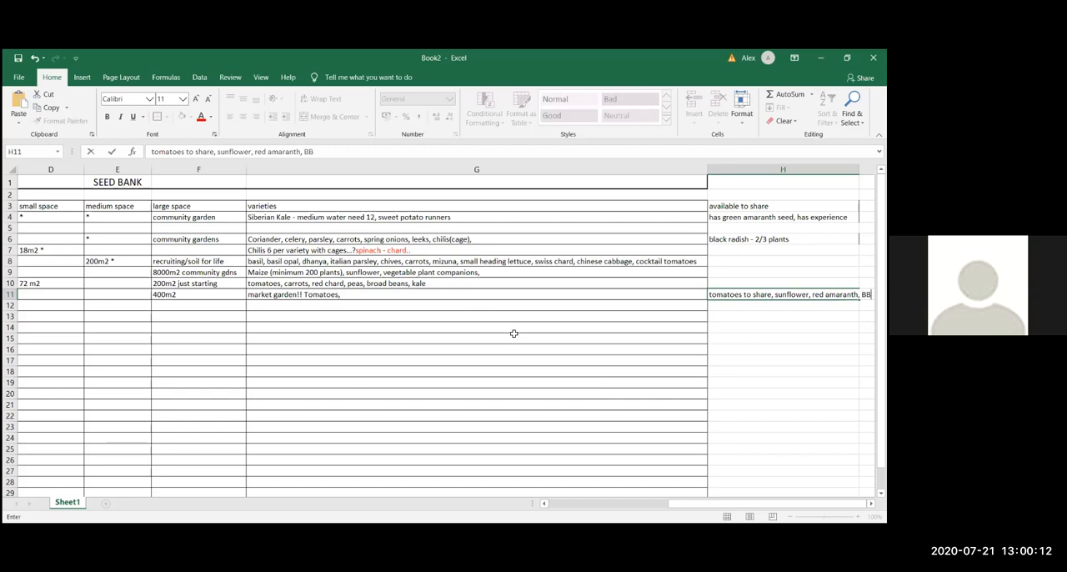
{"action": "type", "text": ","}
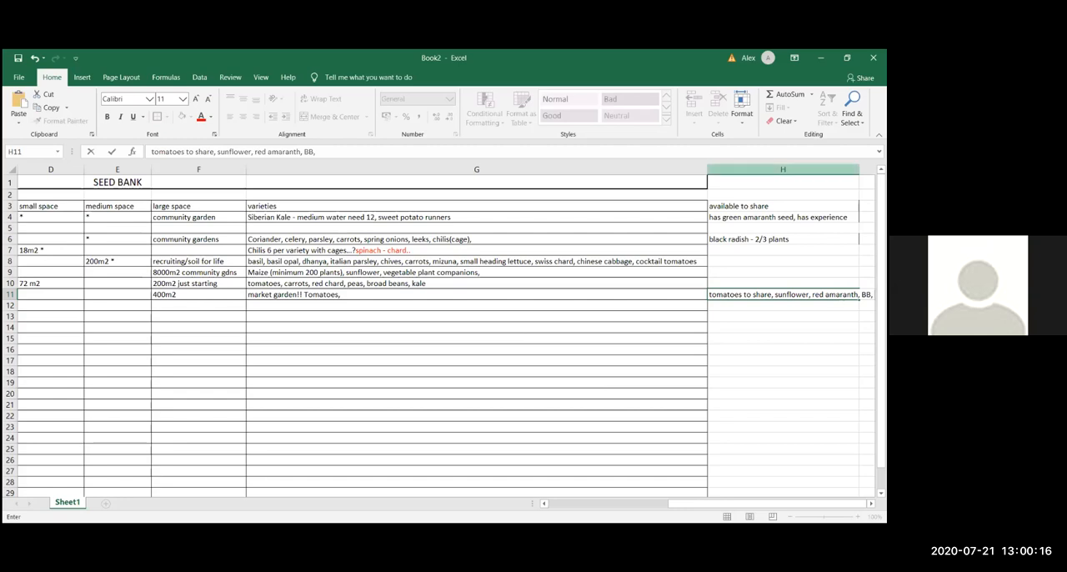
{"action": "left_click", "coordinate": [782, 170]}
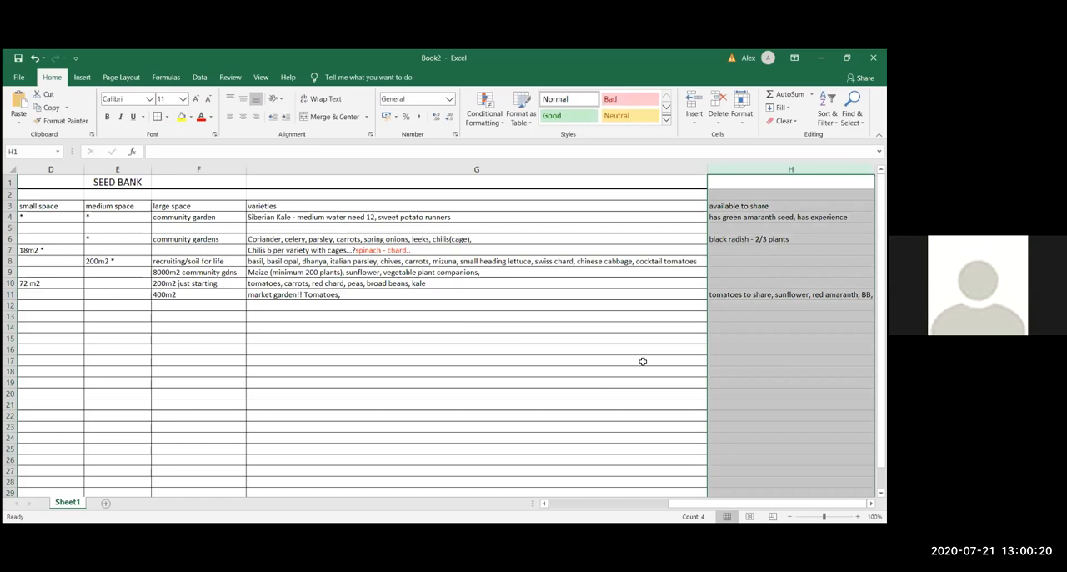
{"action": "scroll", "scroll_direction": "left", "scroll_amount": 3}
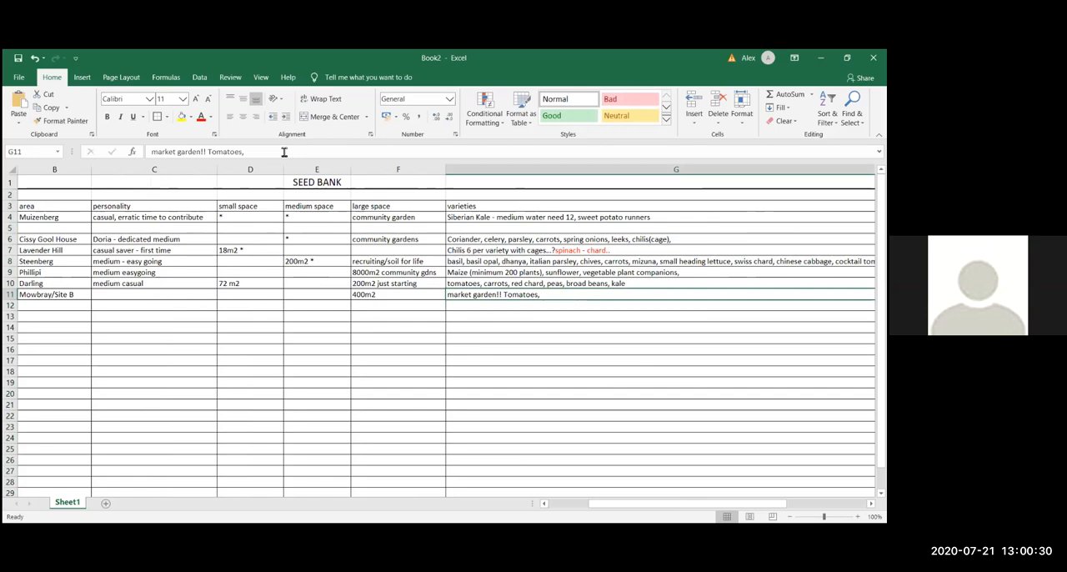
- Append "indigenous edible plants" to row 11's varieties after "Tomatoes,"
{"action": "type", "text": "indig"}
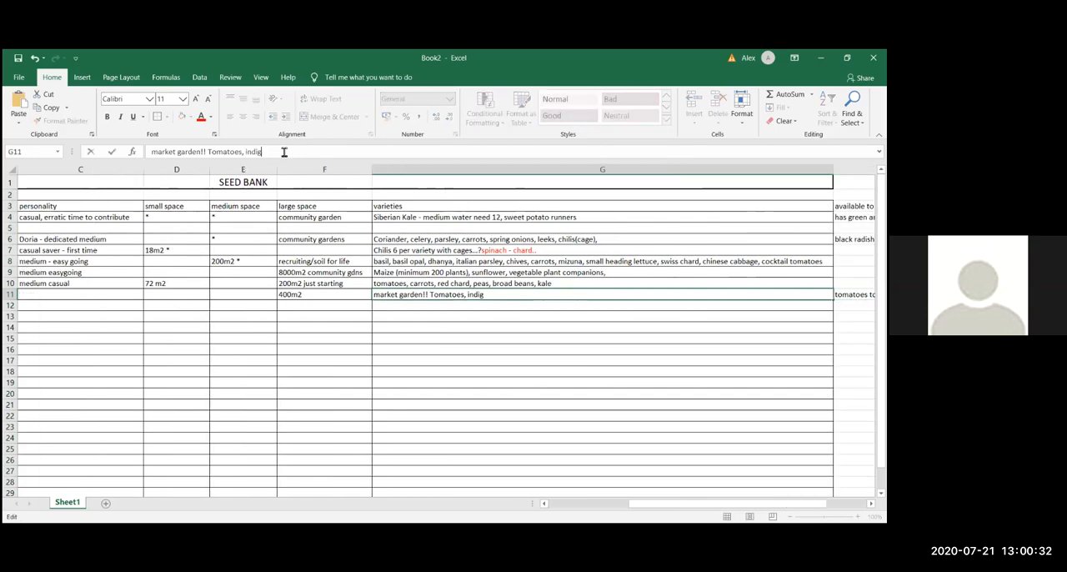
{"action": "type", "text": "enous edible plants"}
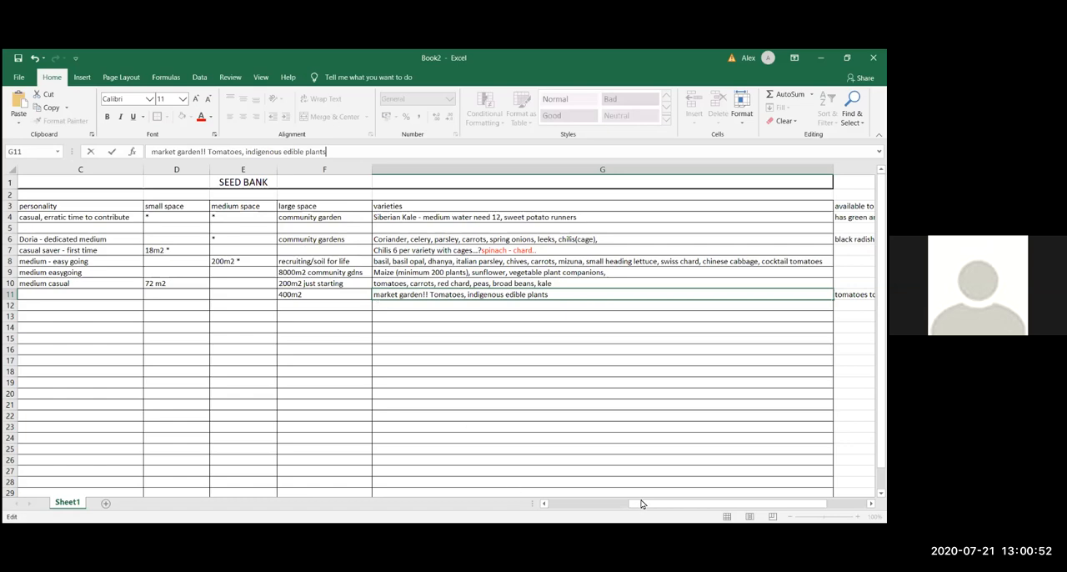
{"action": "mouse_move", "coordinate": [437, 187]}
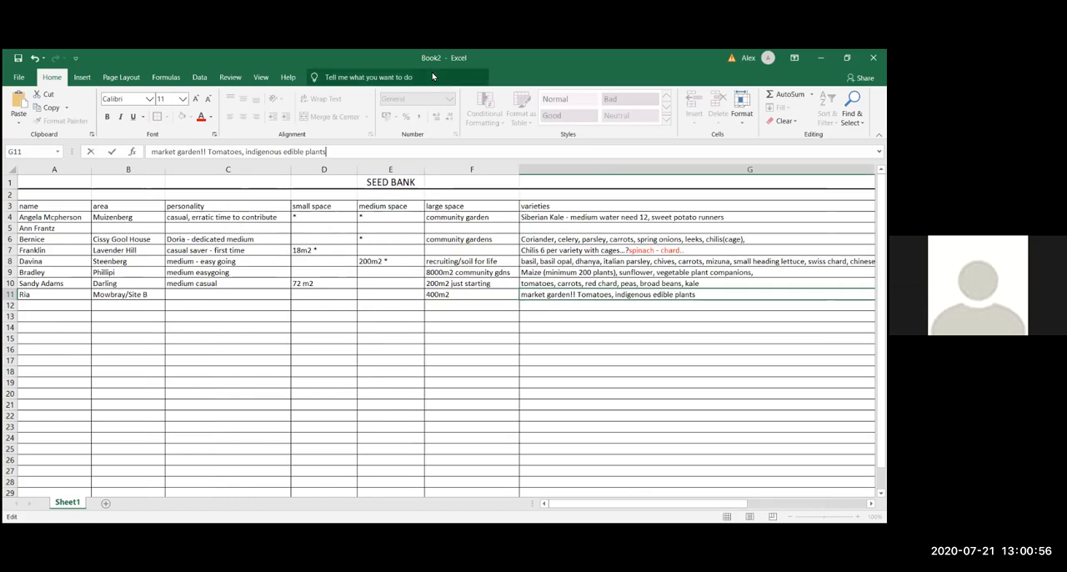
{"action": "mouse_move", "coordinate": [472, 327]}
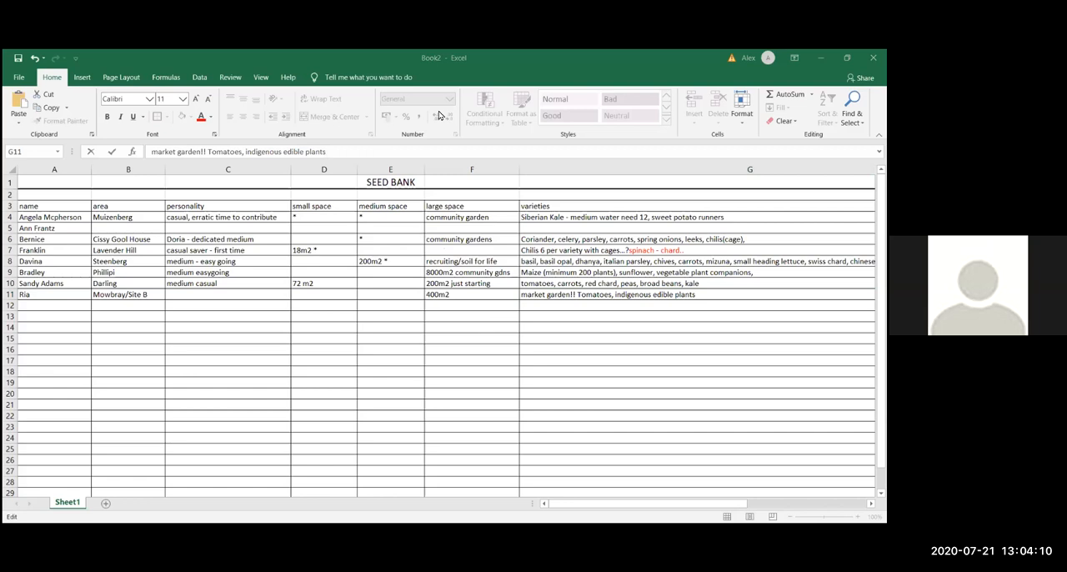
{"action": "mouse_move", "coordinate": [580, 185]}
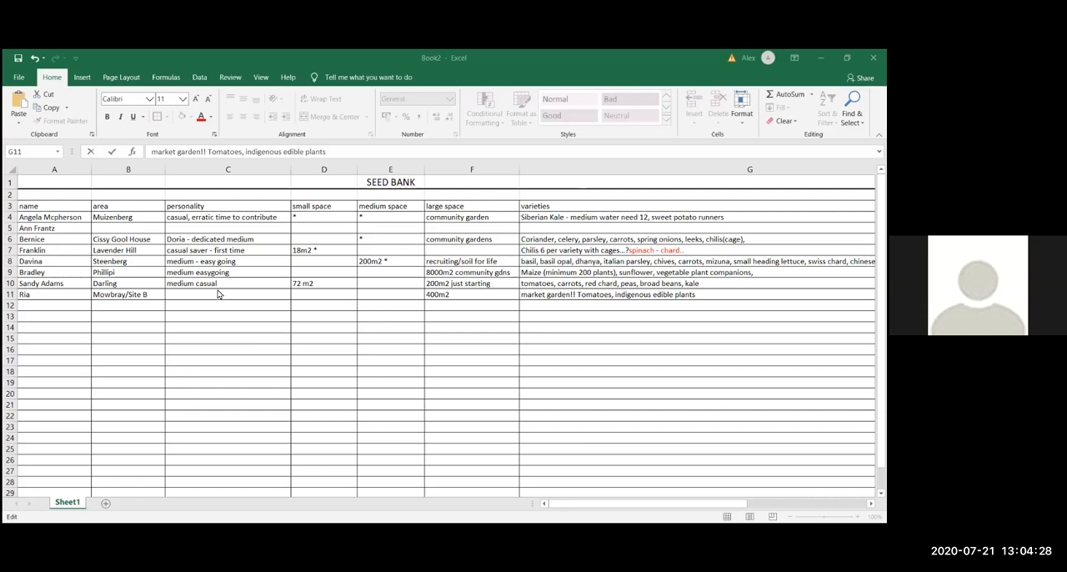
{"action": "mouse_move", "coordinate": [218, 296]}
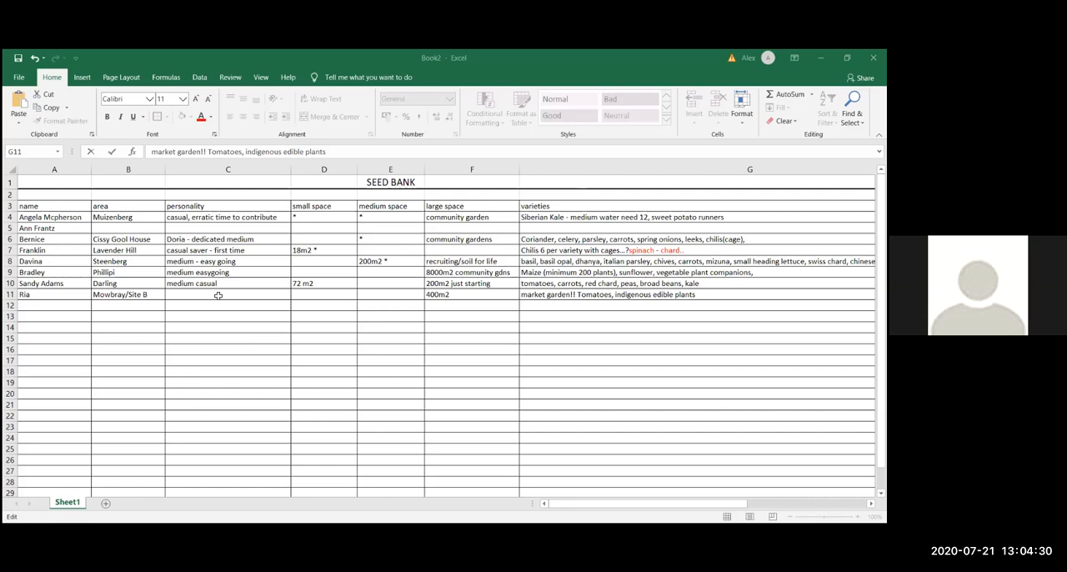
- Replace the briefly typed "dedicated" in C11 with "medium casual"
{"action": "type", "text": "dedicate"}
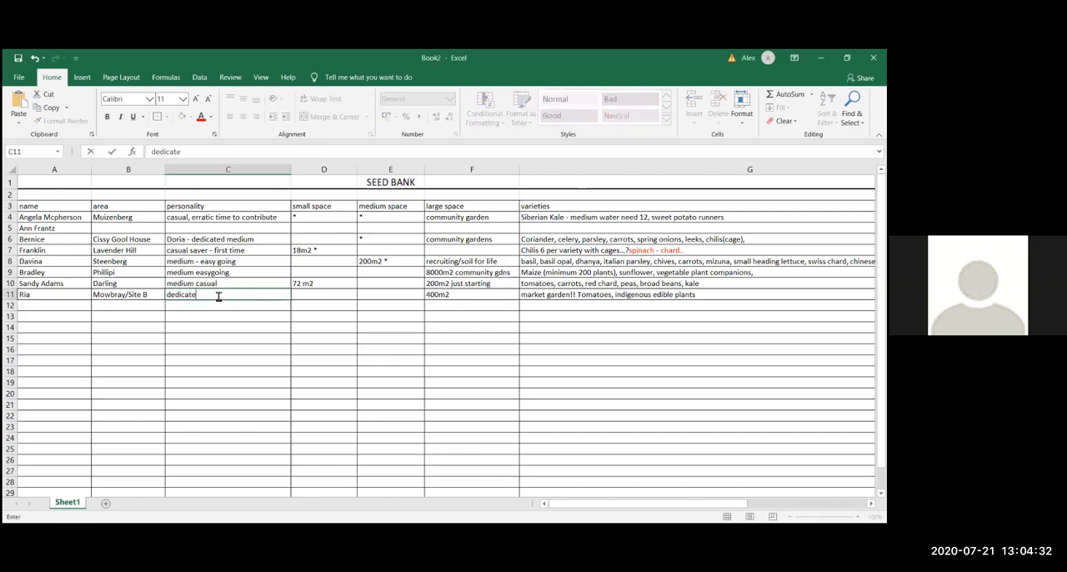
{"action": "type", "text": "d"}
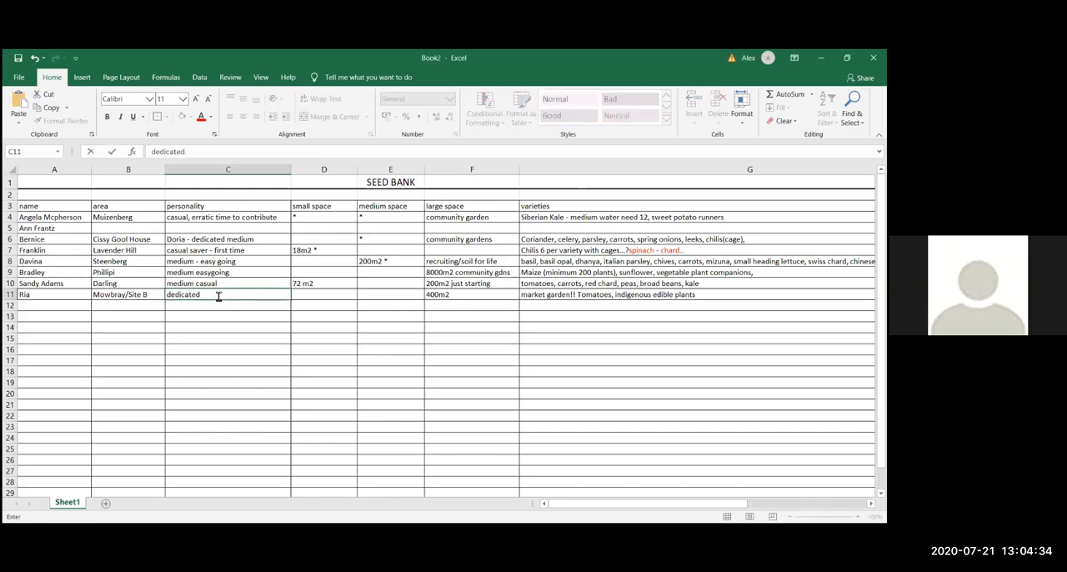
{"action": "key", "text": "backspace"}
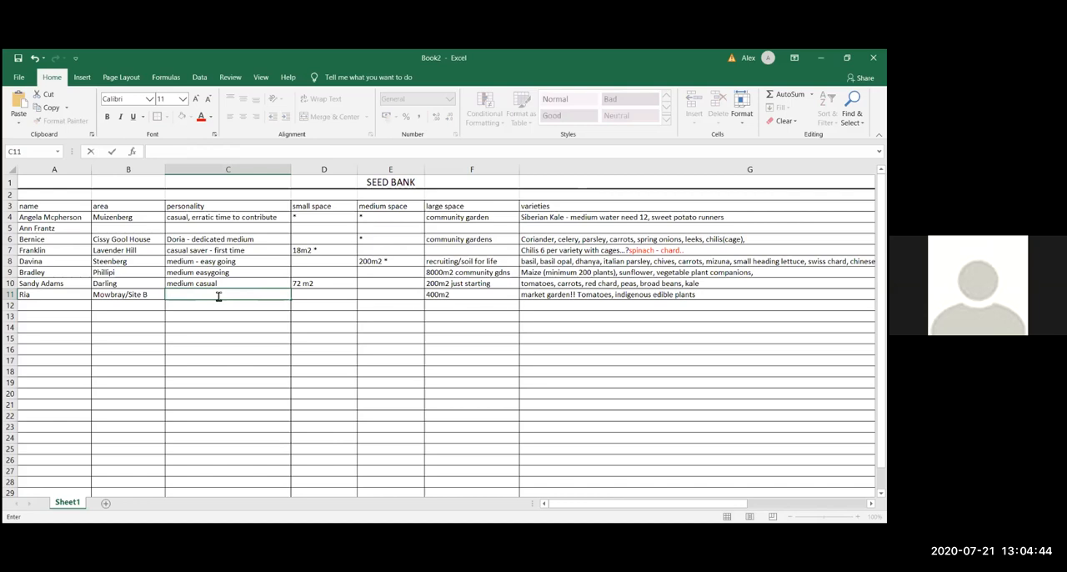
{"action": "type", "text": "medium casual"}
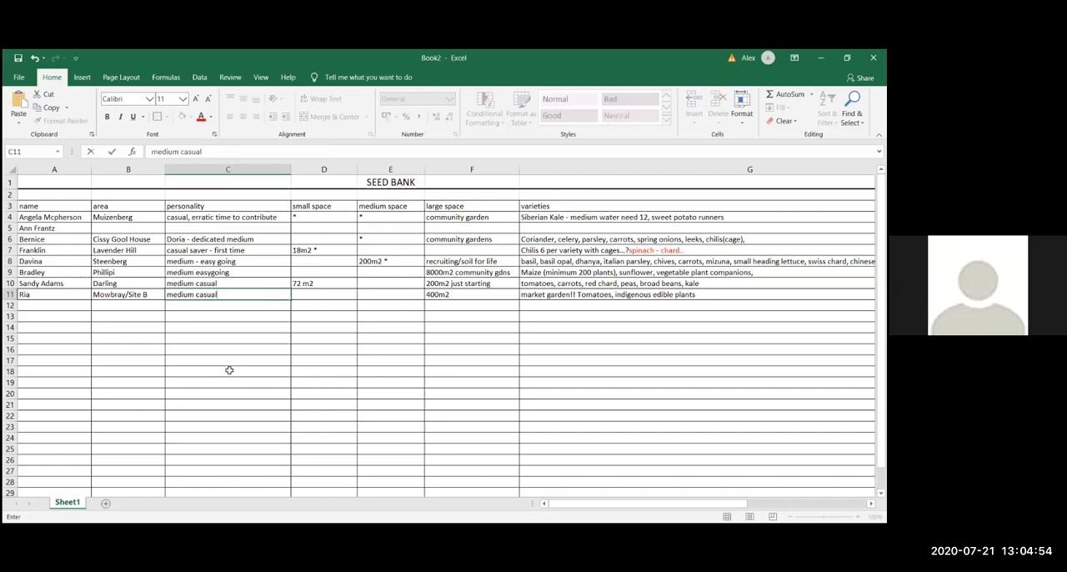
{"action": "mouse_move", "coordinate": [475, 413]}
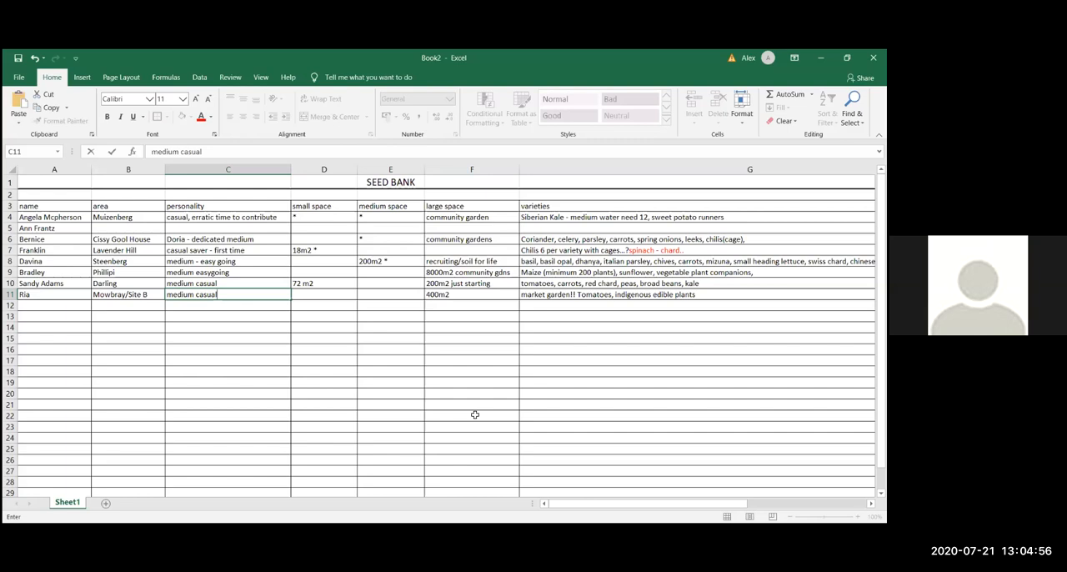
{"action": "mouse_move", "coordinate": [477, 398]}
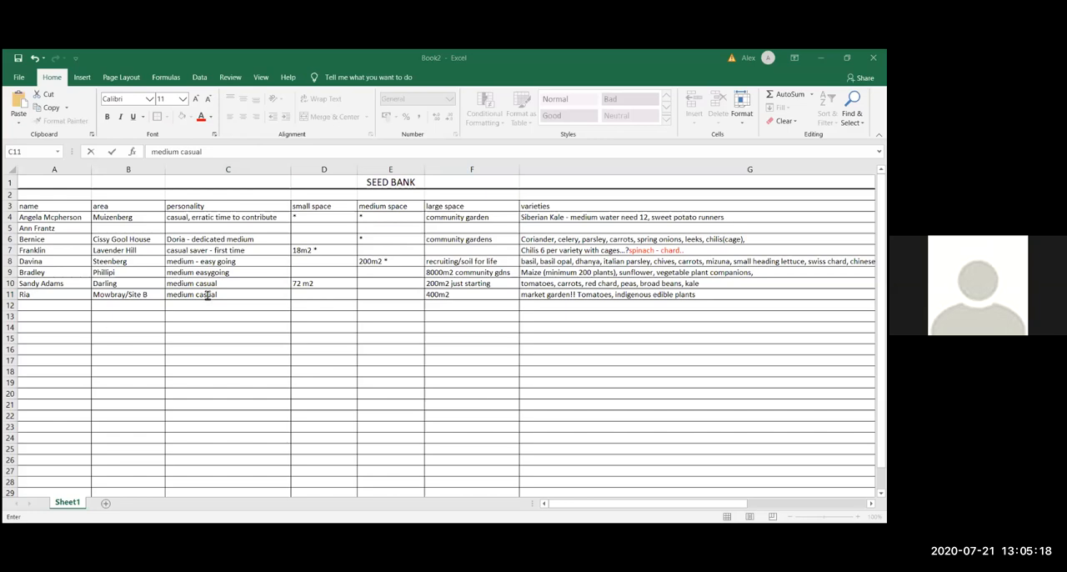
{"action": "mouse_move", "coordinate": [267, 277]}
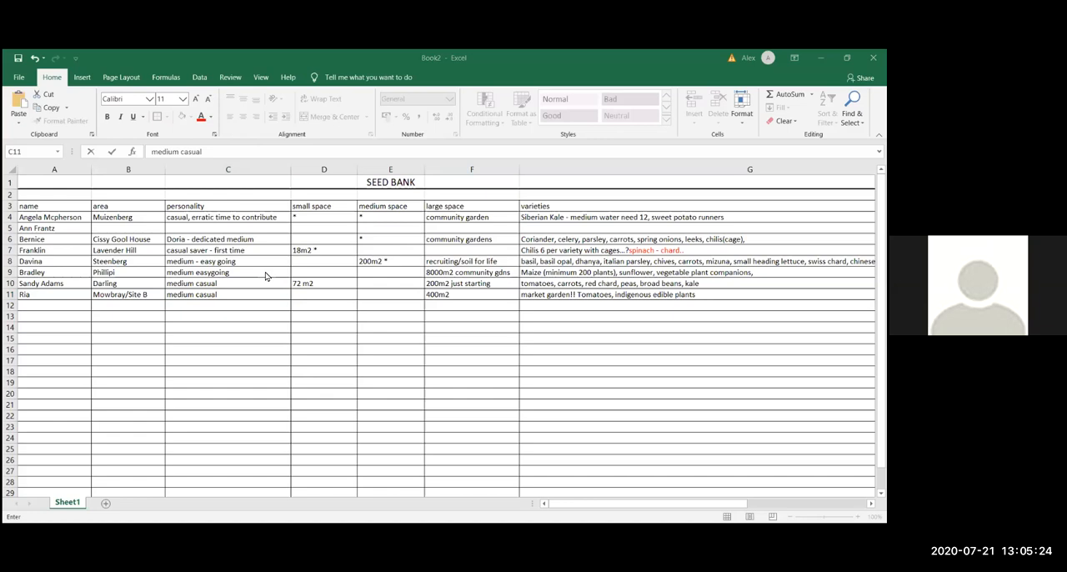
{"action": "mouse_move", "coordinate": [313, 314]}
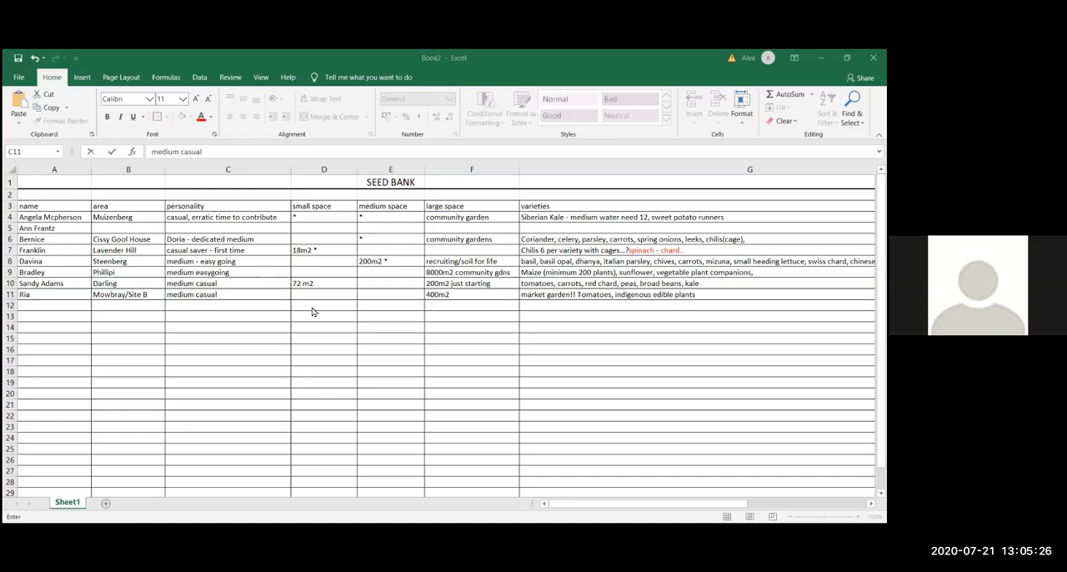
{"action": "mouse_move", "coordinate": [56, 307]}
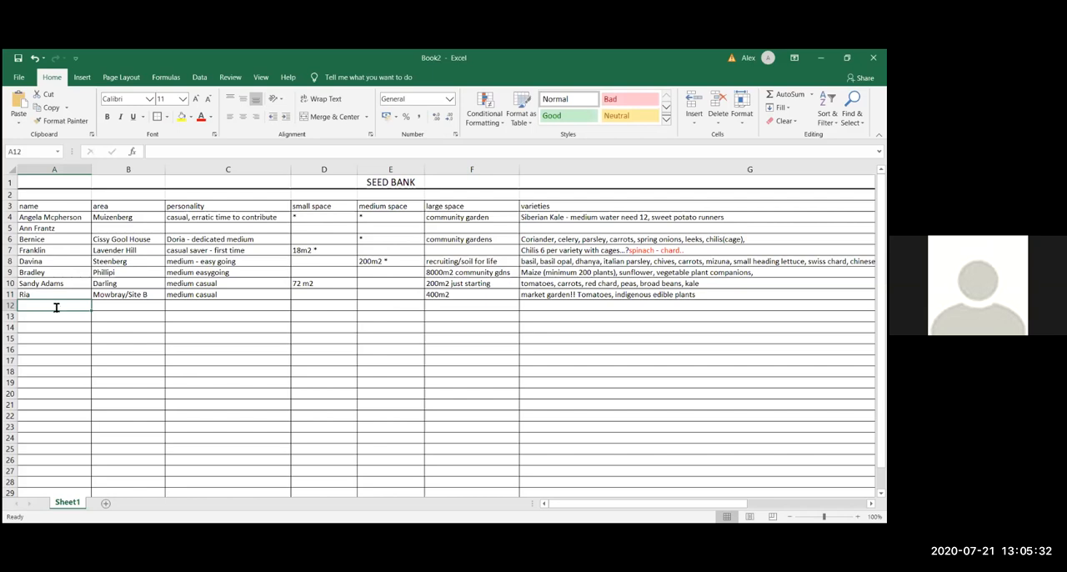
- Enter the new grower Sinethemba in A12 with area Steenberg Strand in B12
{"action": "type", "text": "Sineth"}
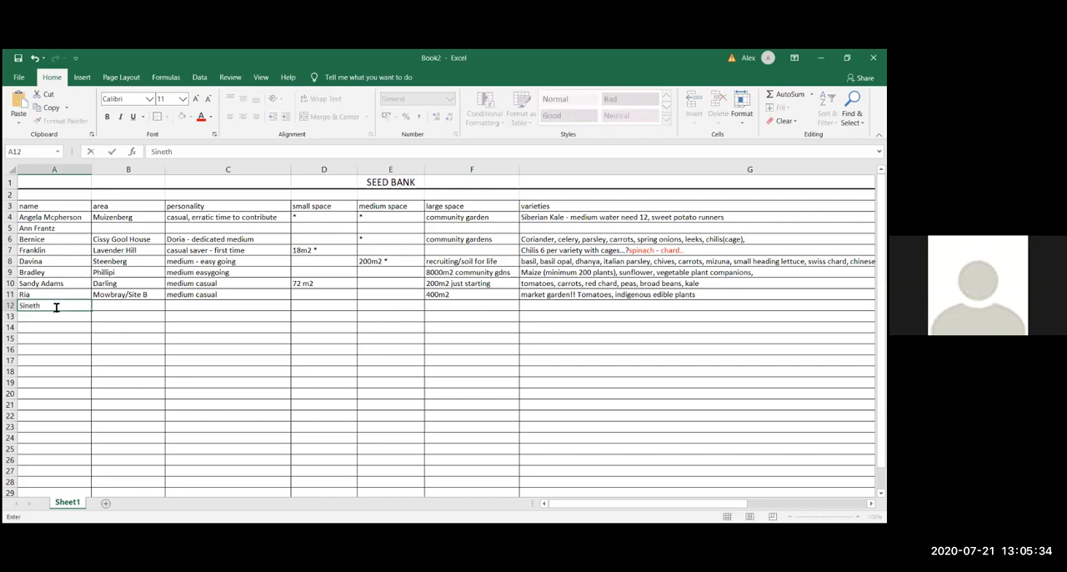
{"action": "type", "text": "emb"}
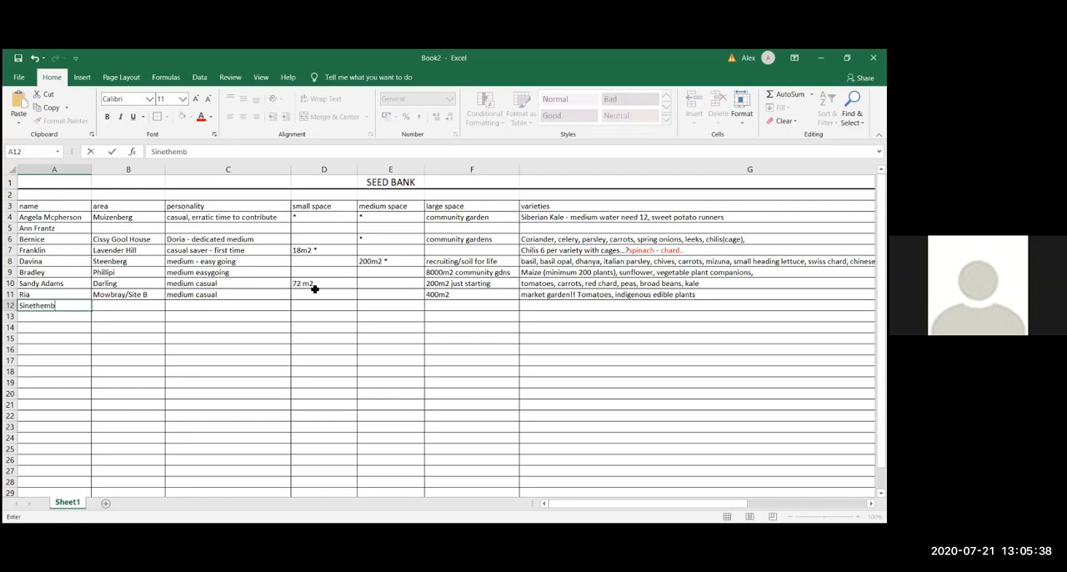
{"action": "type", "text": "a"}
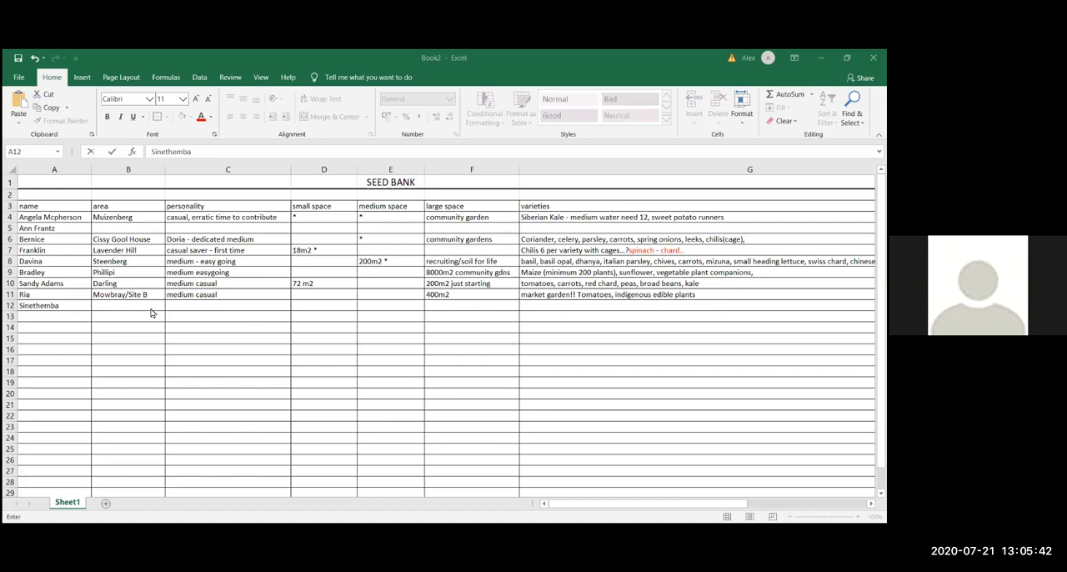
{"action": "left_click", "coordinate": [54, 305]}
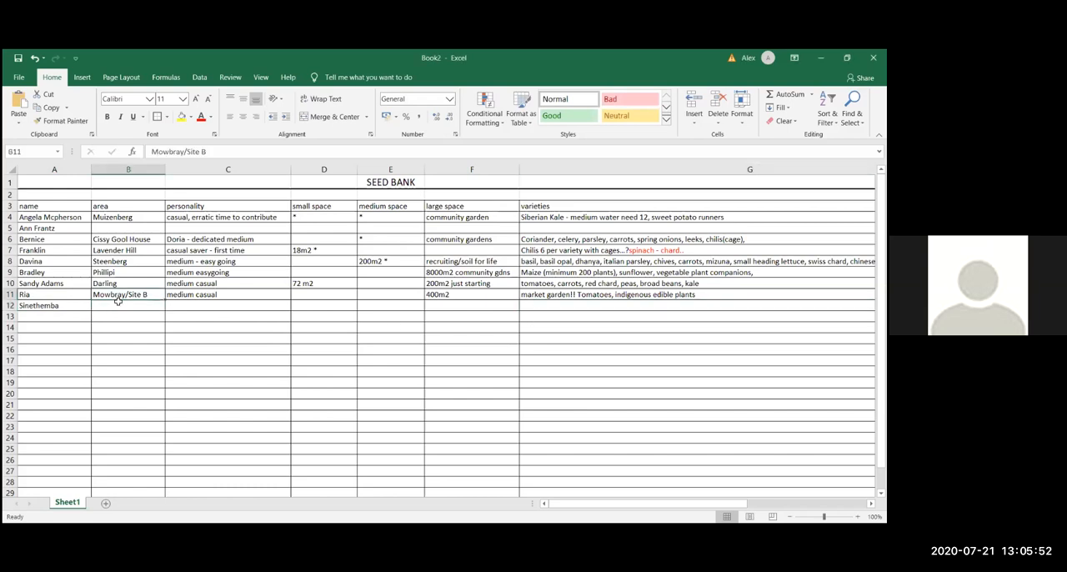
{"action": "type", "text": "Steenberg"}
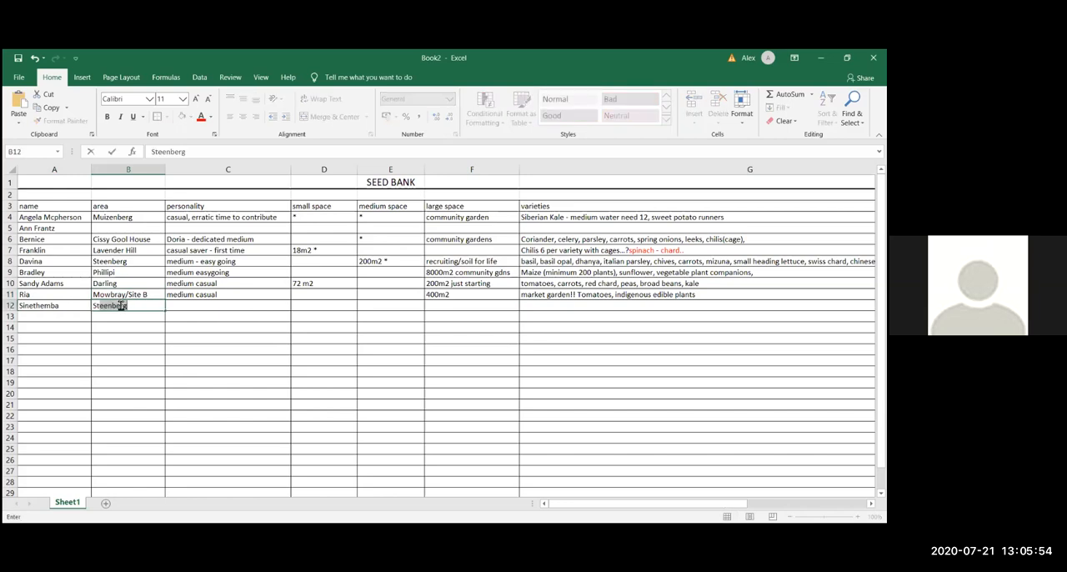
{"action": "type", "text": "Strand"}
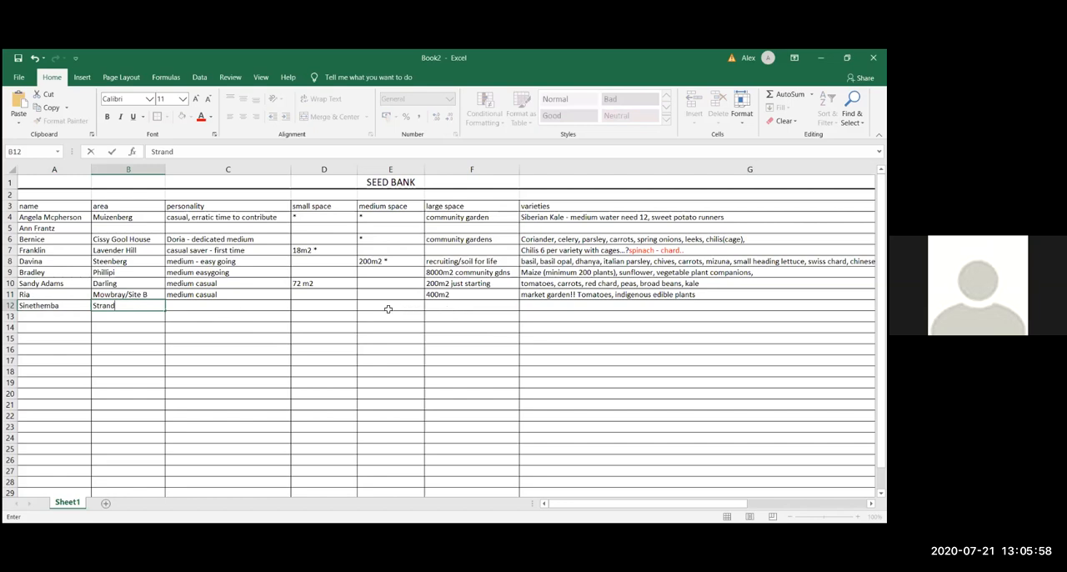
{"action": "mouse_move", "coordinate": [441, 320]}
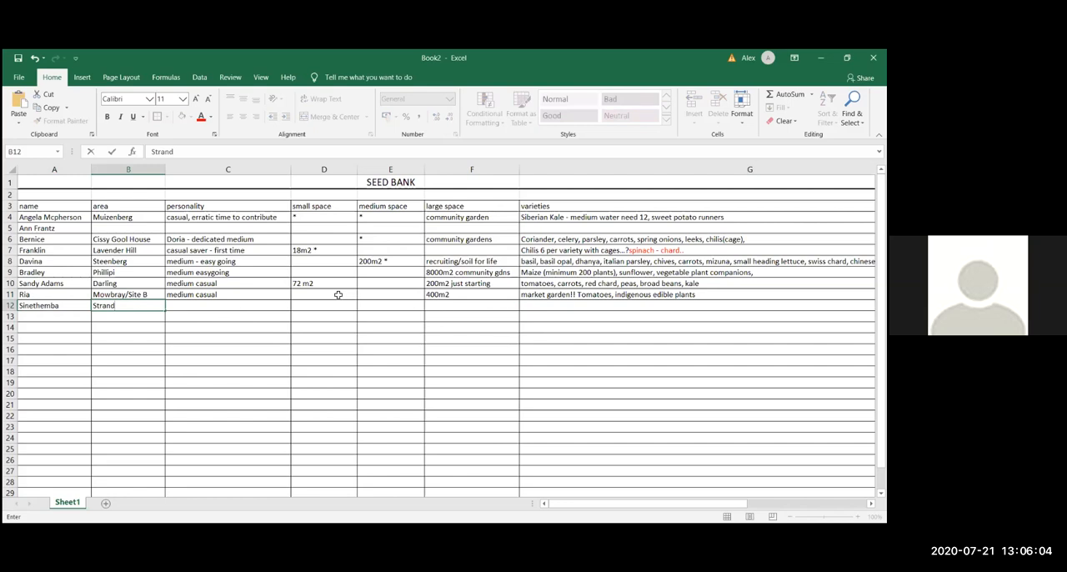
{"action": "mouse_move", "coordinate": [327, 305]}
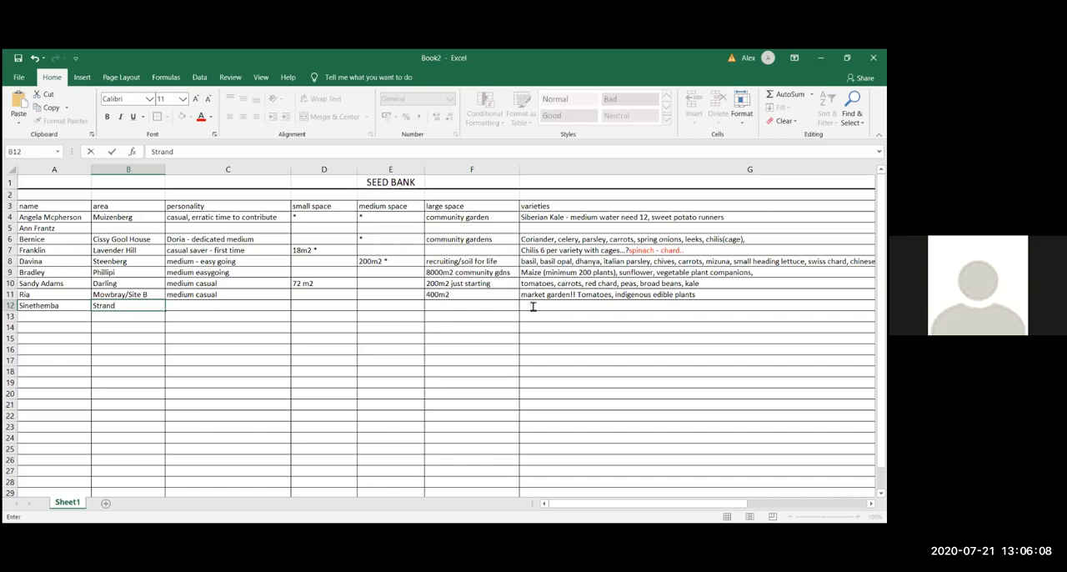
- Start row 12's varieties as "backyard - radish, beetroot,"
{"action": "type", "text": "backya"}
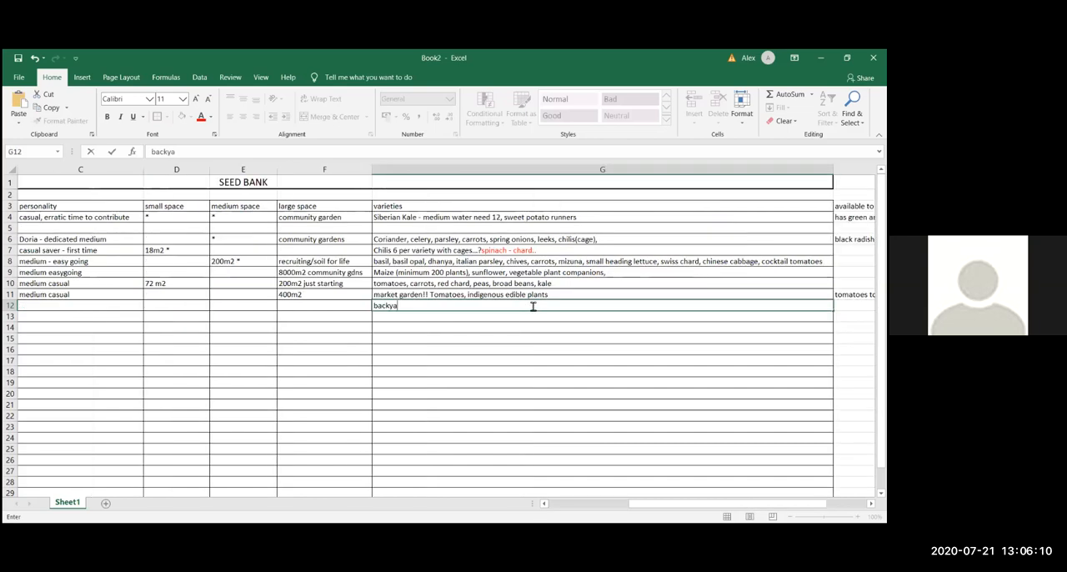
{"action": "type", "text": "rd"}
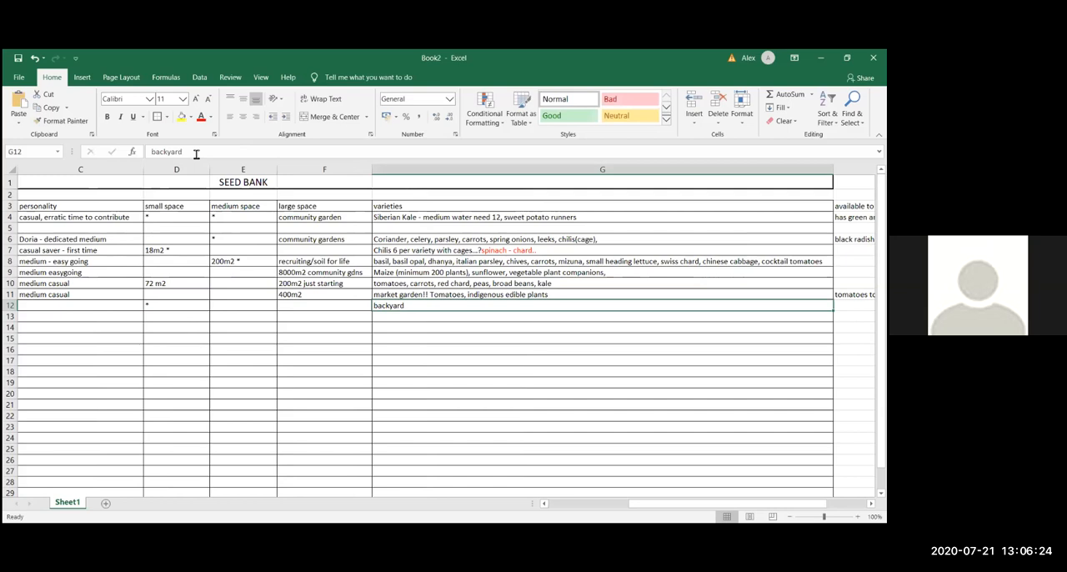
{"action": "type", "text": "-"}
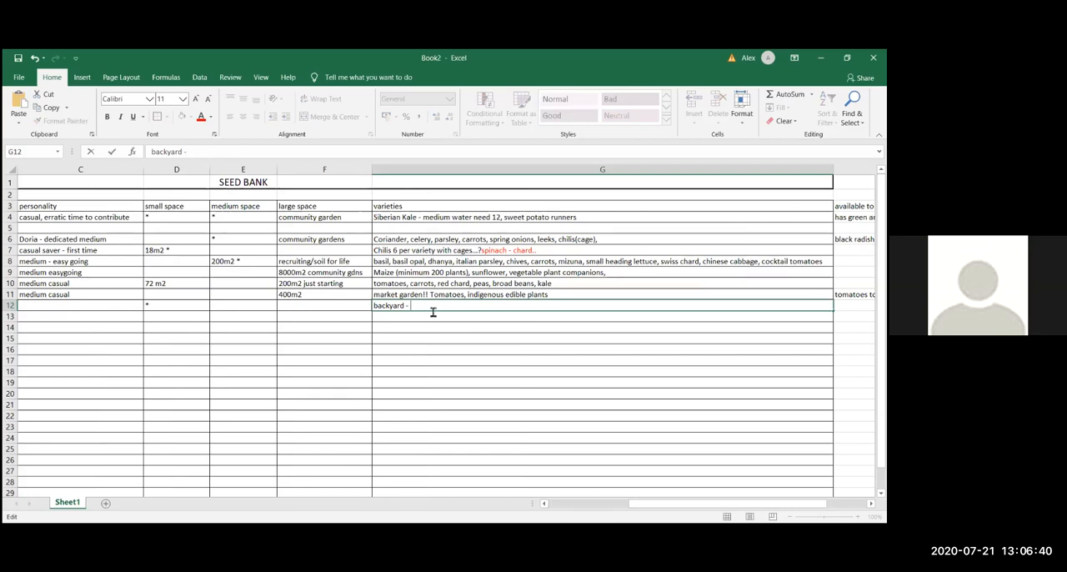
{"action": "type", "text": "radish,"}
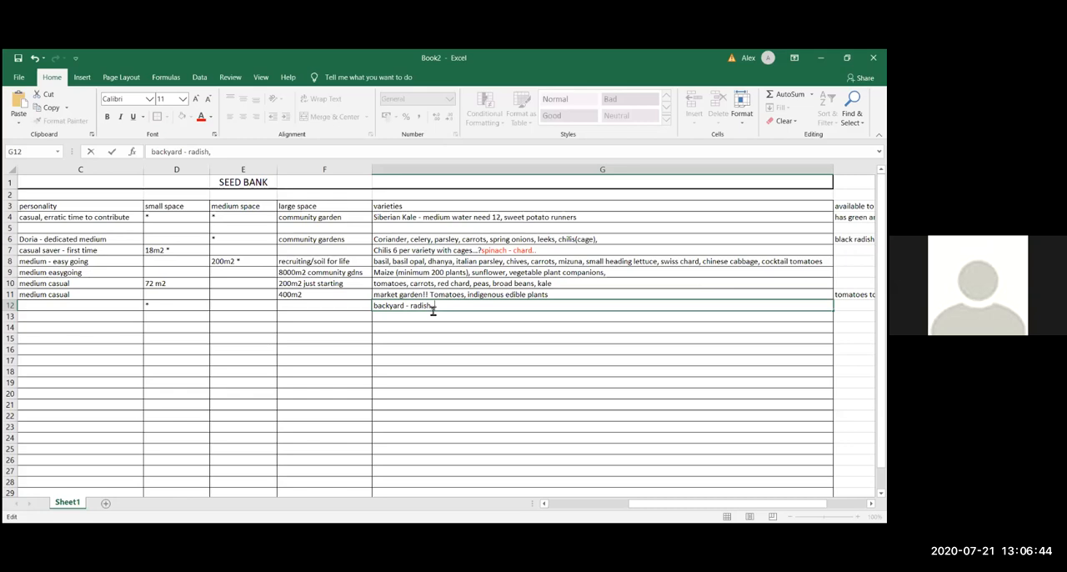
{"action": "type", "text": "beetroot"}
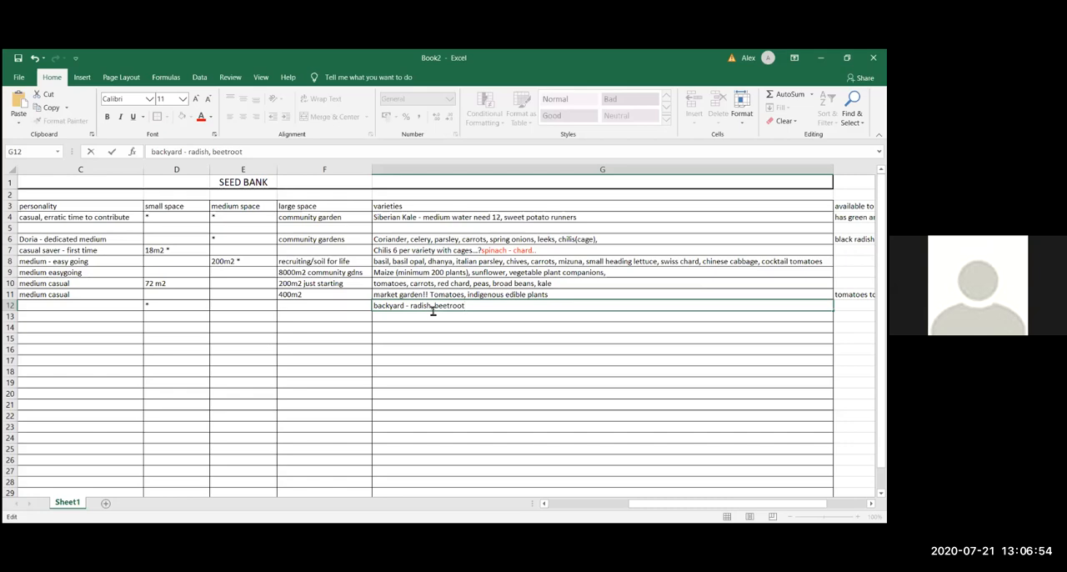
{"action": "type", "text": ","}
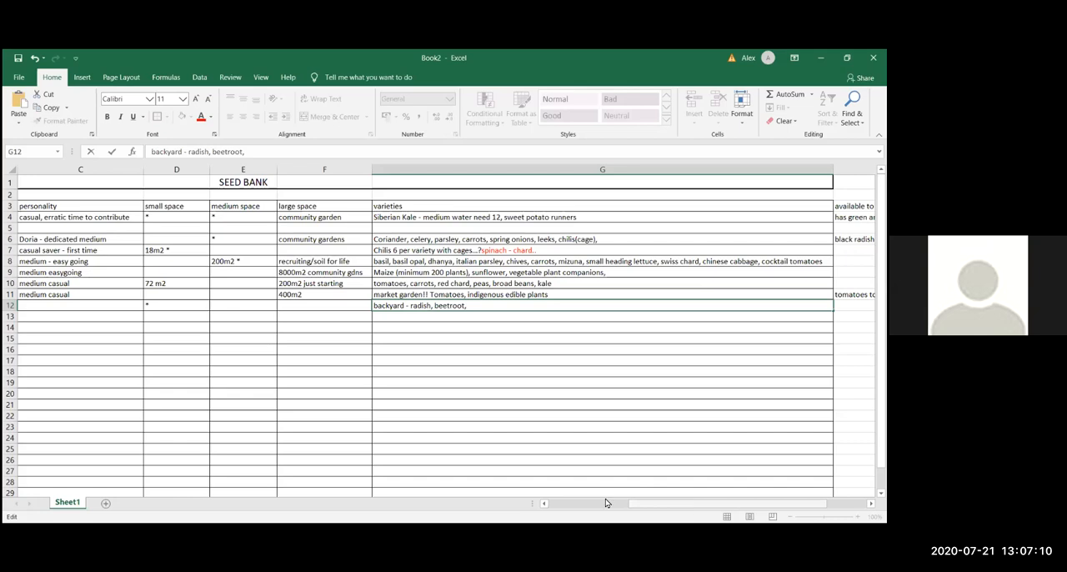
- Finish row 12's varieties note with "Italian parsley"
{"action": "scroll", "scroll_direction": "left", "scroll_amount": 3}
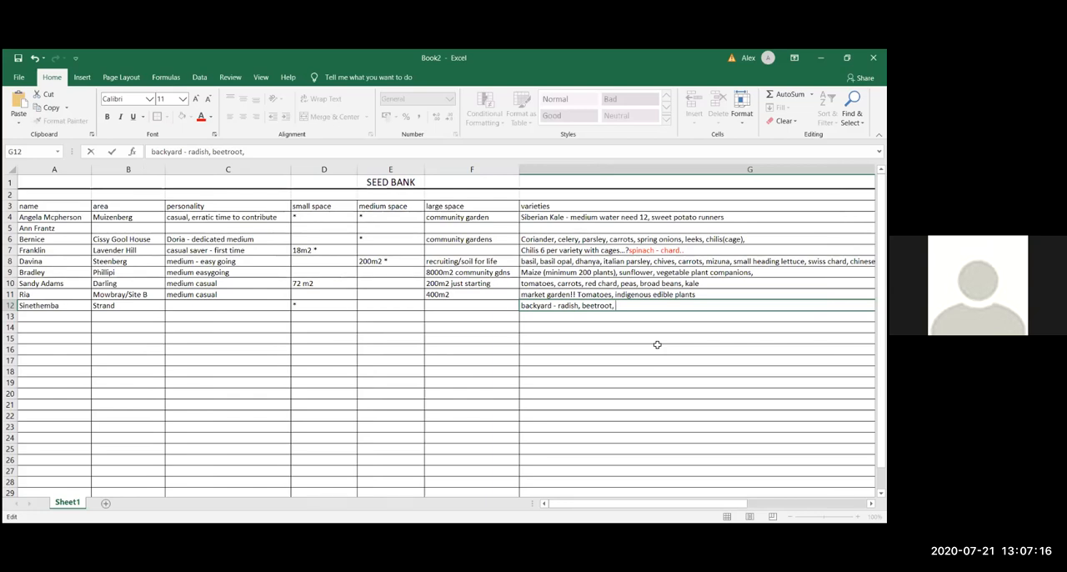
{"action": "type", "text": "i"}
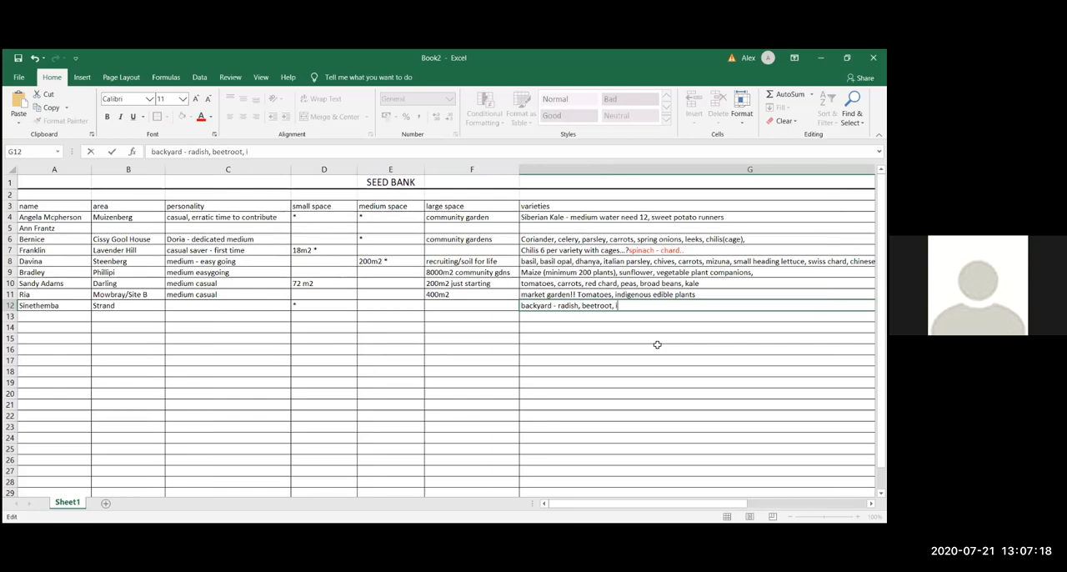
{"action": "type", "text": "italina p"}
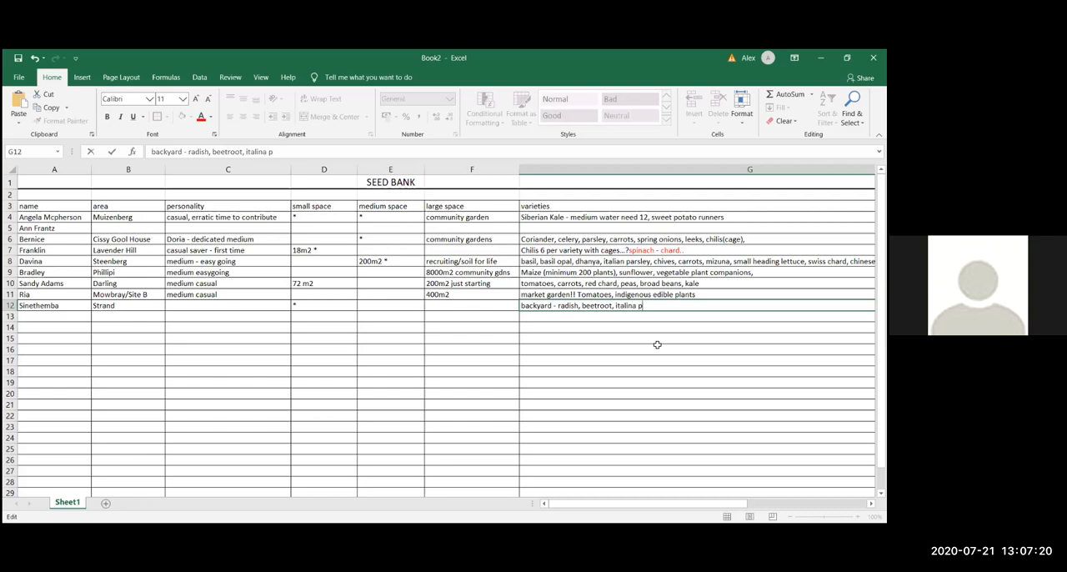
{"action": "type", "text": "rsley"}
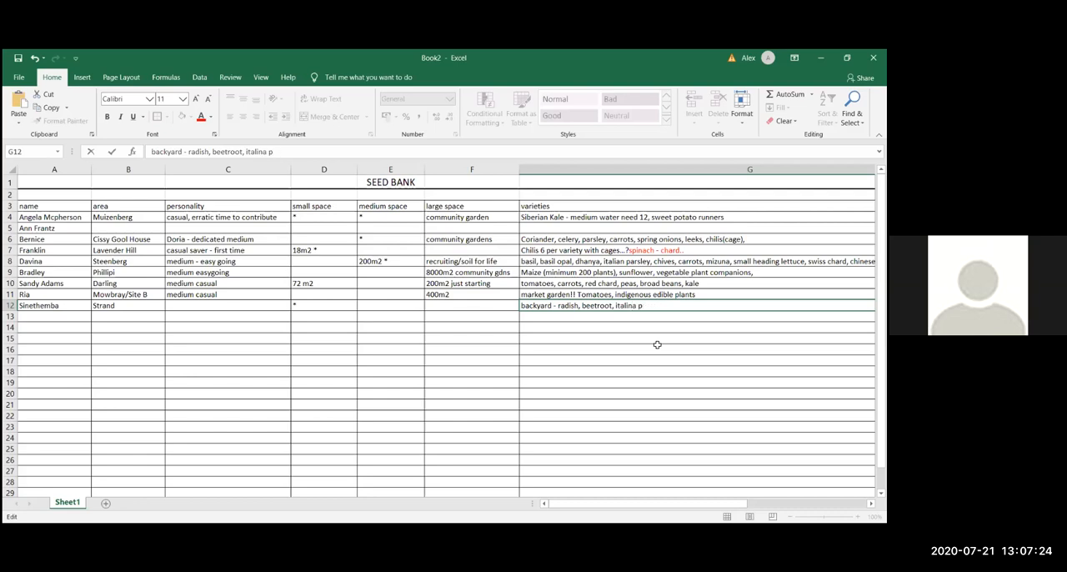
{"action": "type", "text": "arsley"}
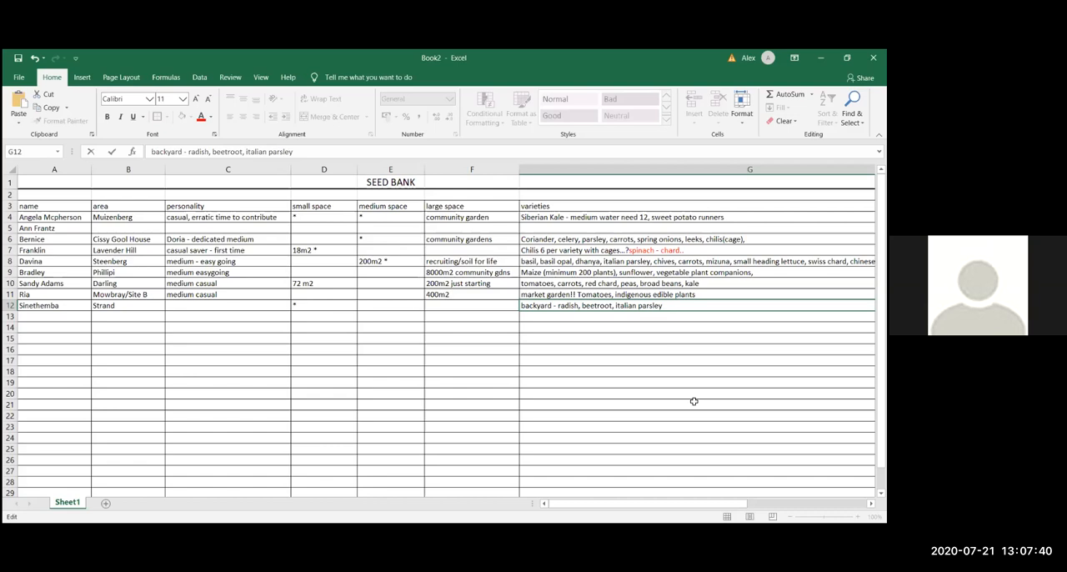
{"action": "mouse_move", "coordinate": [227, 307]}
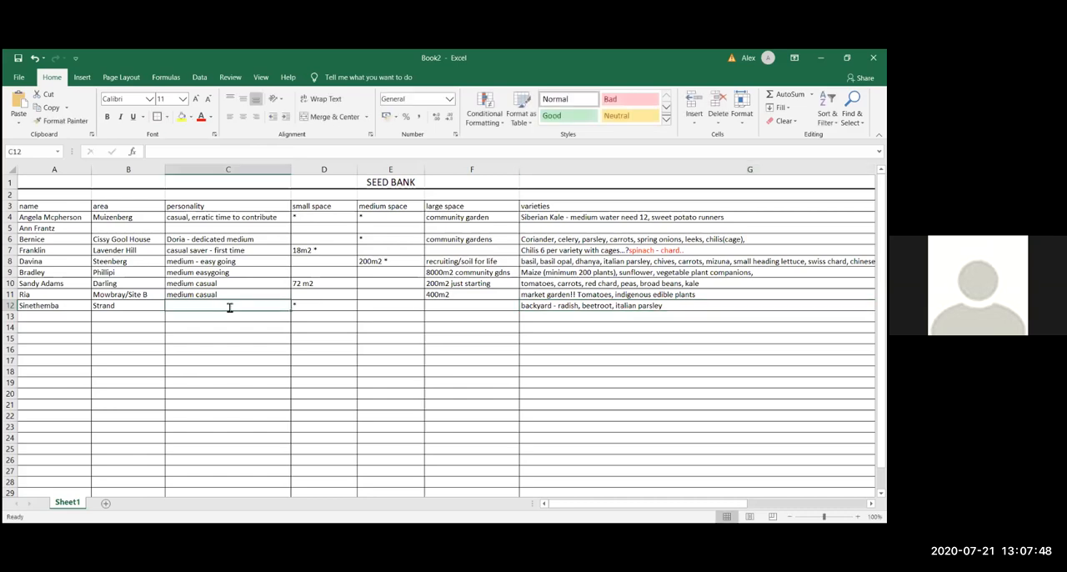
- Enter "medium - dedication" as row 12's personality in C12
{"action": "type", "text": "medium - dedi"}
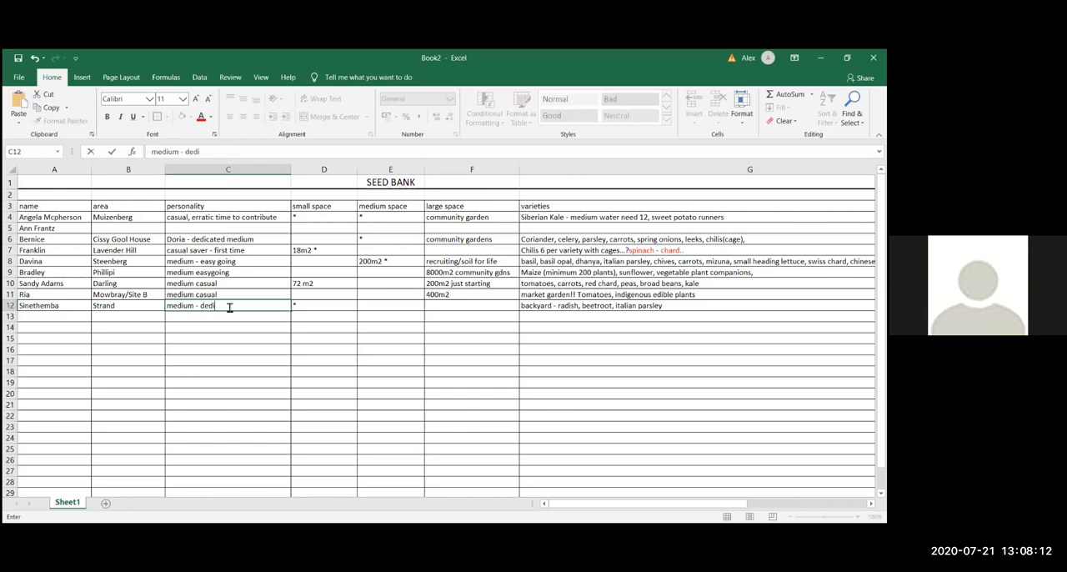
{"action": "type", "text": "cation"}
{"action": "left_click", "coordinate": [697, 305]}
{"action": "type", "text": ", try"}
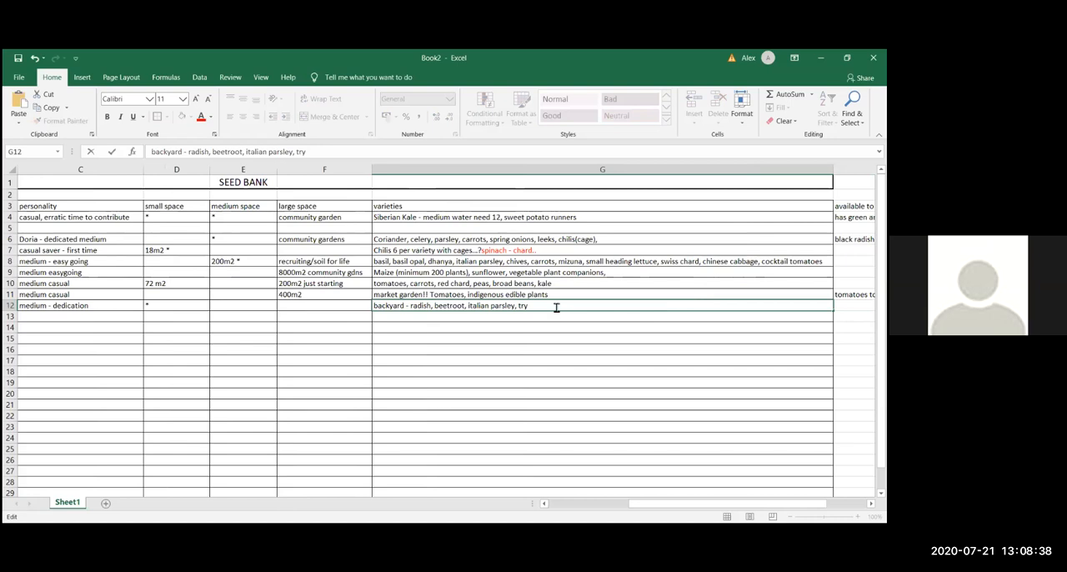
- Extend row 12's varieties with "try kale, lettuce, spring onions"
{"action": "type", "text": "kale,"}
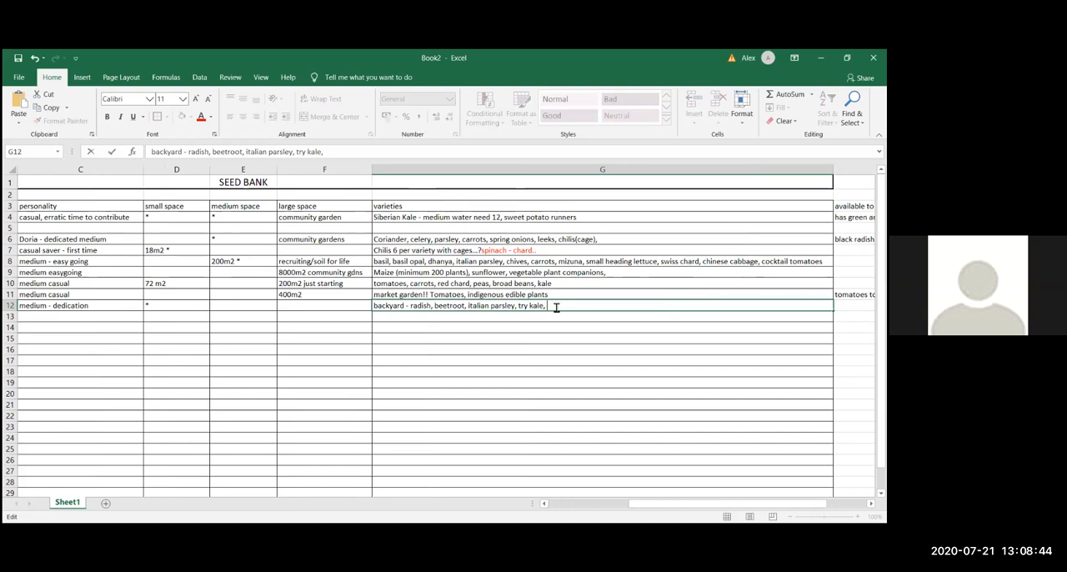
{"action": "type", "text": "l"}
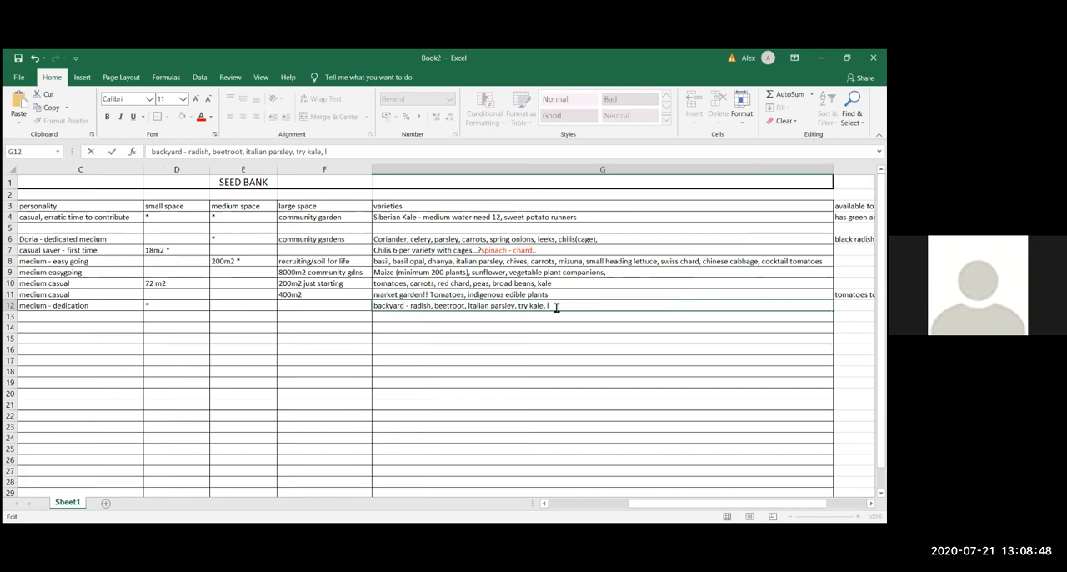
{"action": "type", "text": "ettuce"}
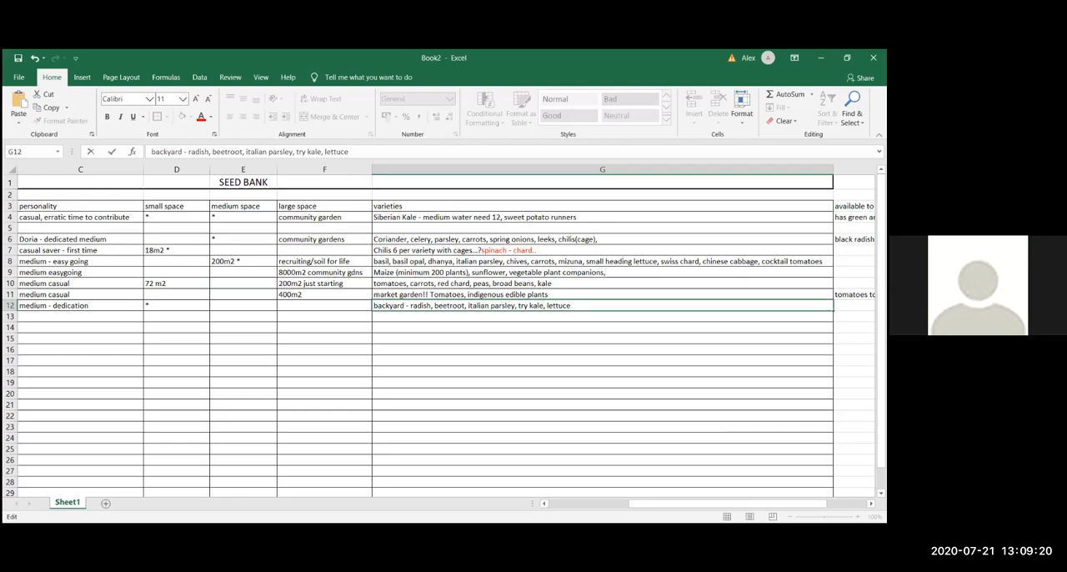
{"action": "mouse_move", "coordinate": [434, 135]}
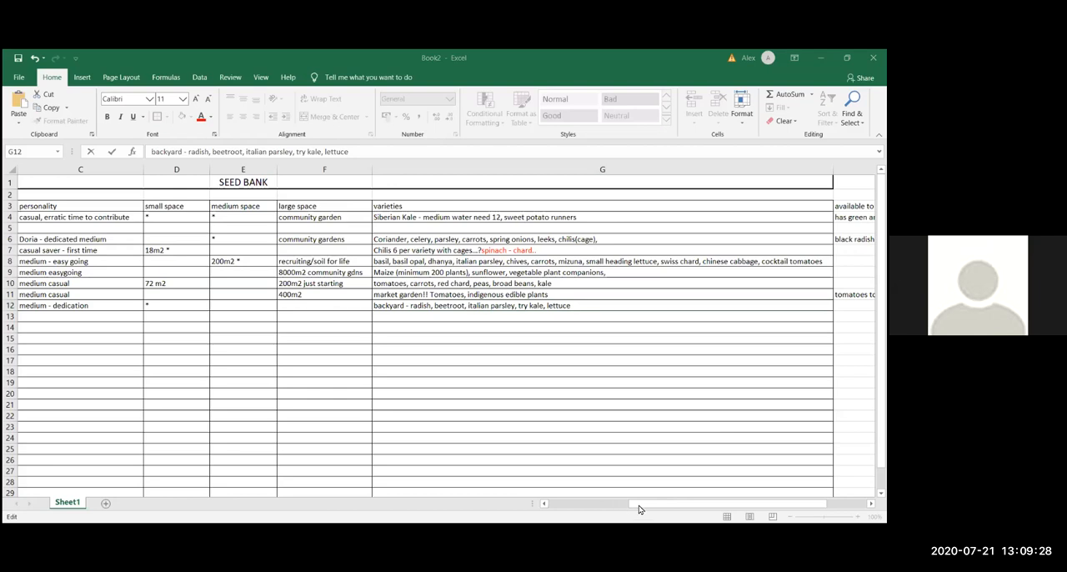
{"action": "left_click", "coordinate": [602, 305]}
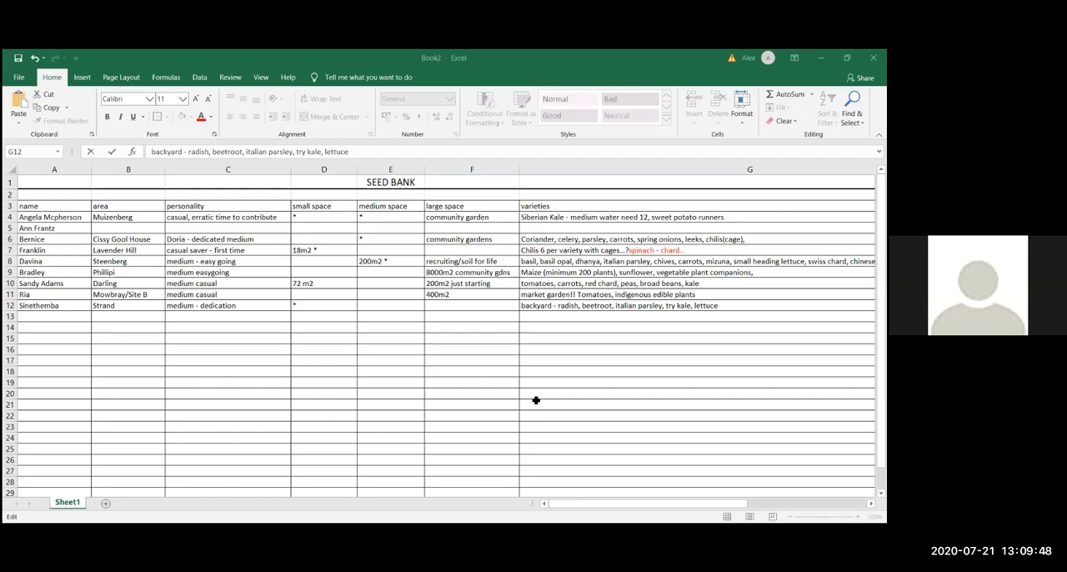
{"action": "mouse_move", "coordinate": [537, 400]}
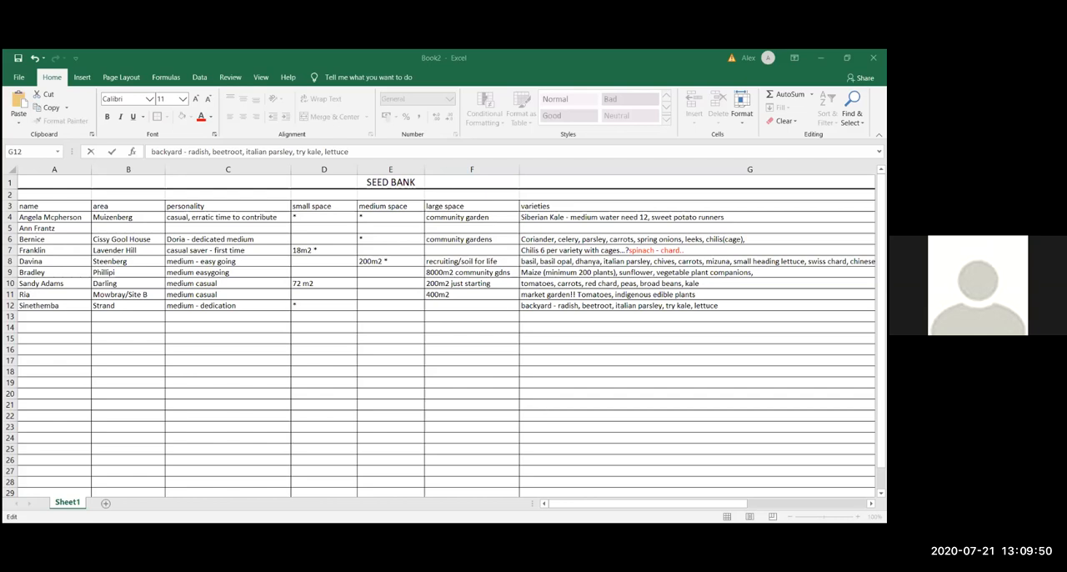
{"action": "type", "text": ", spring onions"}
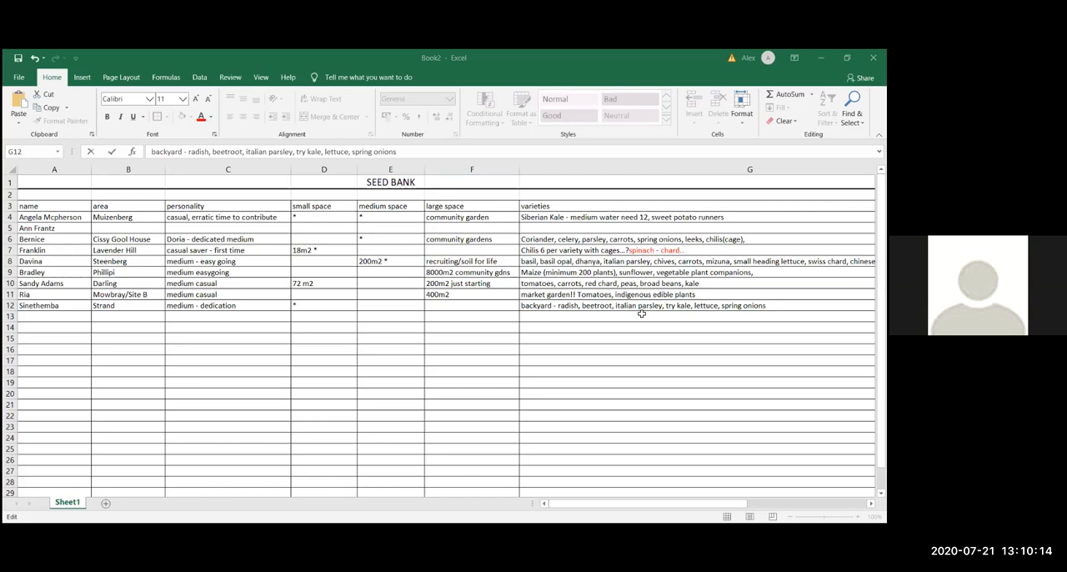
{"action": "mouse_move", "coordinate": [688, 397]}
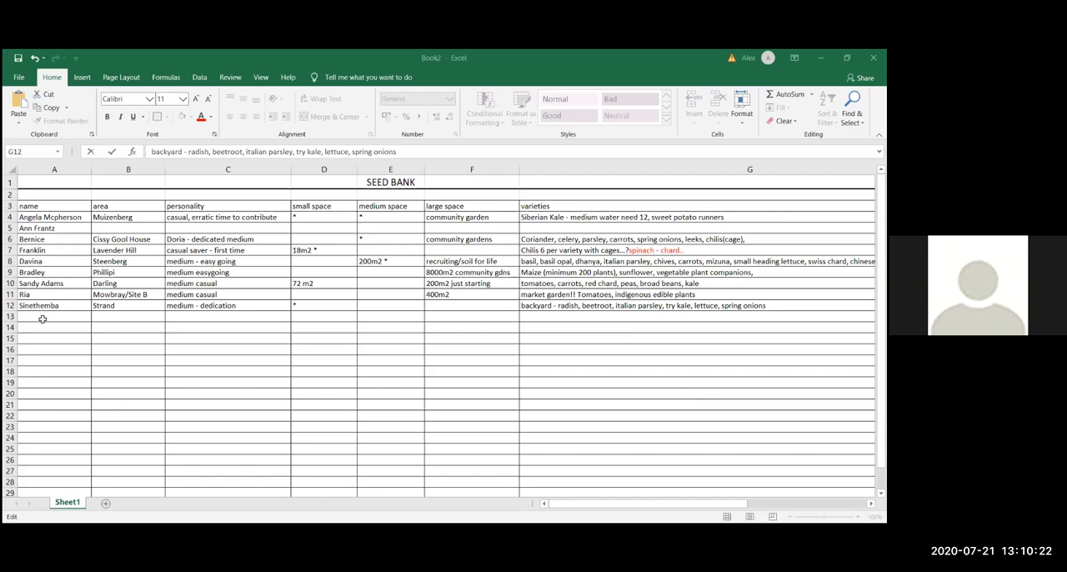
- Add grower Majiebo in A13 with area Harrismith FS in B13
{"action": "left_click", "coordinate": [53, 317]}
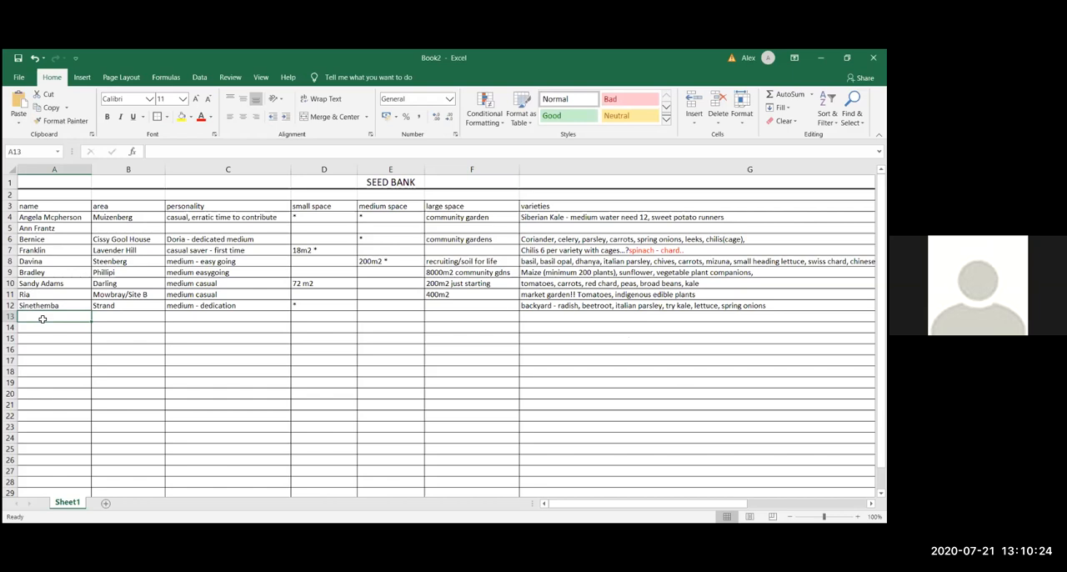
{"action": "type", "text": "Mapitso"}
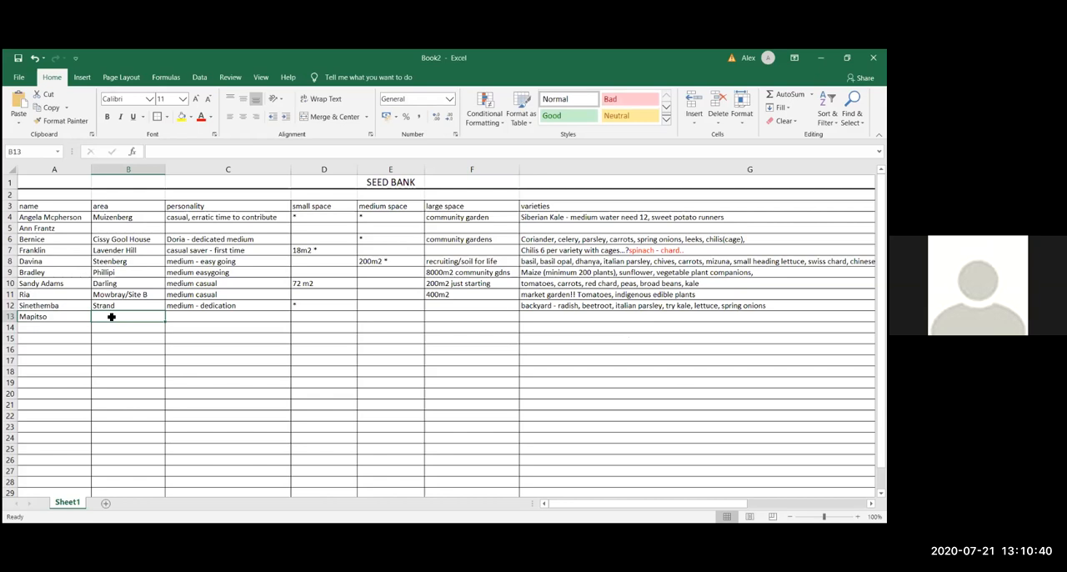
{"action": "mouse_move", "coordinate": [140, 320]}
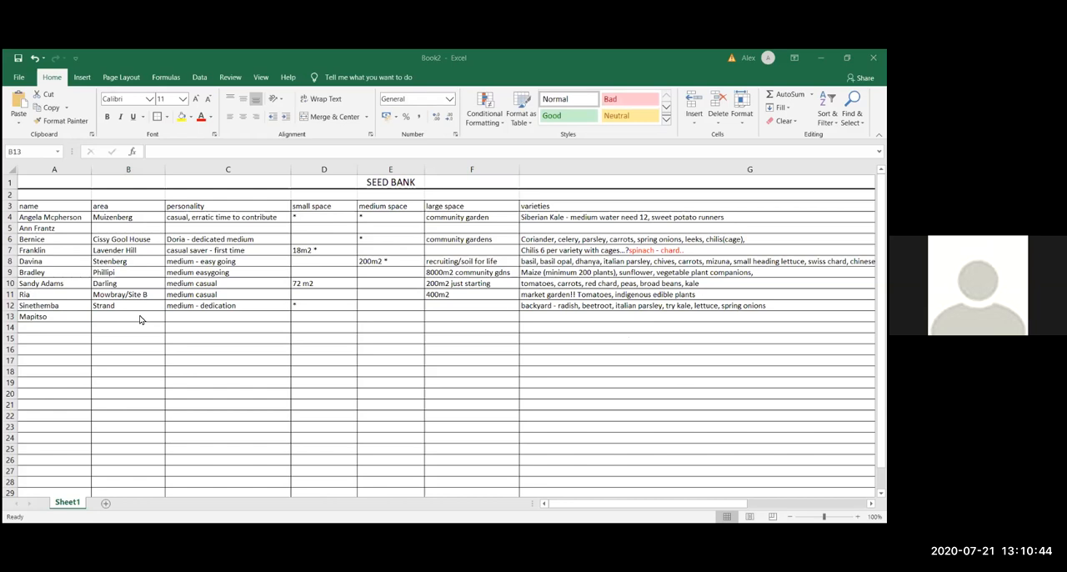
{"action": "left_click", "coordinate": [127, 317]}
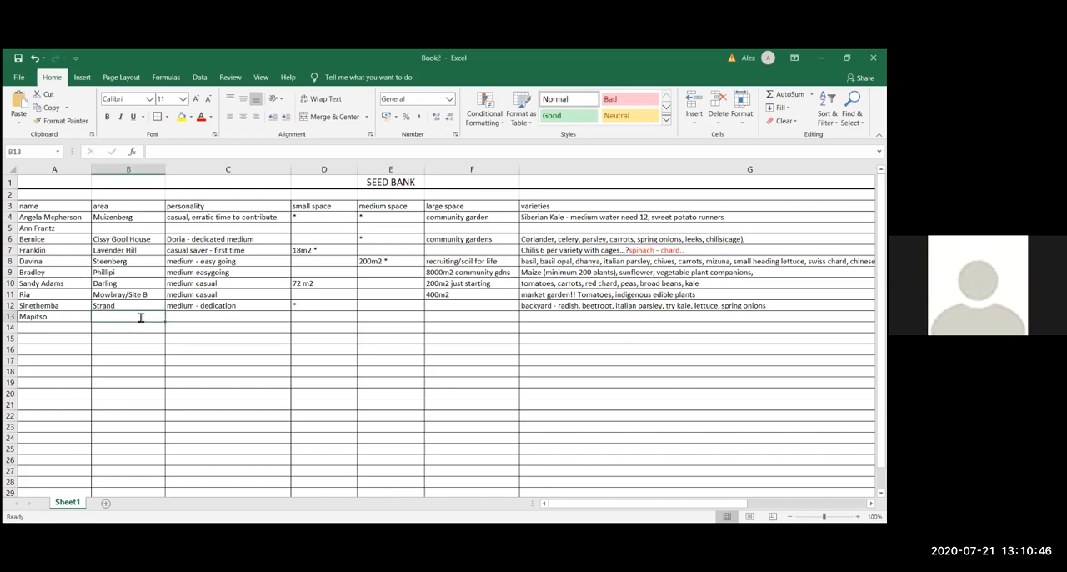
{"action": "type", "text": "Harrismith FS"}
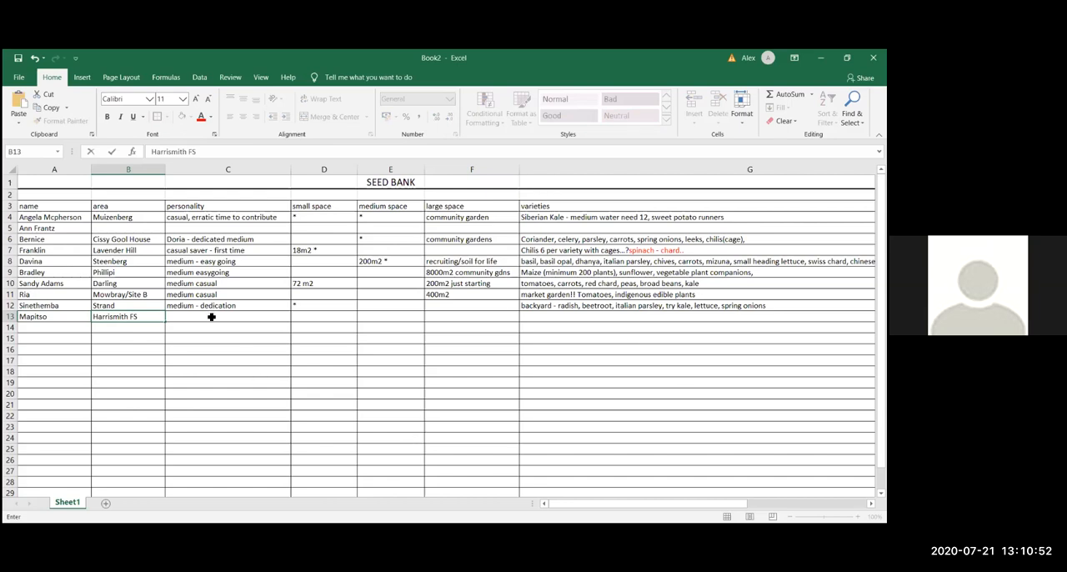
- Enter "medium - dedicated" as row 13's personality in C13
{"action": "left_click", "coordinate": [227, 317]}
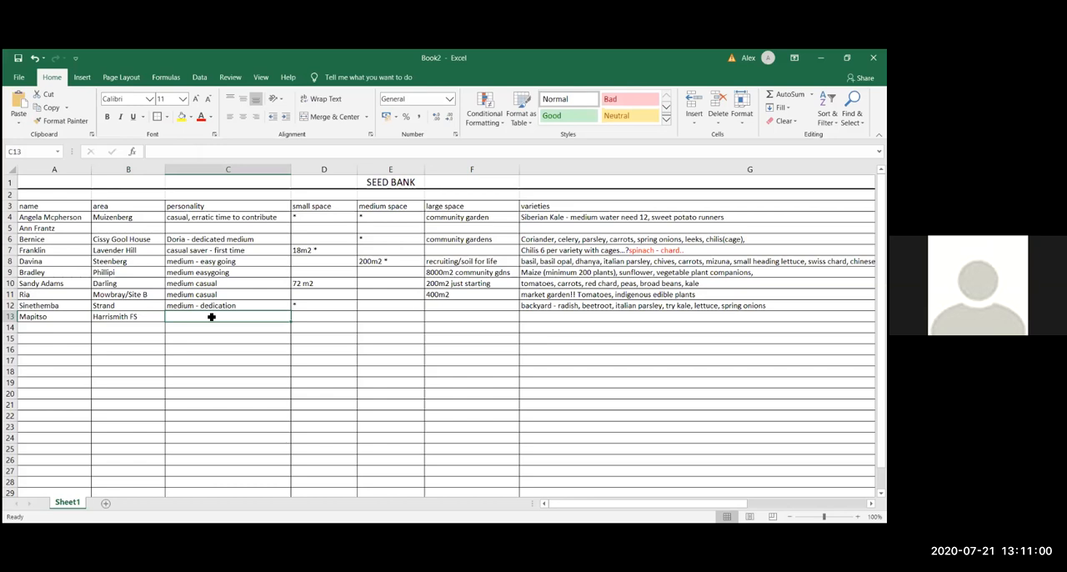
{"action": "type", "text": "medium -"}
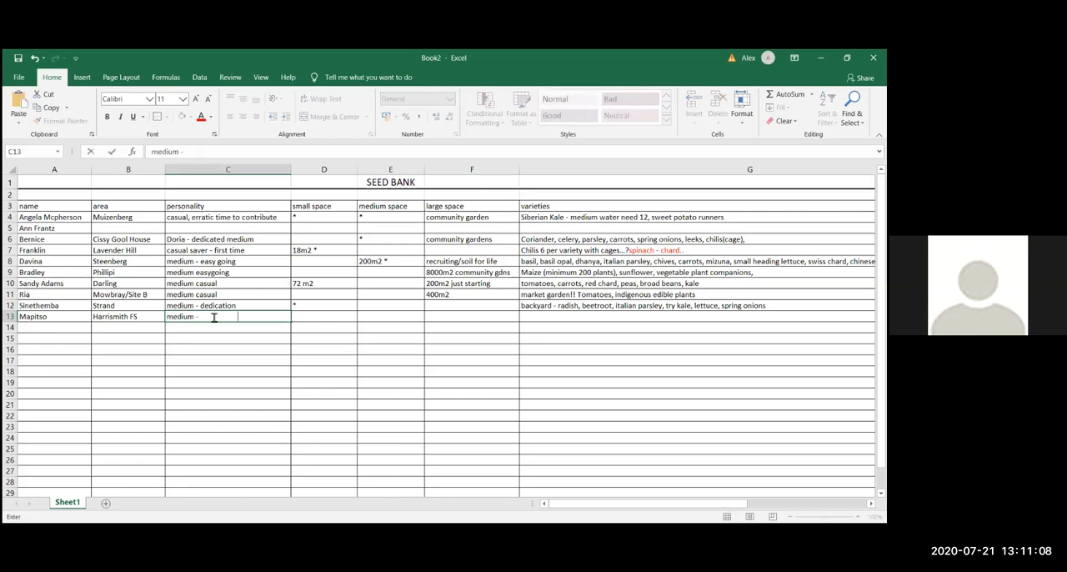
{"action": "type", "text": "dedicated"}
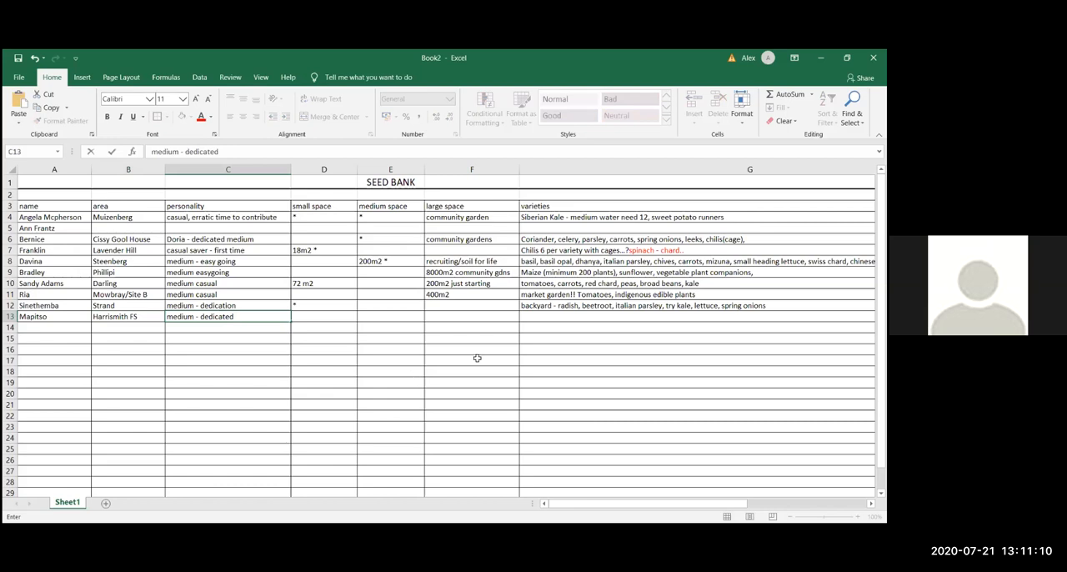
{"action": "mouse_move", "coordinate": [467, 315]}
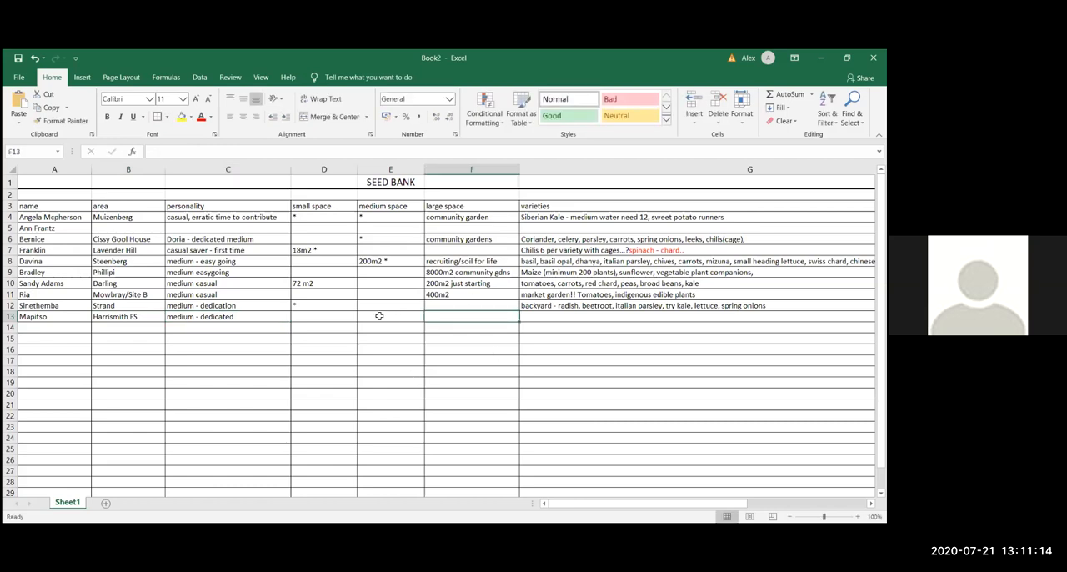
- Set row 13's large space in F13 to "100m2 of 250m2", revising the first 250m2 entry
{"action": "left_click", "coordinate": [390, 317]}
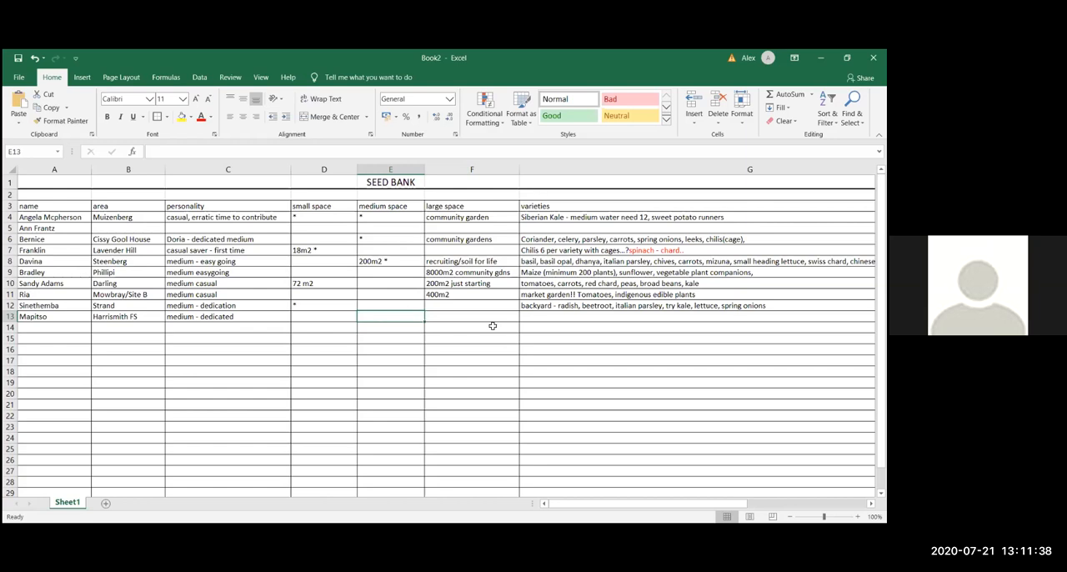
{"action": "left_click", "coordinate": [472, 317]}
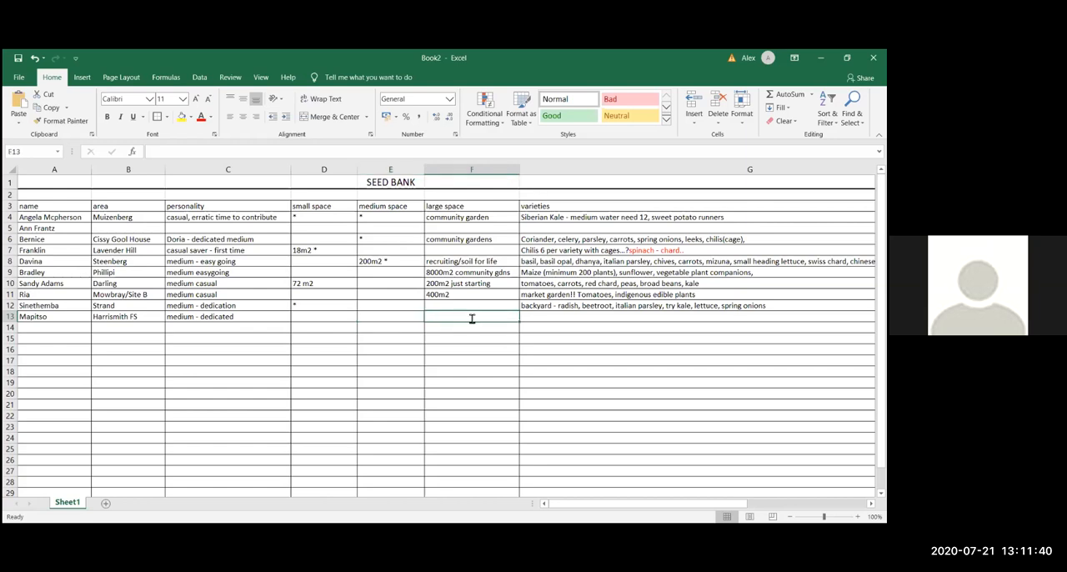
{"action": "type", "text": "250m2"}
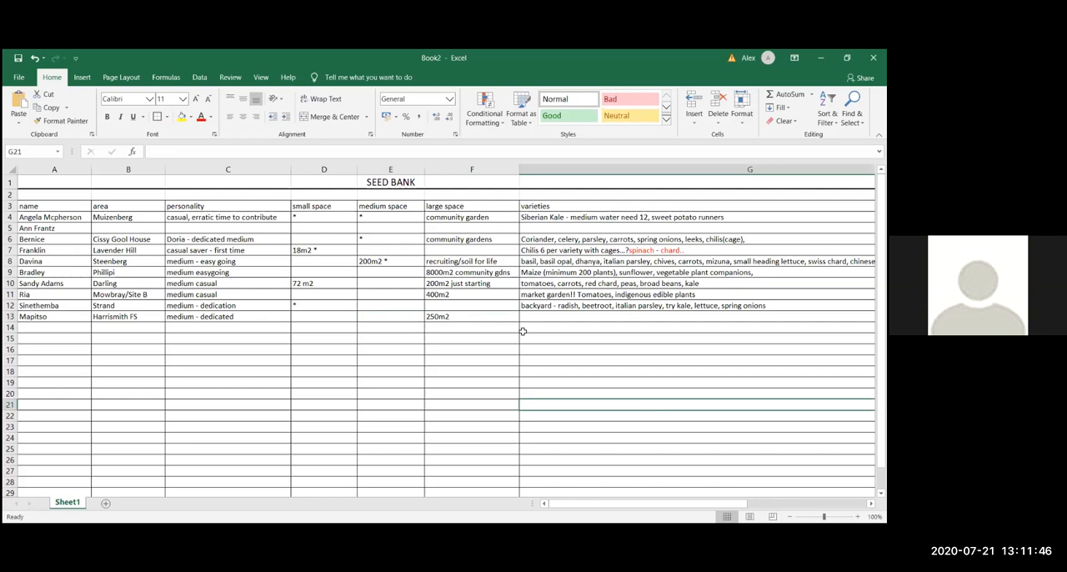
{"action": "mouse_move", "coordinate": [492, 320]}
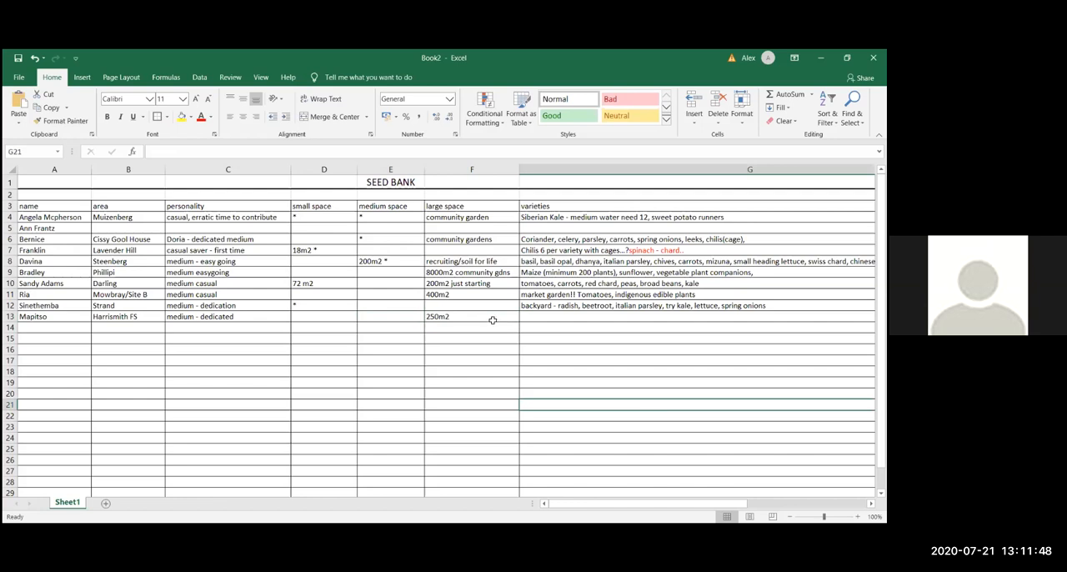
{"action": "left_click", "coordinate": [472, 316]}
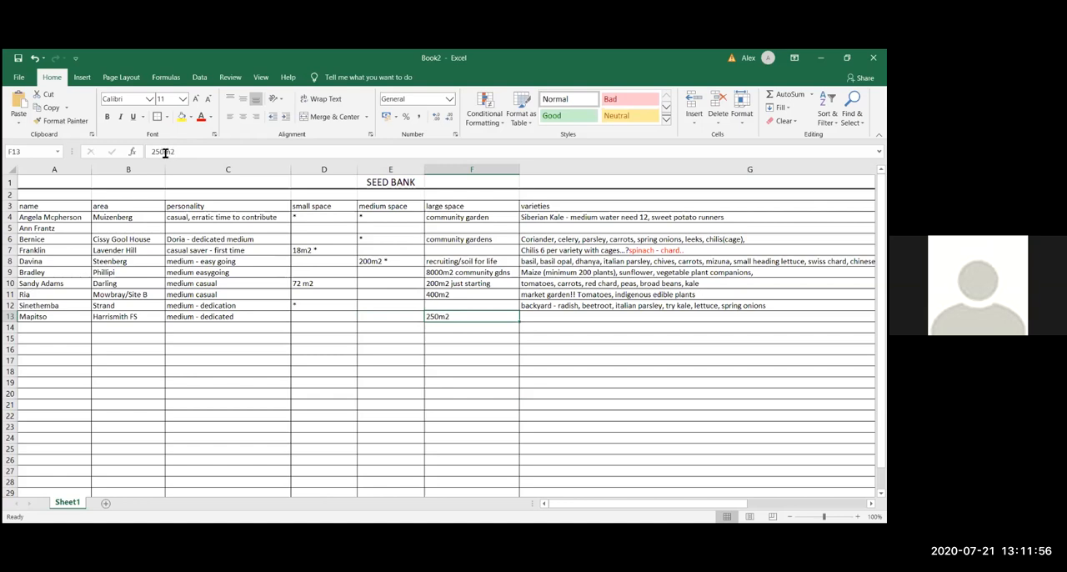
{"action": "type", "text": "2m2"}
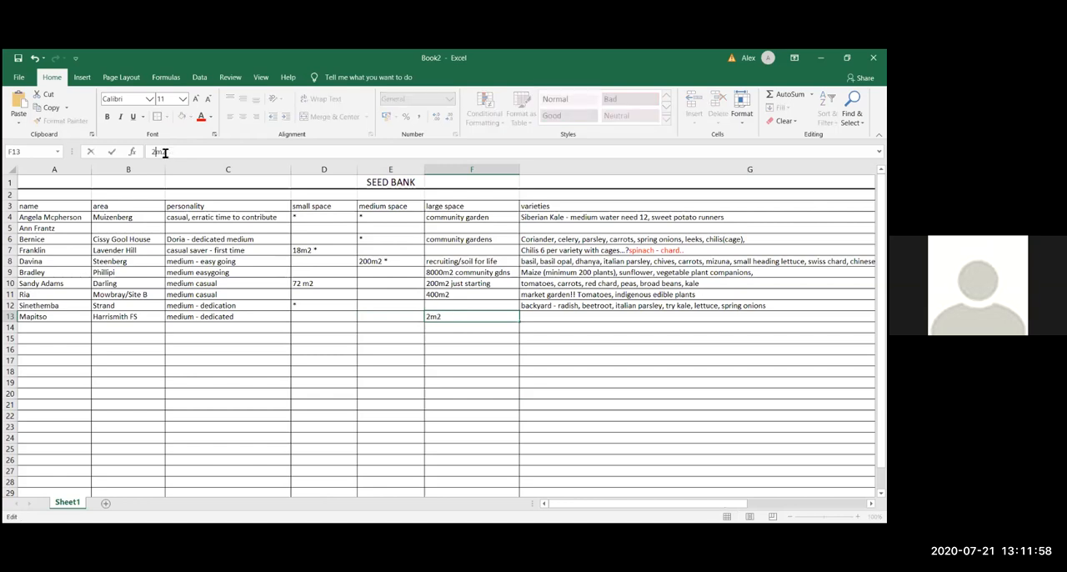
{"action": "type", "text": "100m2"}
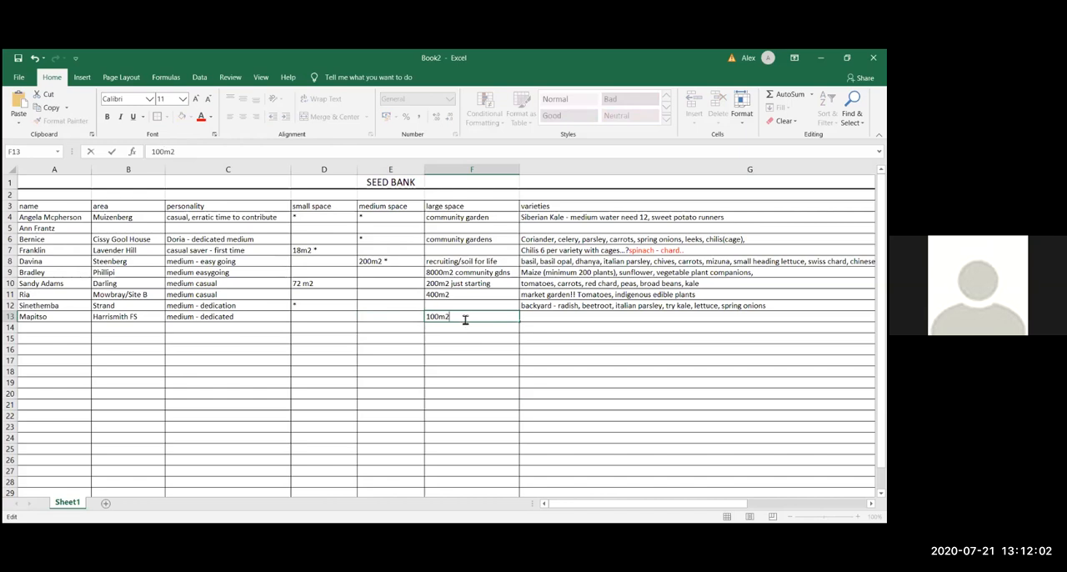
{"action": "type", "text": "of 250m2"}
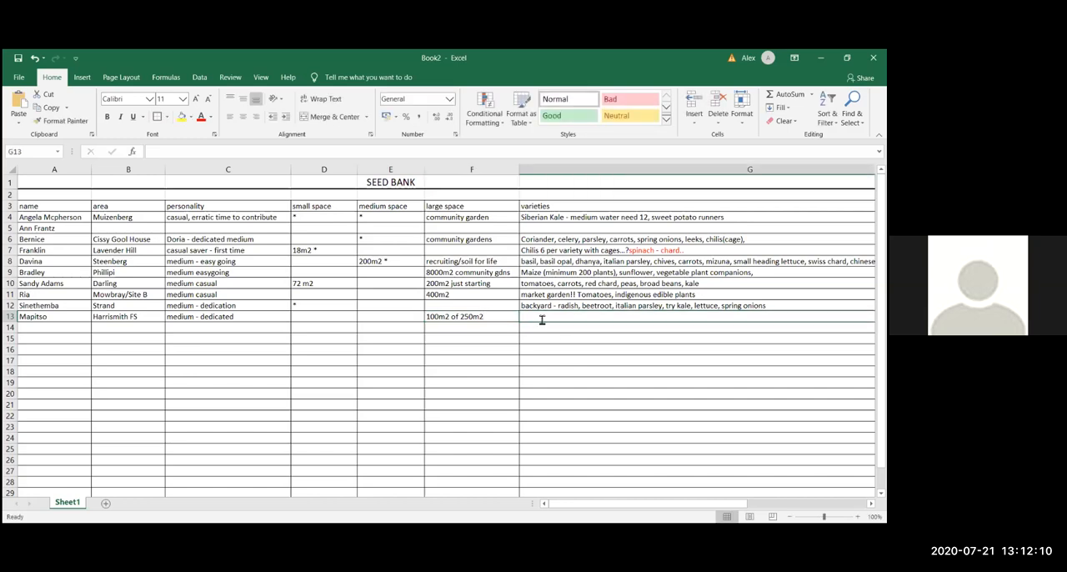
- Start row 13's varieties as "mainly for seed, some foods, sunflower"
{"action": "type", "text": "mainly for seed, some"}
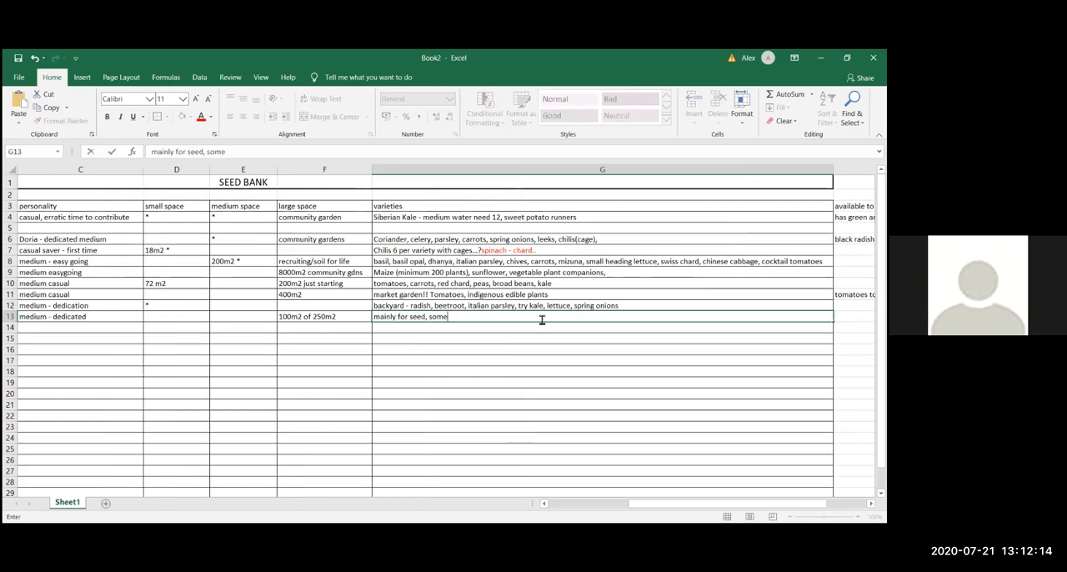
{"action": "type", "text": "foods"}
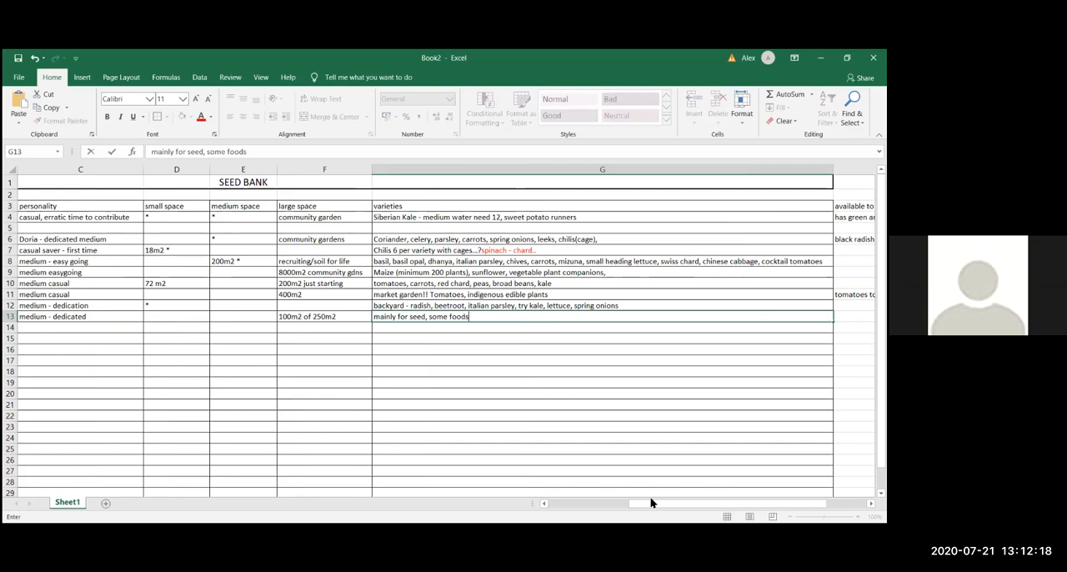
{"action": "scroll", "scroll_direction": "right", "scroll_amount": 3}
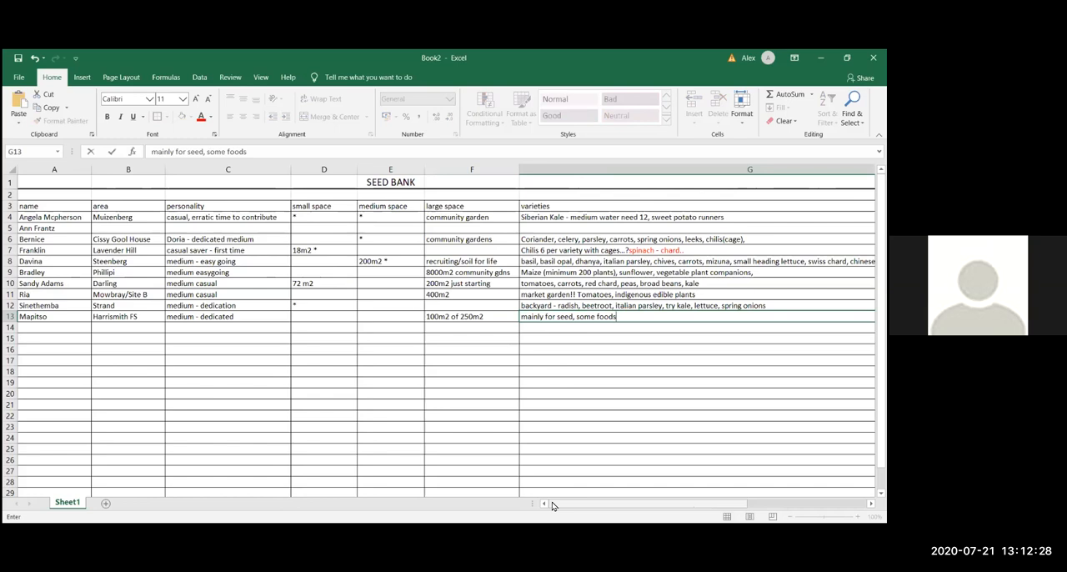
{"action": "type", "text": ","}
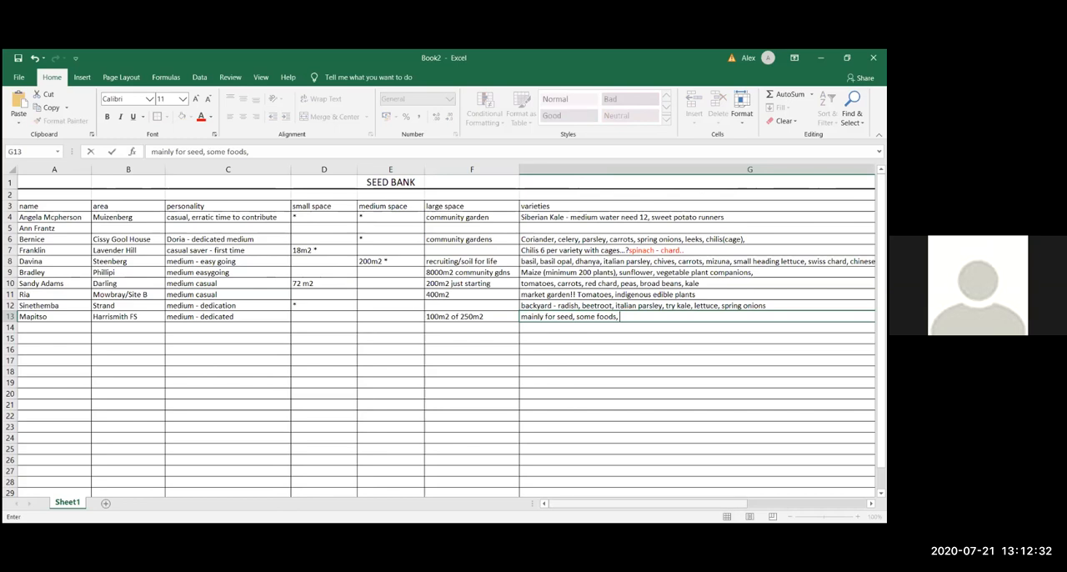
{"action": "mouse_move", "coordinate": [495, 322]}
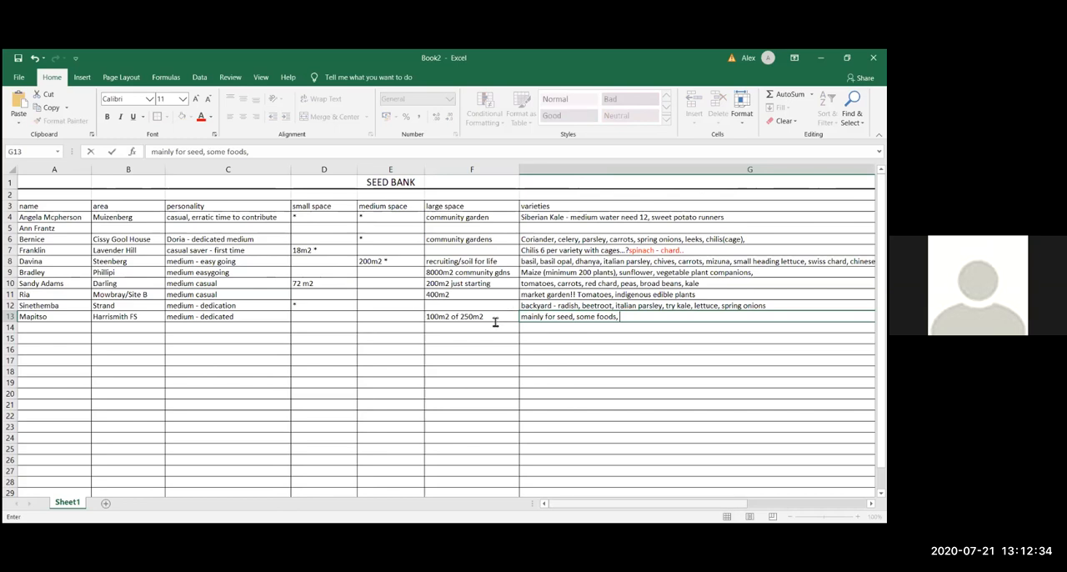
{"action": "type", "text": "sunflower"}
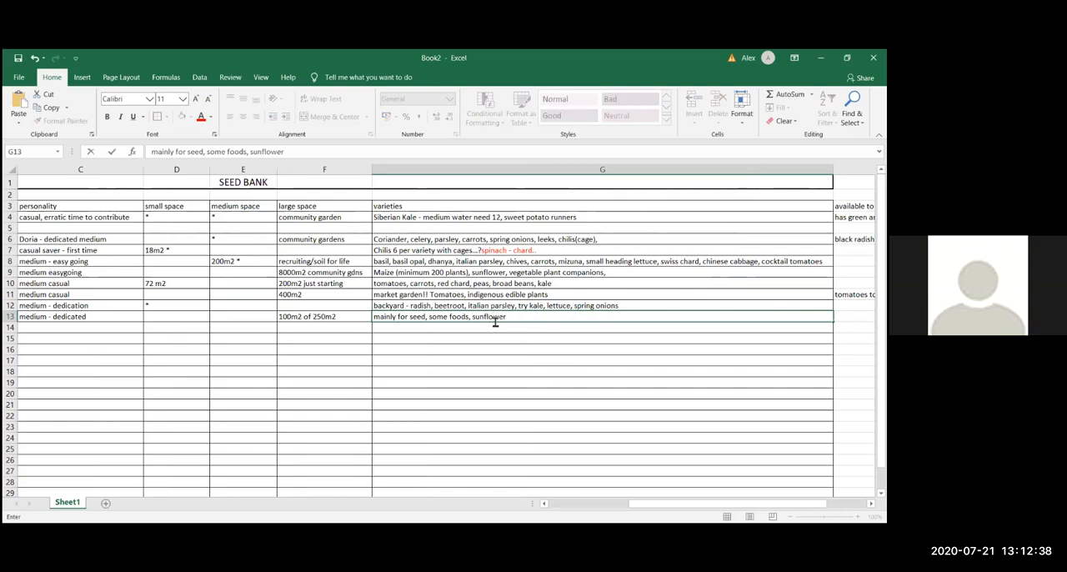
- Finish row 13's varieties with "hokkaido pumpkin, variety of malawian beans"
{"action": "type", "text": ","}
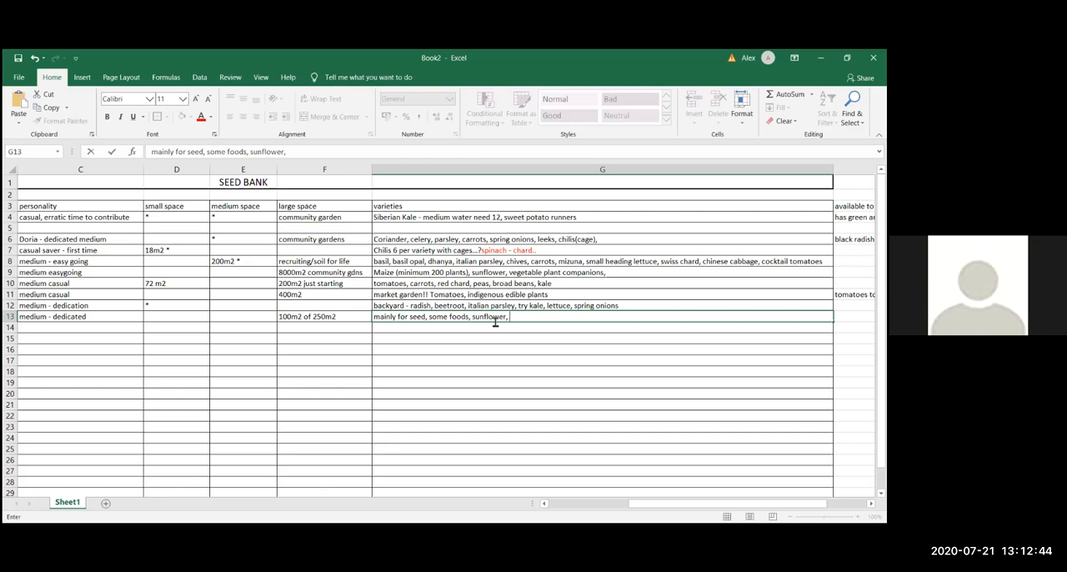
{"action": "type", "text": "hokkaido"}
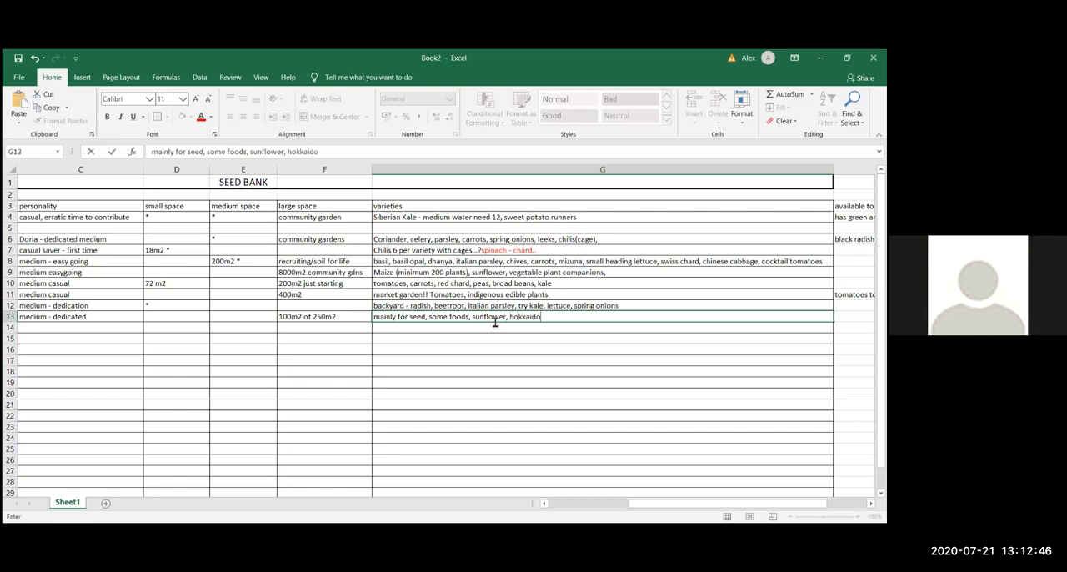
{"action": "type", "text": "pumpkin, variety of malawian beans"}
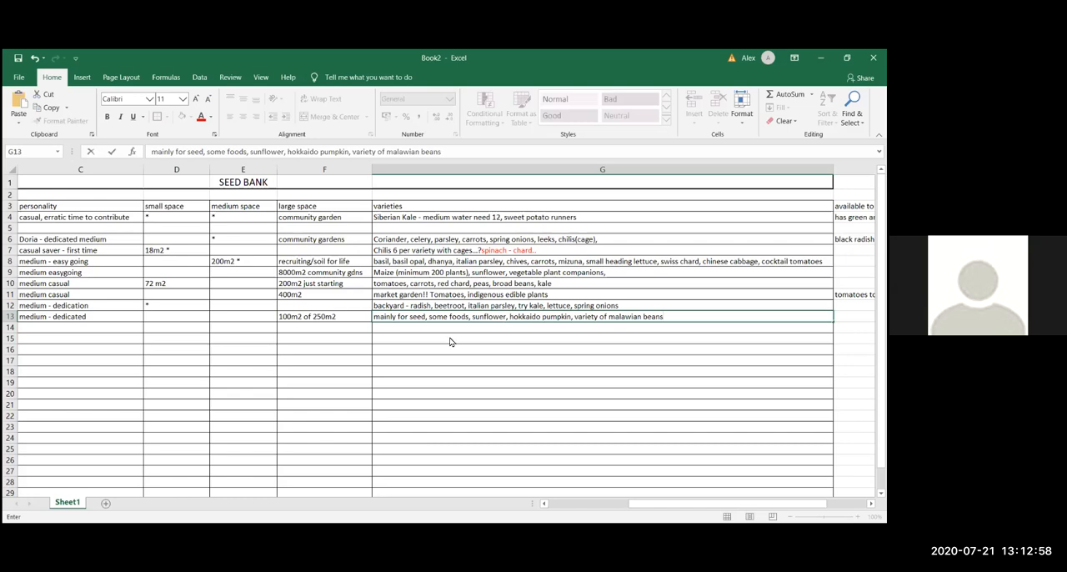
{"action": "mouse_move", "coordinate": [330, 109]}
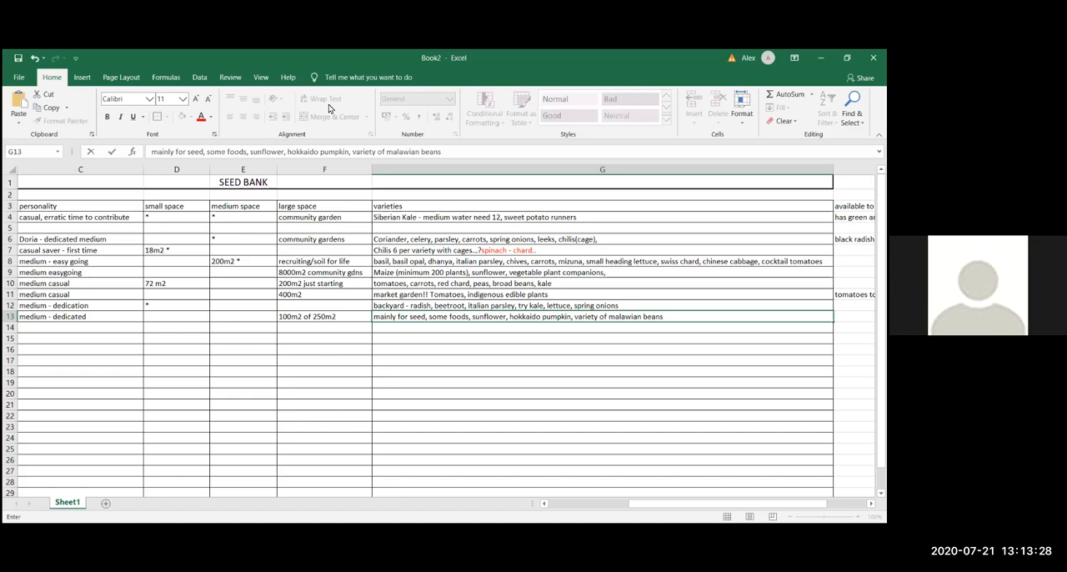
{"action": "left_click", "coordinate": [664, 317]}
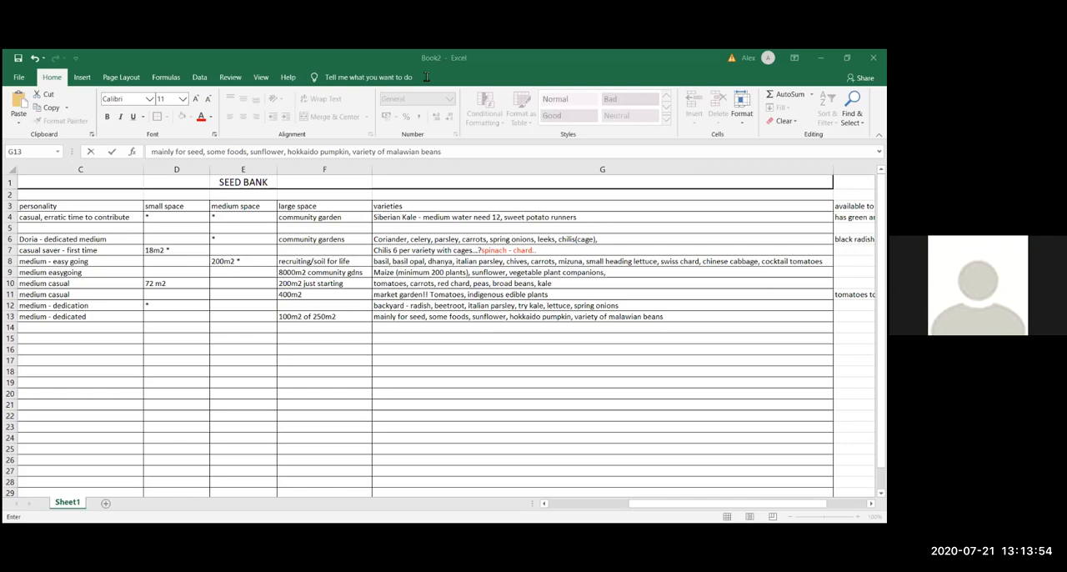
{"action": "mouse_move", "coordinate": [425, 77]}
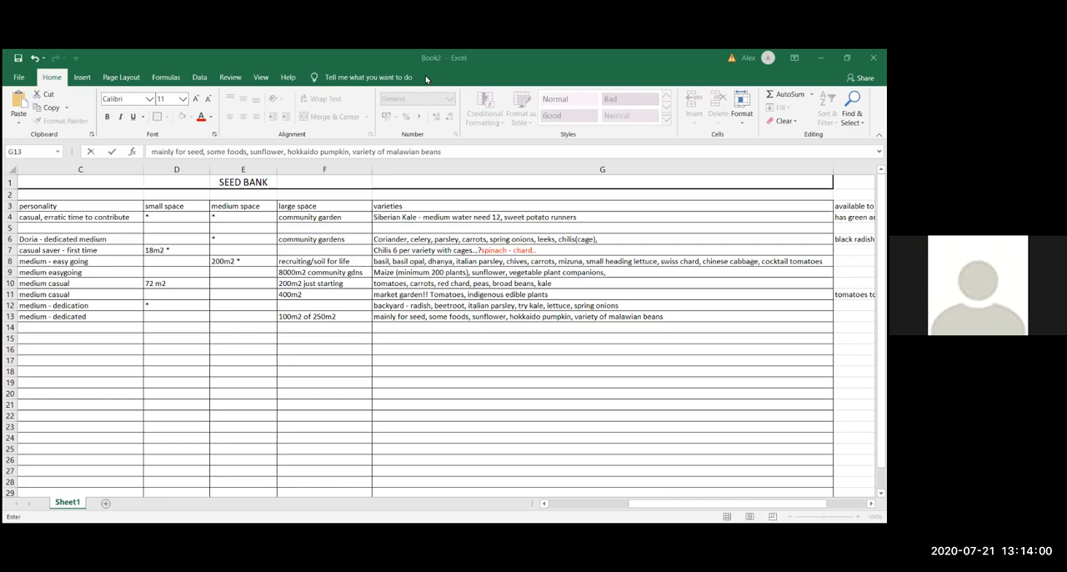
{"action": "mouse_move", "coordinate": [565, 290]}
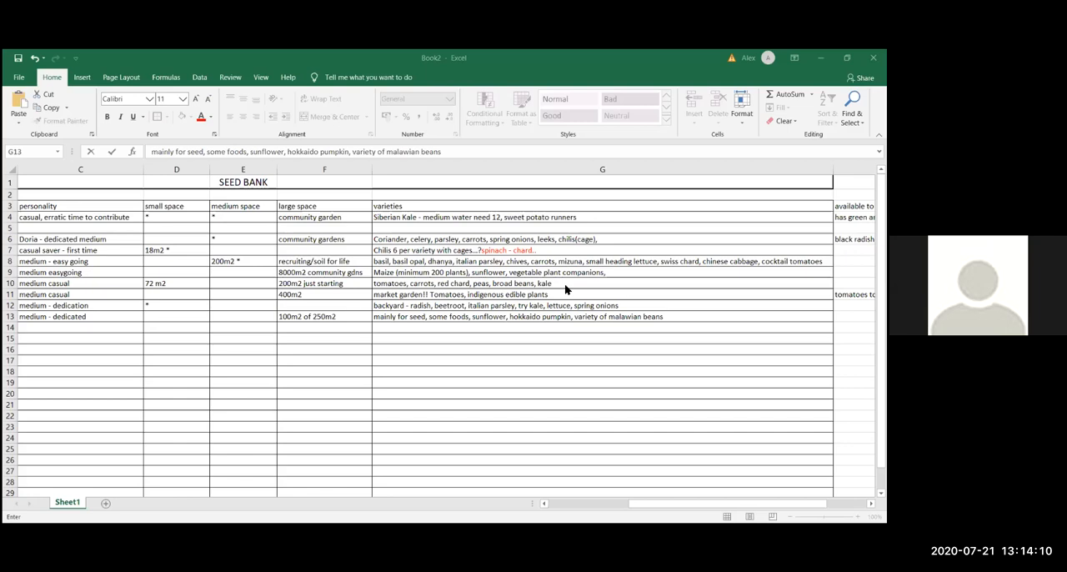
{"action": "mouse_move", "coordinate": [577, 437]}
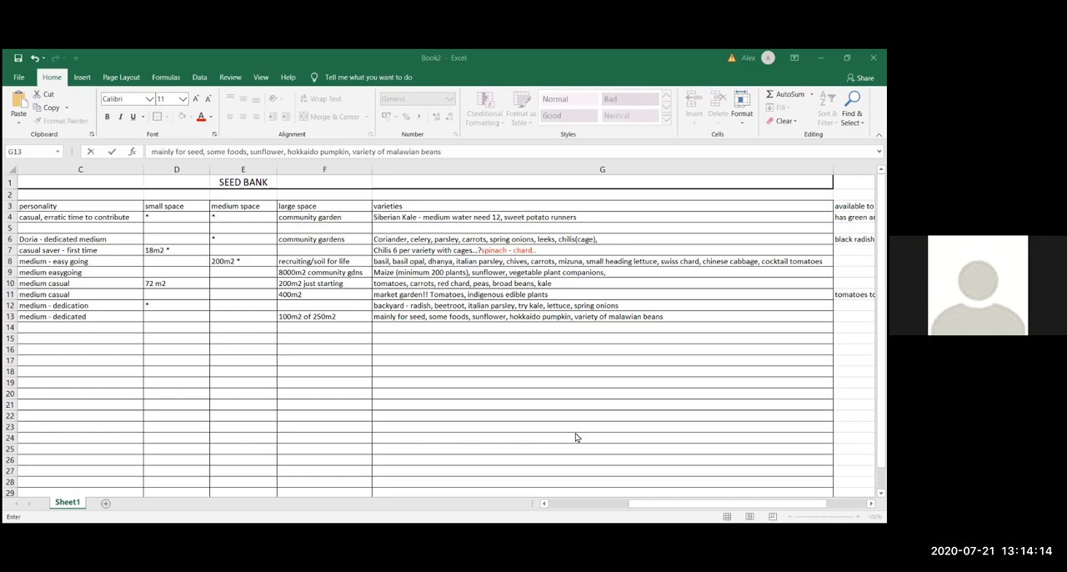
{"action": "mouse_move", "coordinate": [491, 195]}
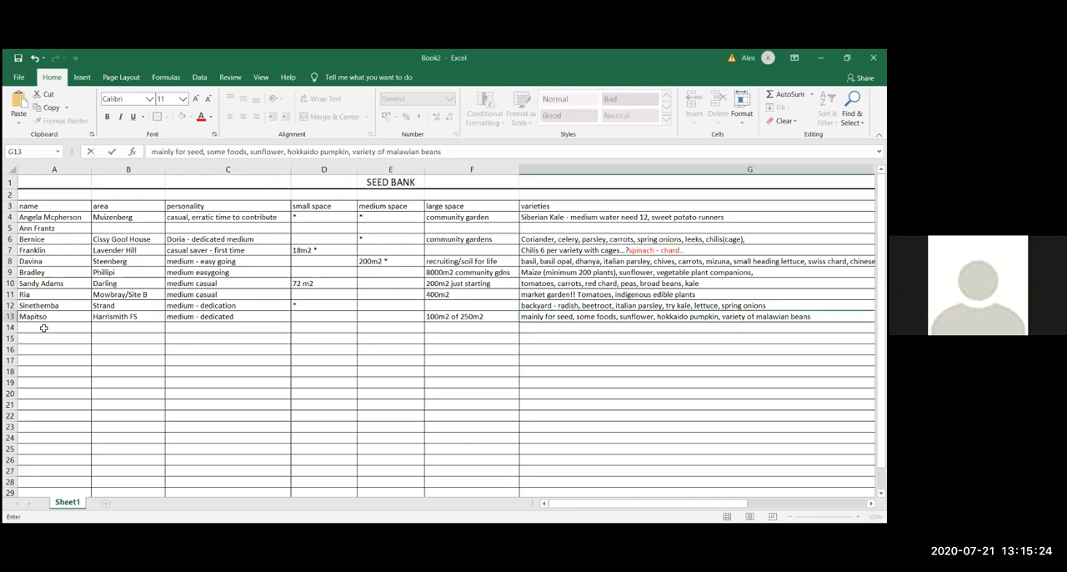
- Add grower Nadia in A14 with area "Bontehouwel CAN" in B14
{"action": "left_click", "coordinate": [54, 327]}
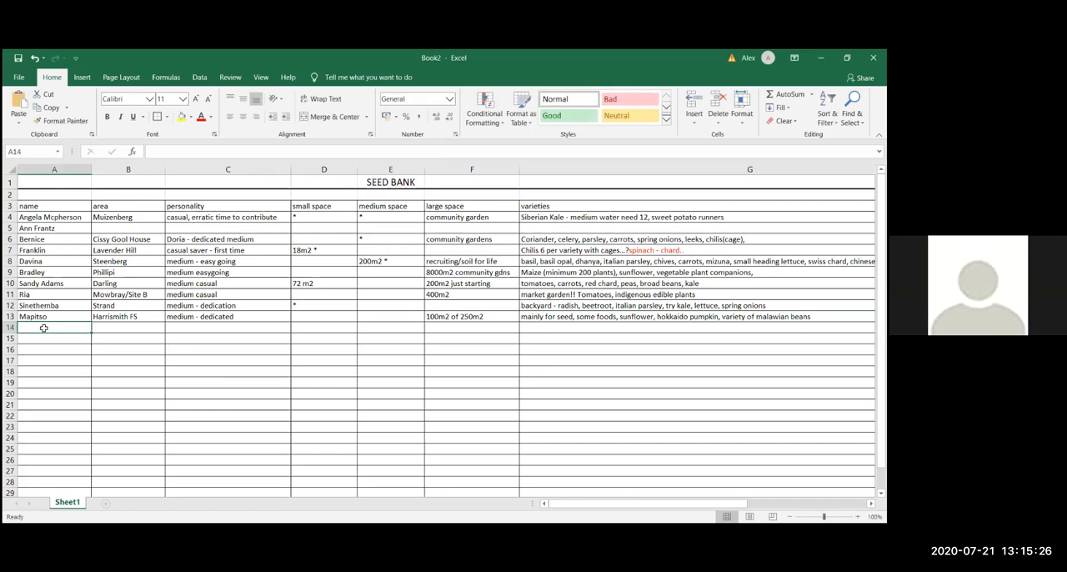
{"action": "type", "text": "Nadia"}
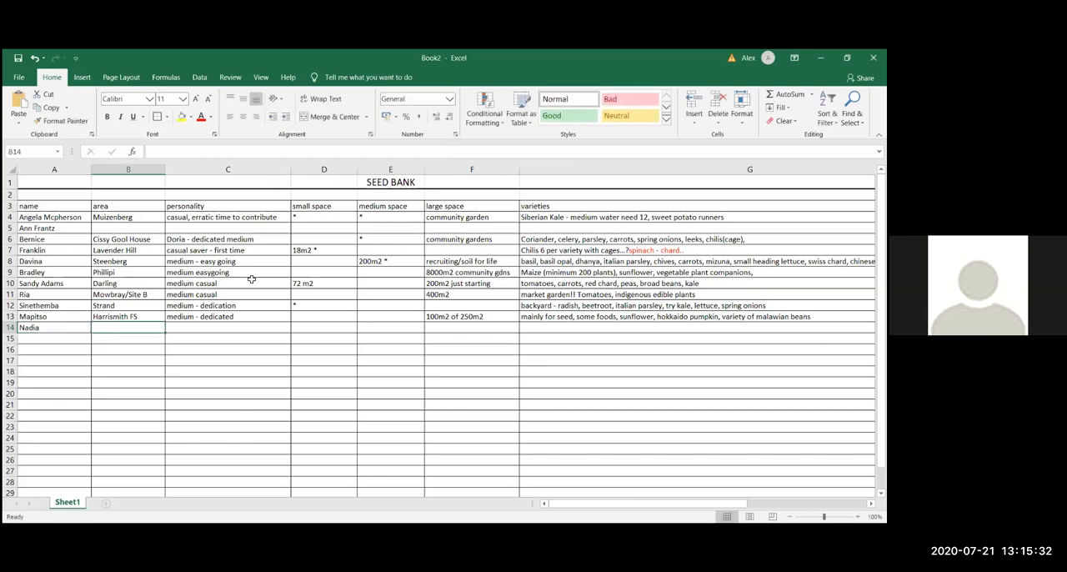
{"action": "left_click", "coordinate": [126, 327]}
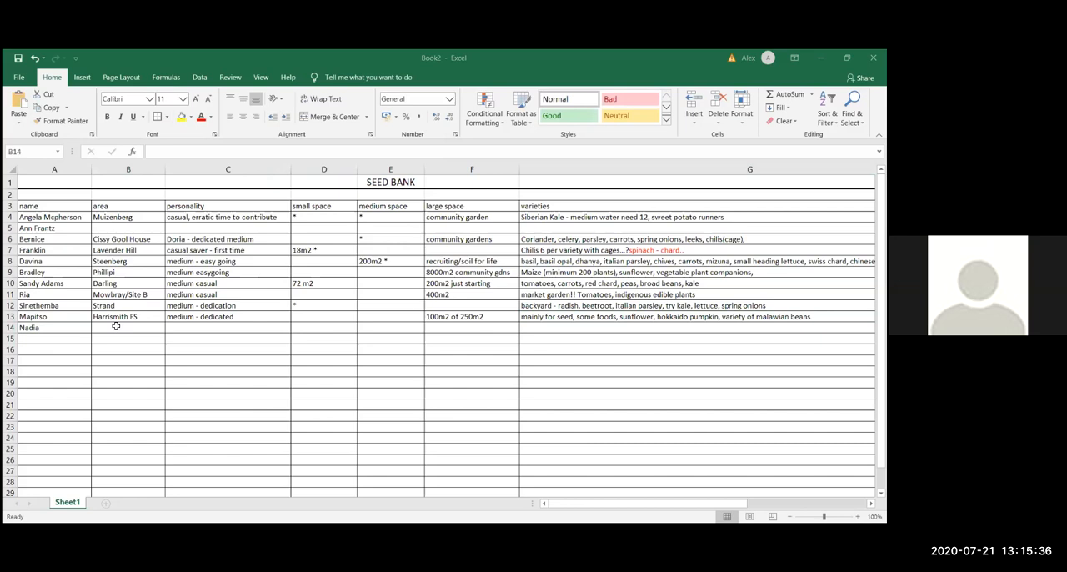
{"action": "type", "text": "Bonteheuwel"}
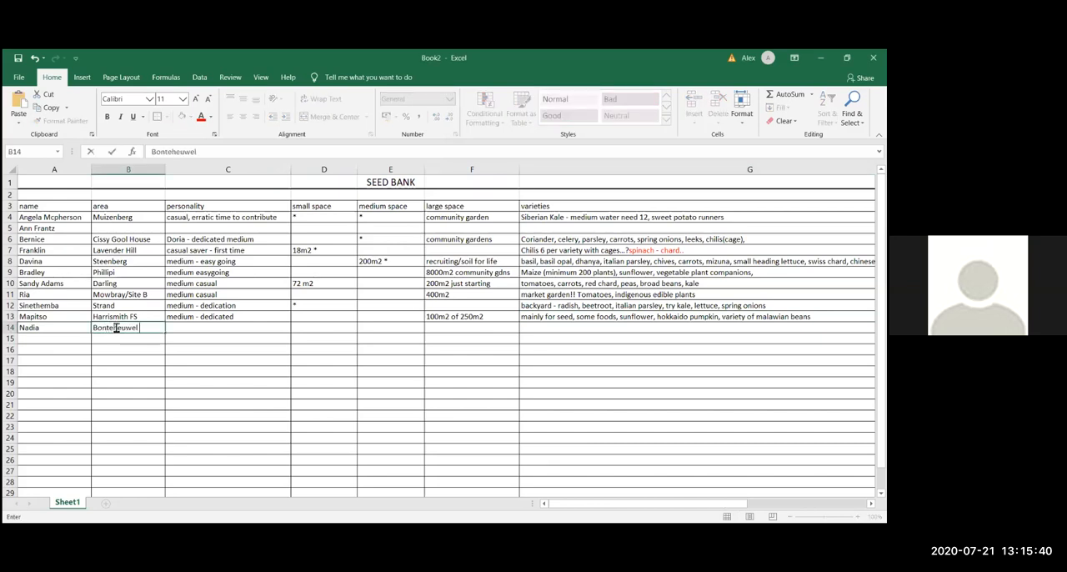
{"action": "type", "text": "CAN"}
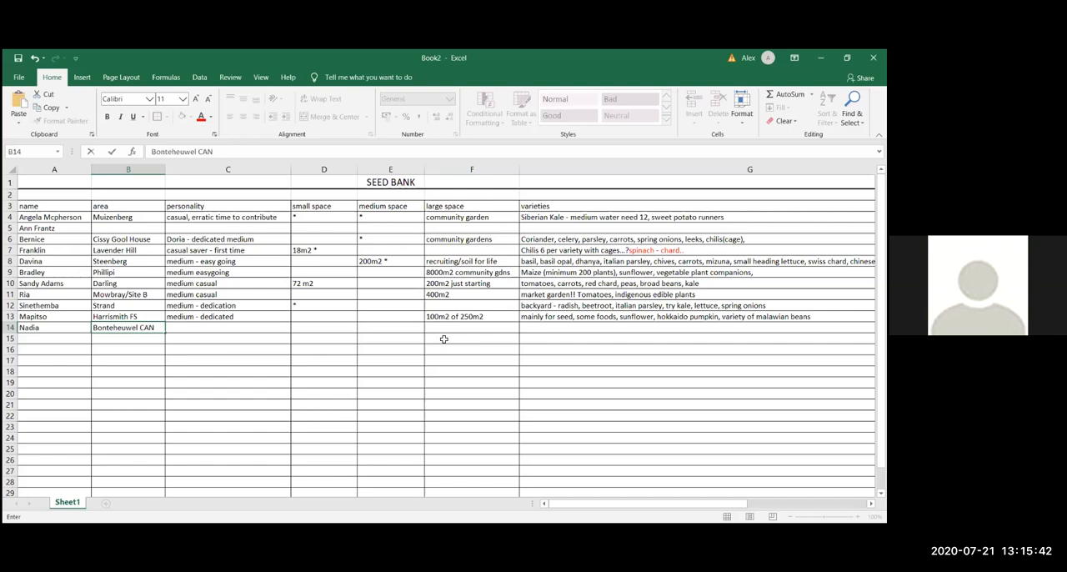
{"action": "mouse_move", "coordinate": [554, 334]}
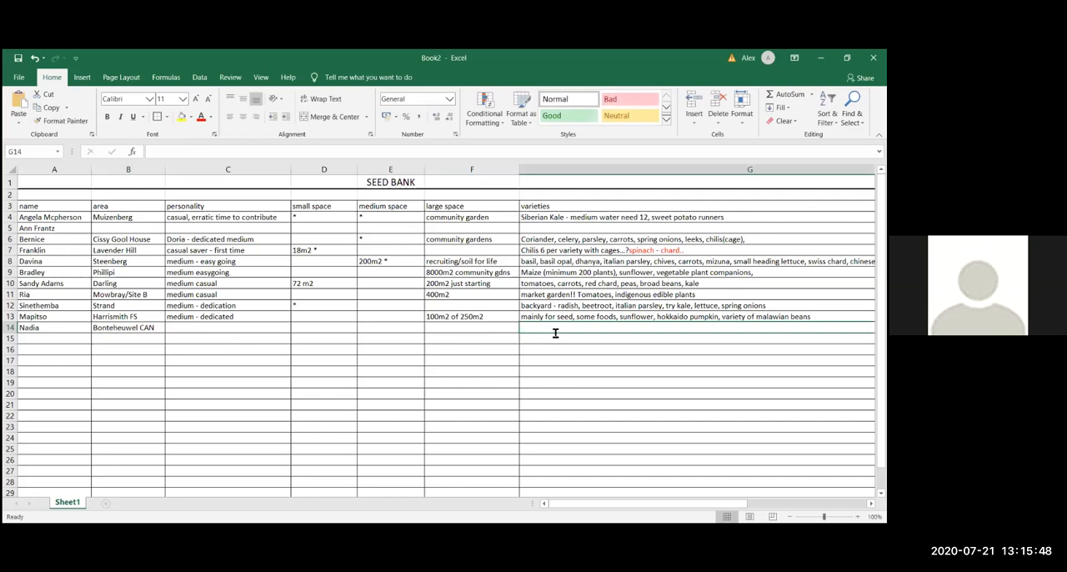
- Fill Nadia's row: varieties 'partner with foundation', large space 2500m2, small space '* home'
{"action": "type", "text": "partner with"}
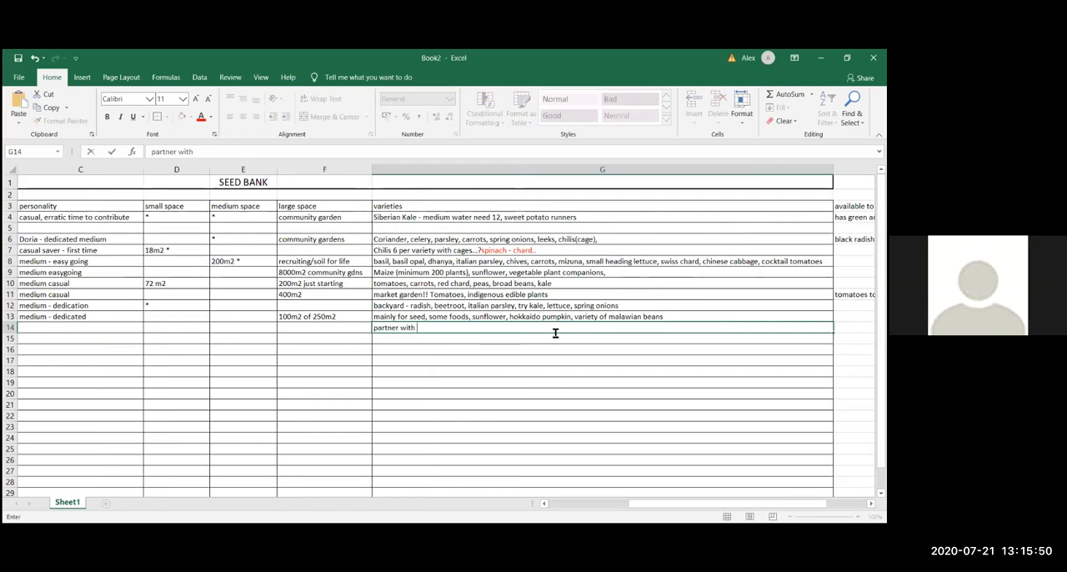
{"action": "type", "text": "foundation"}
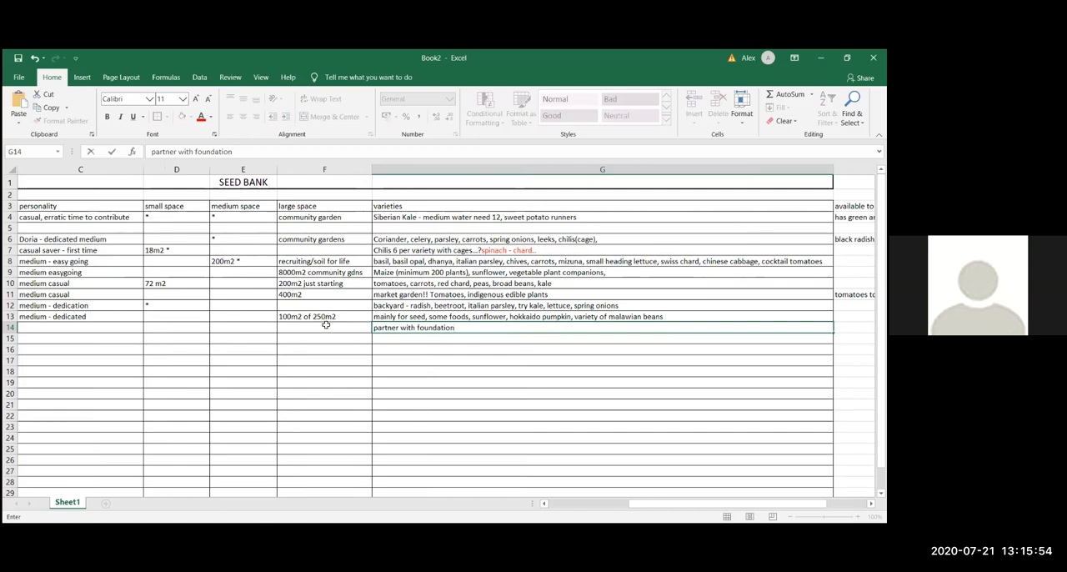
{"action": "key", "text": "enter"}
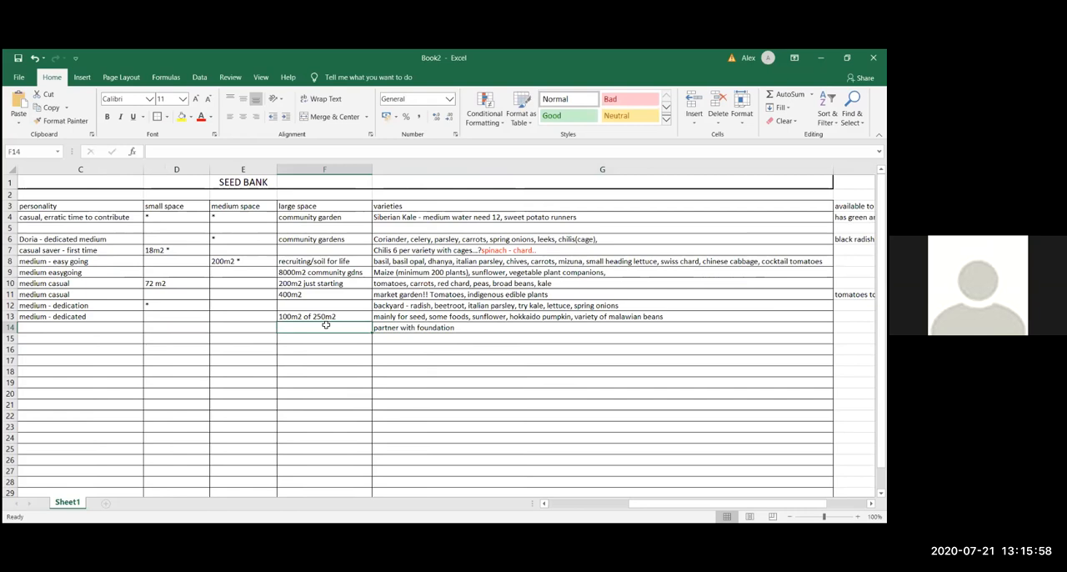
{"action": "type", "text": "2500m2"}
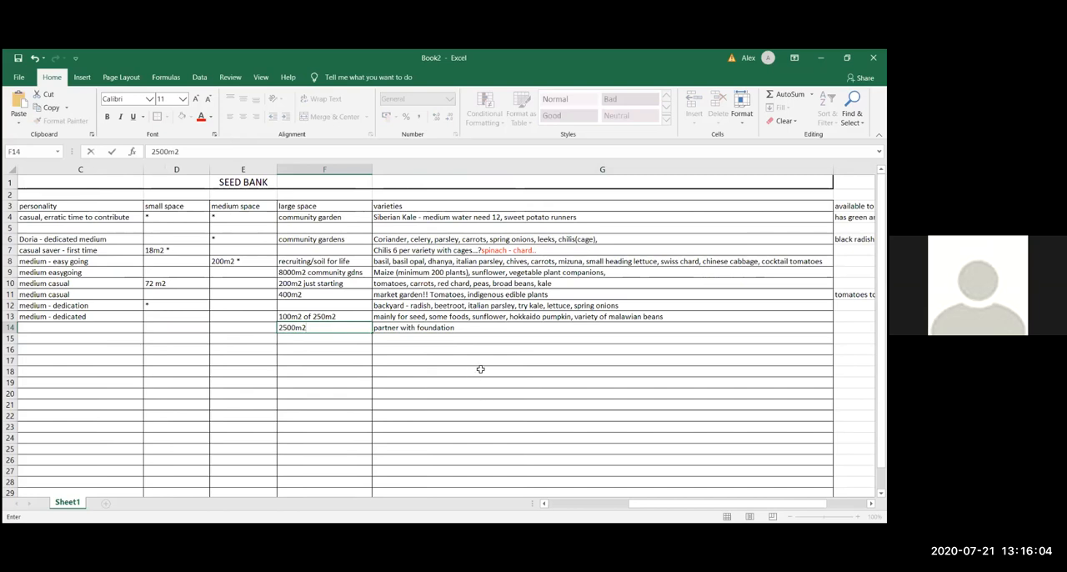
{"action": "mouse_move", "coordinate": [430, 360]}
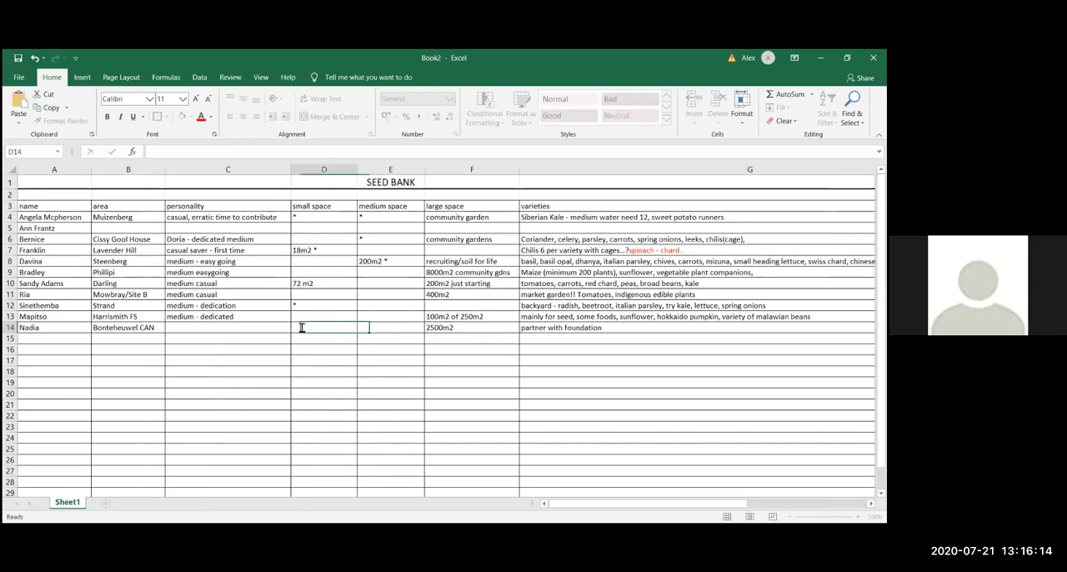
{"action": "type", "text": "* home"}
{"action": "left_click", "coordinate": [697, 327]}
{"action": "type", "text": " -"}
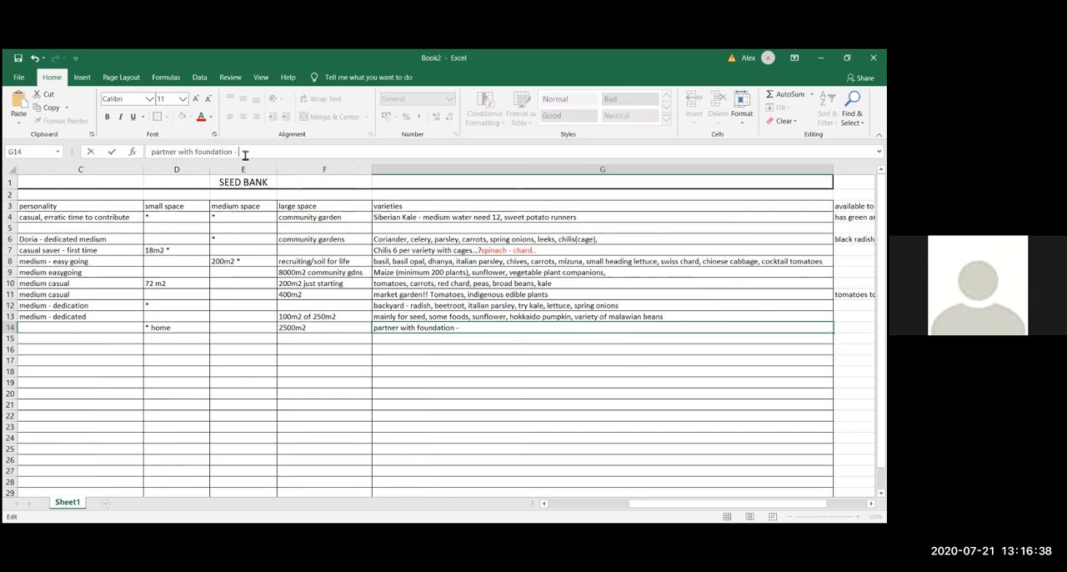
{"action": "mouse_move", "coordinate": [471, 327]}
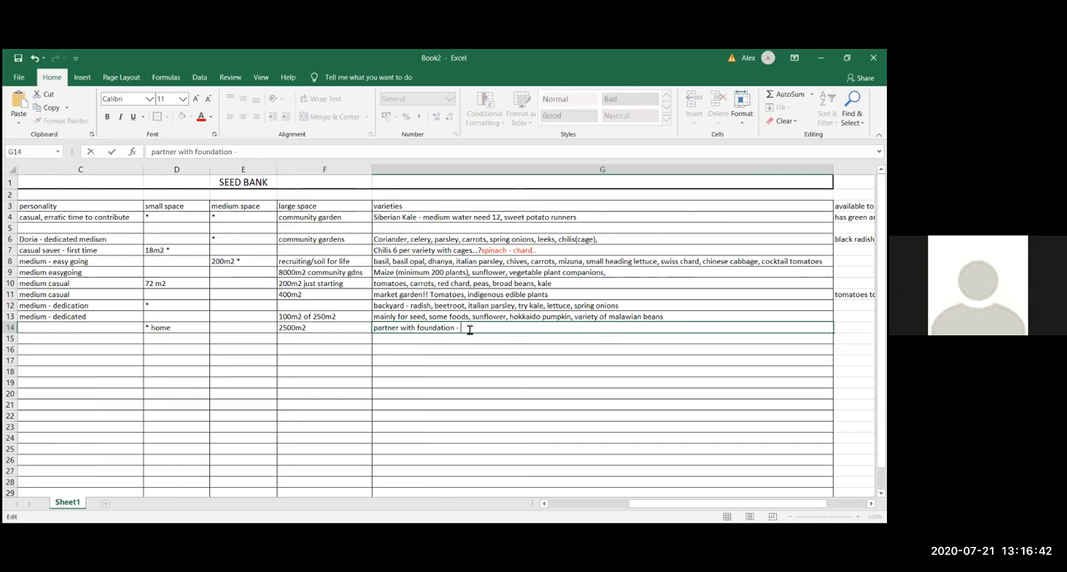
- Extend Nadia's varieties with '- high speed crops - long term crops', fixing 'hi' to 'high'
{"action": "type", "text": "hi speed"}
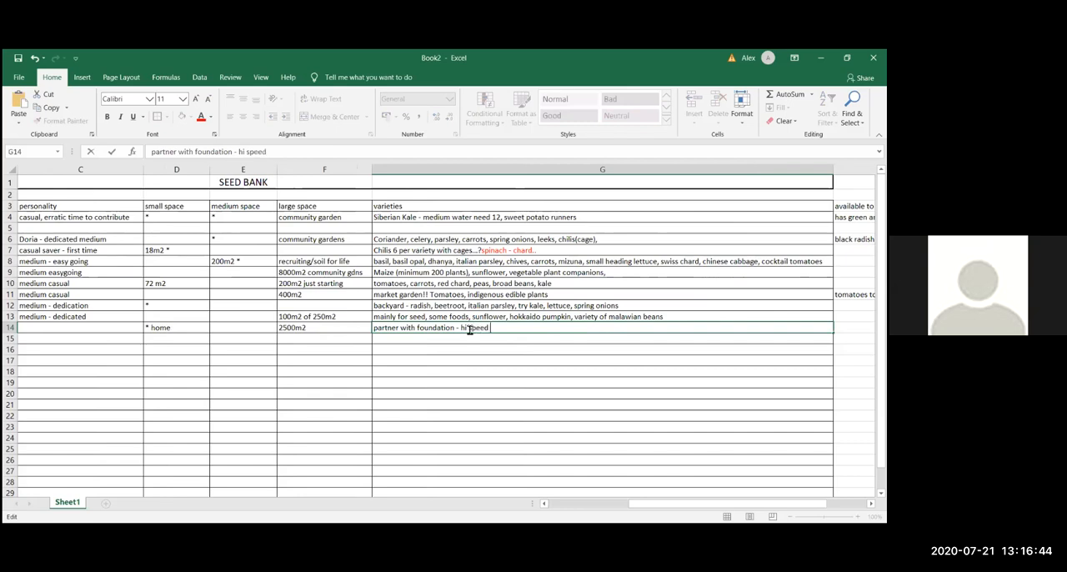
{"action": "type", "text": "crops"}
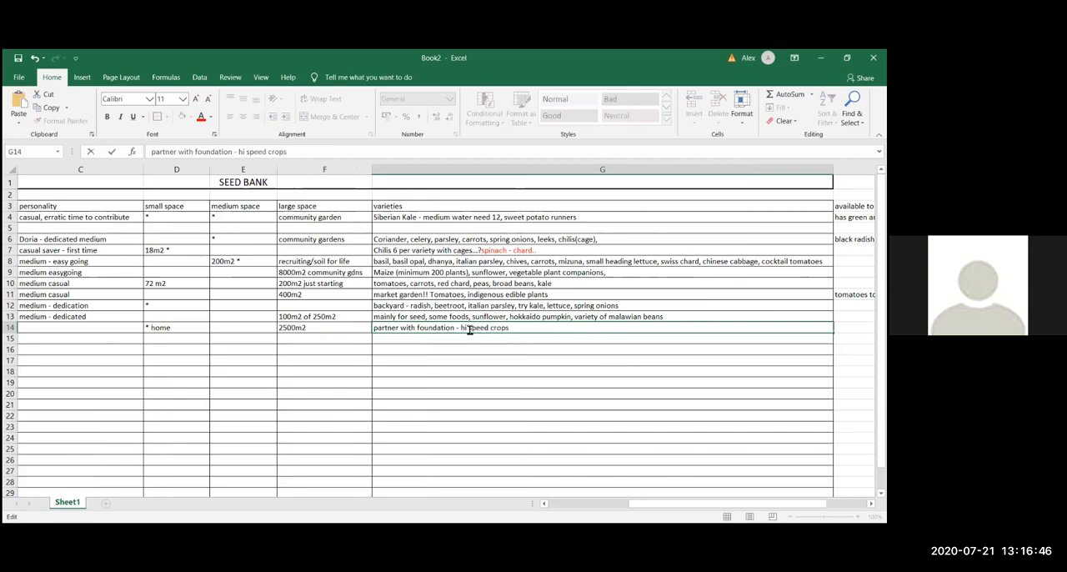
{"action": "type", "text": "- long term"}
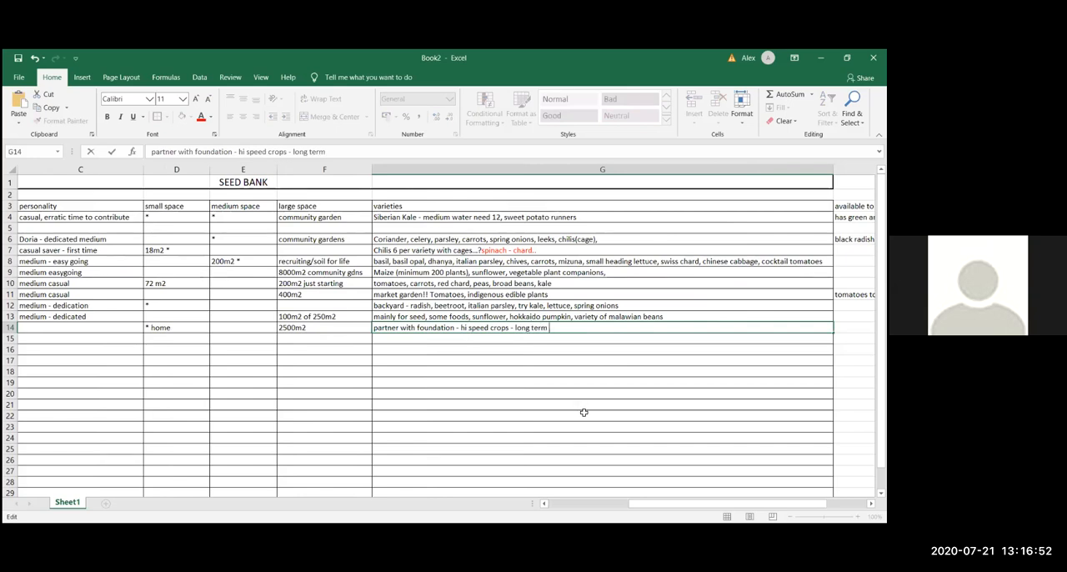
{"action": "type", "text": "crops"}
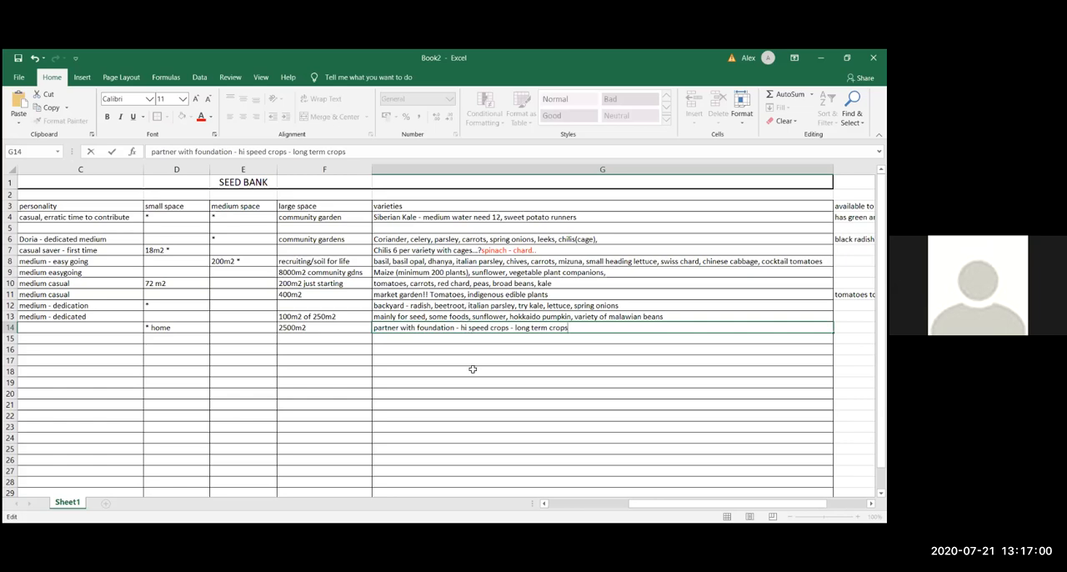
{"action": "type", "text": "igh"}
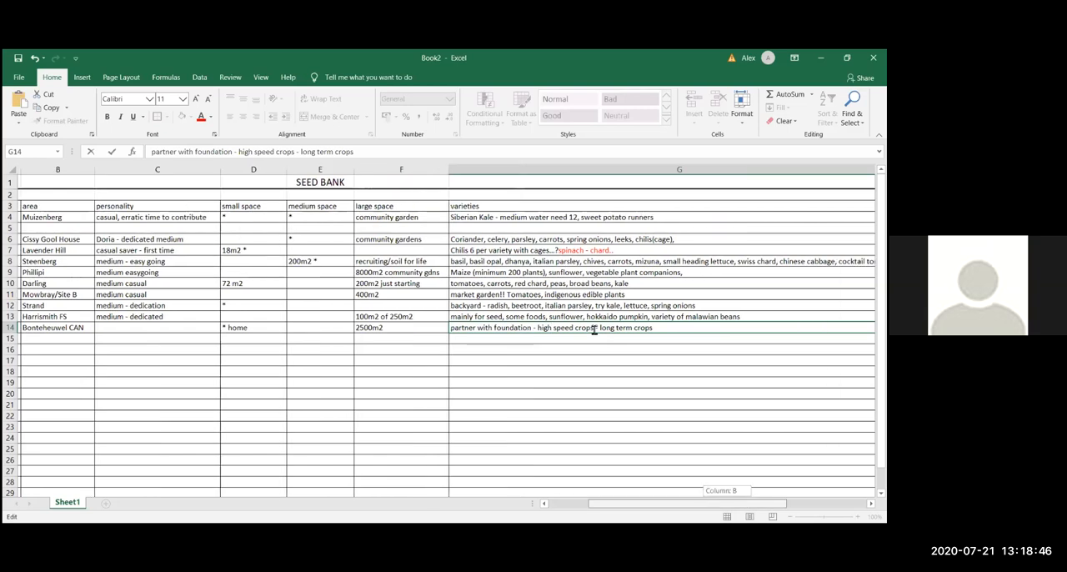
- Append '- gardeners' to the end of Nadia's varieties note in G14
{"action": "scroll", "scroll_direction": "right", "scroll_amount": 3}
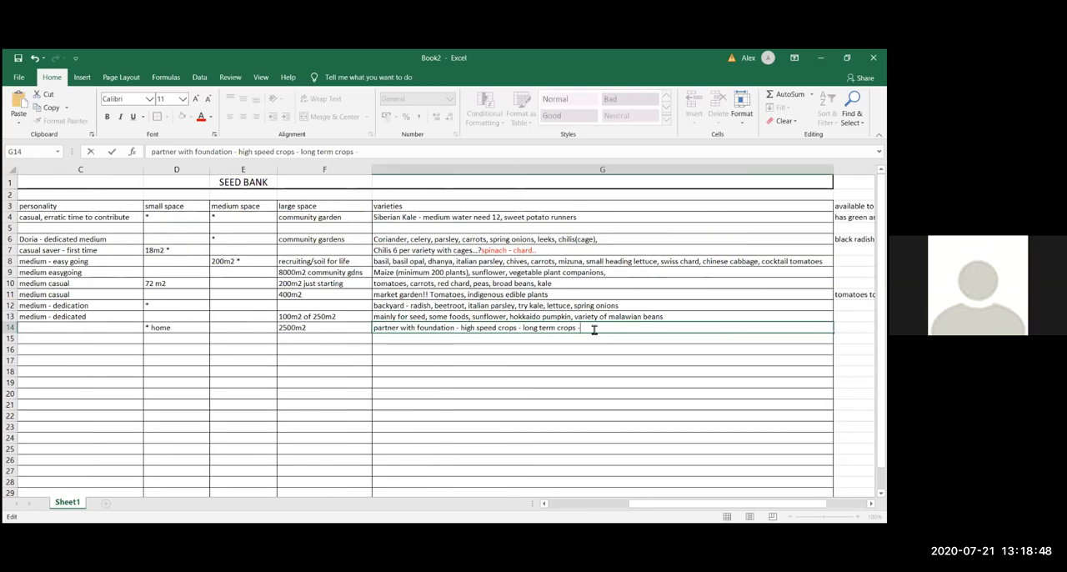
{"action": "type", "text": "gardeners"}
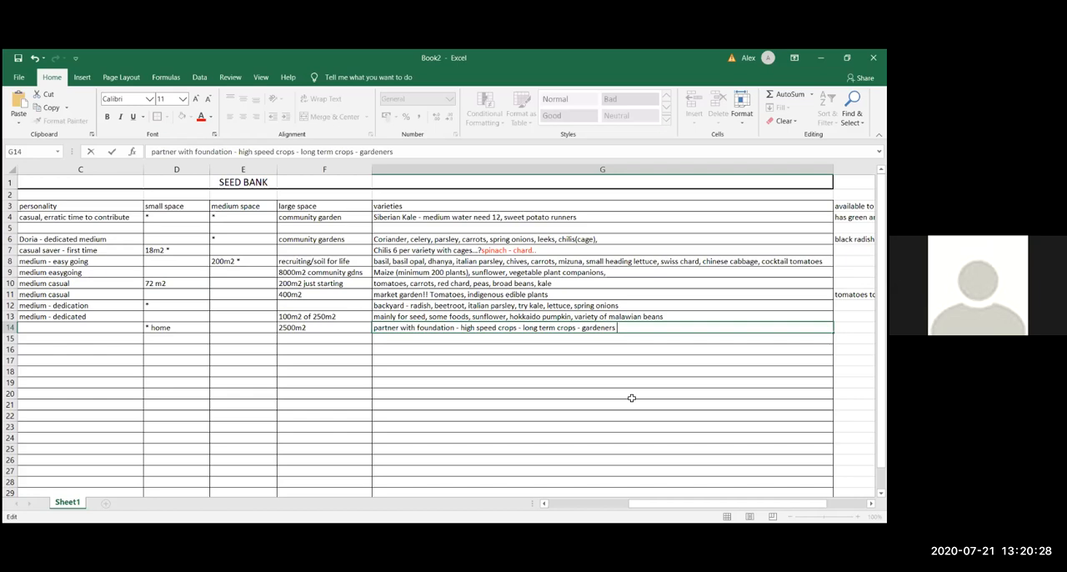
{"action": "mouse_move", "coordinate": [651, 442]}
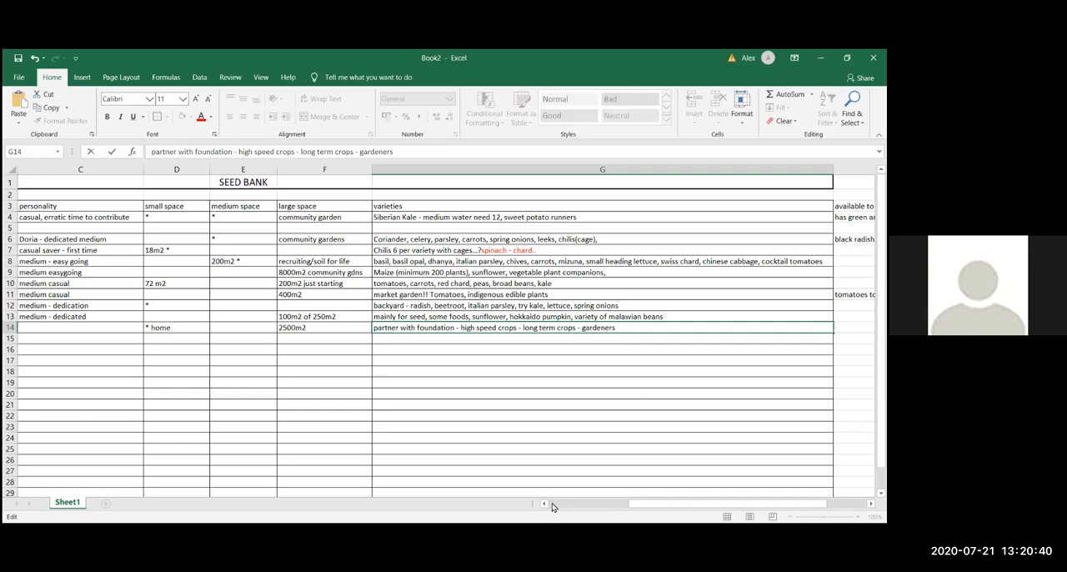
{"action": "scroll", "scroll_direction": "left", "scroll_amount": 3}
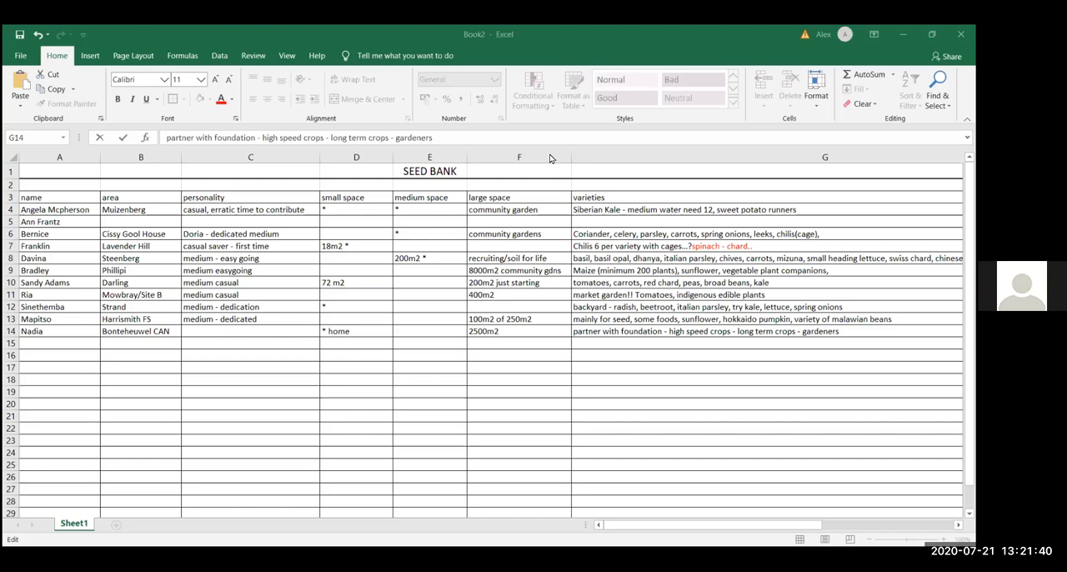
{"action": "mouse_move", "coordinate": [584, 85]}
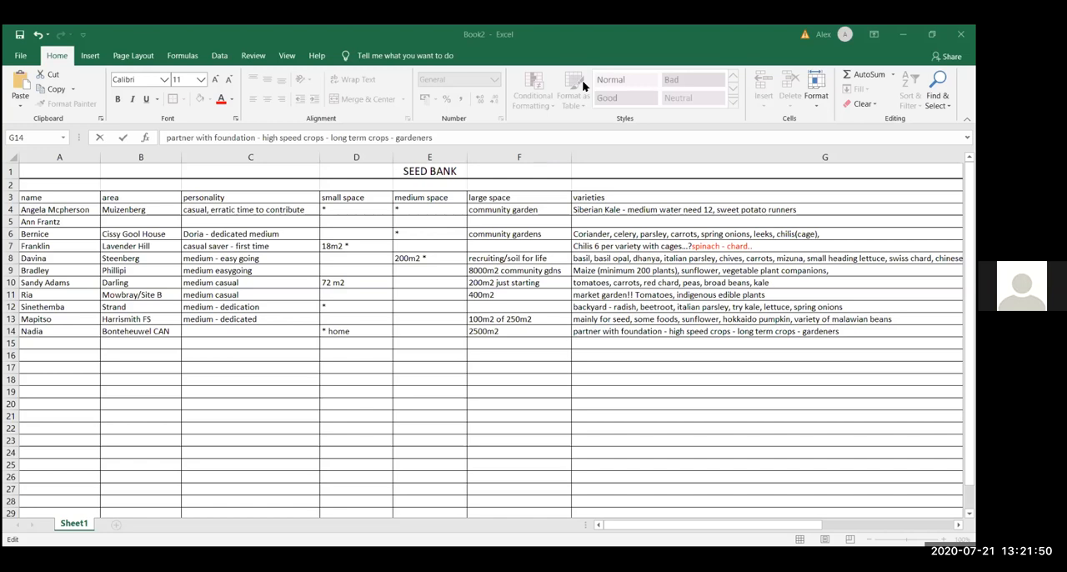
{"action": "mouse_move", "coordinate": [720, 77]}
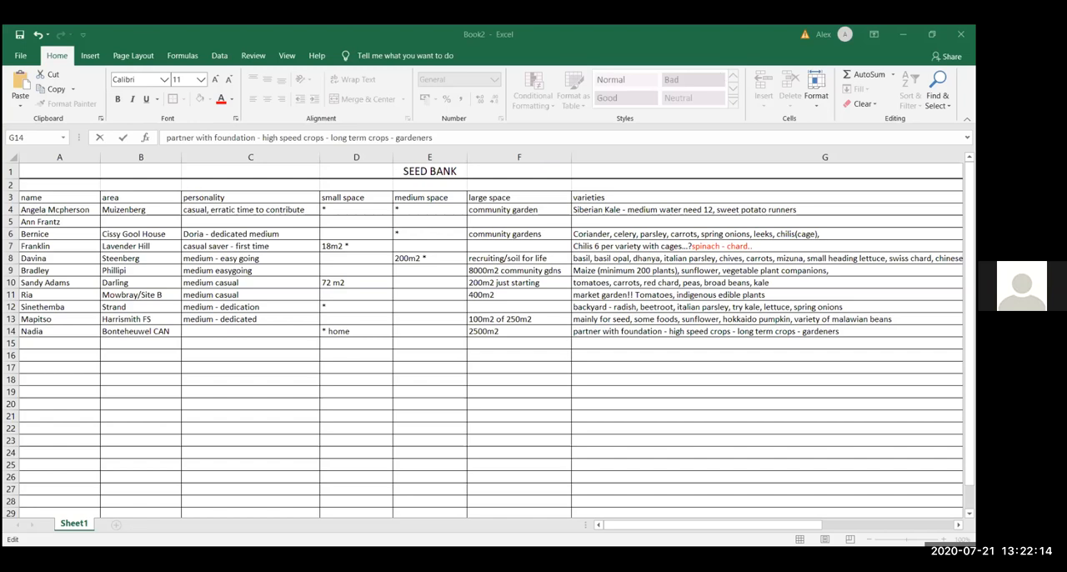
{"action": "mouse_move", "coordinate": [654, 387]}
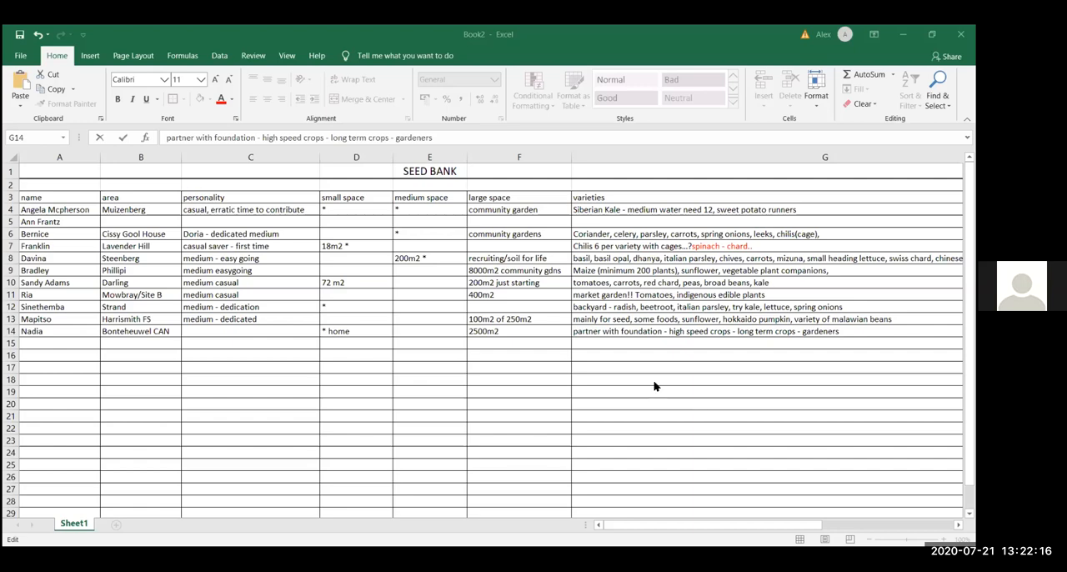